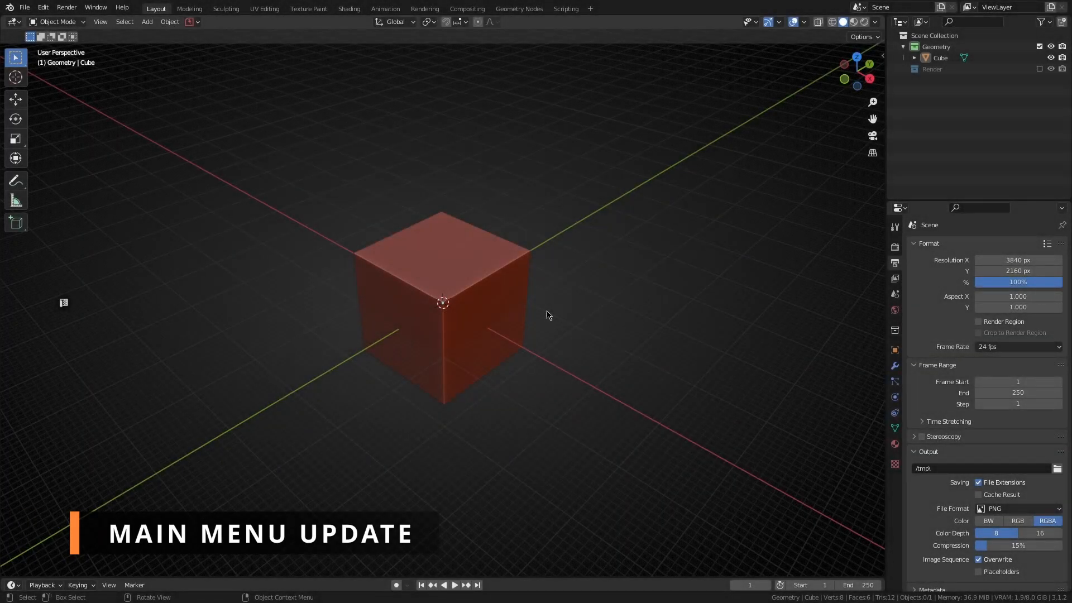
mouse_move(526, 307)
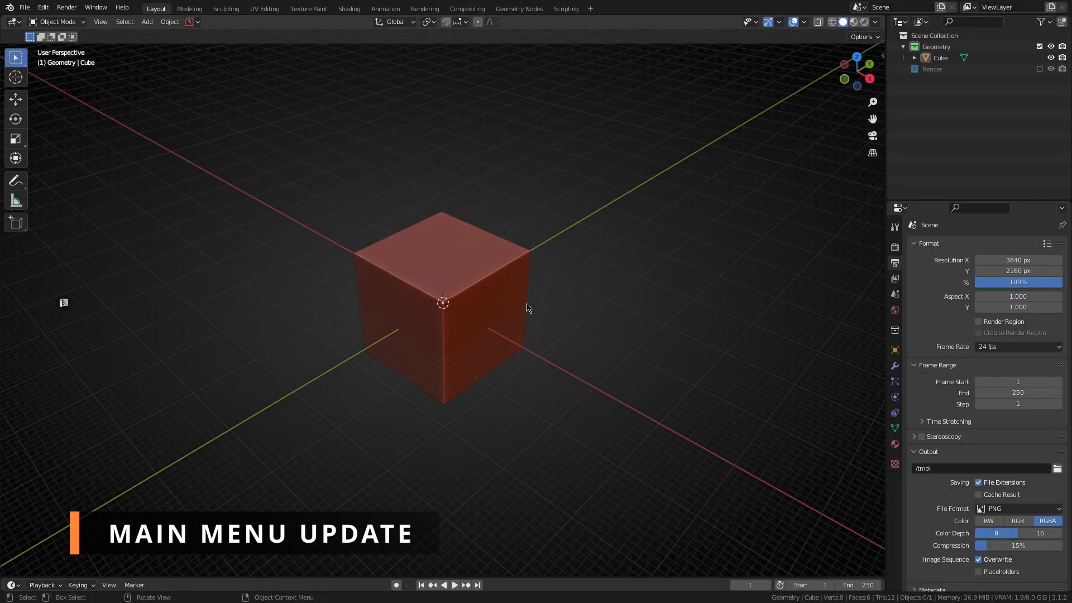
mouse_move(468, 280)
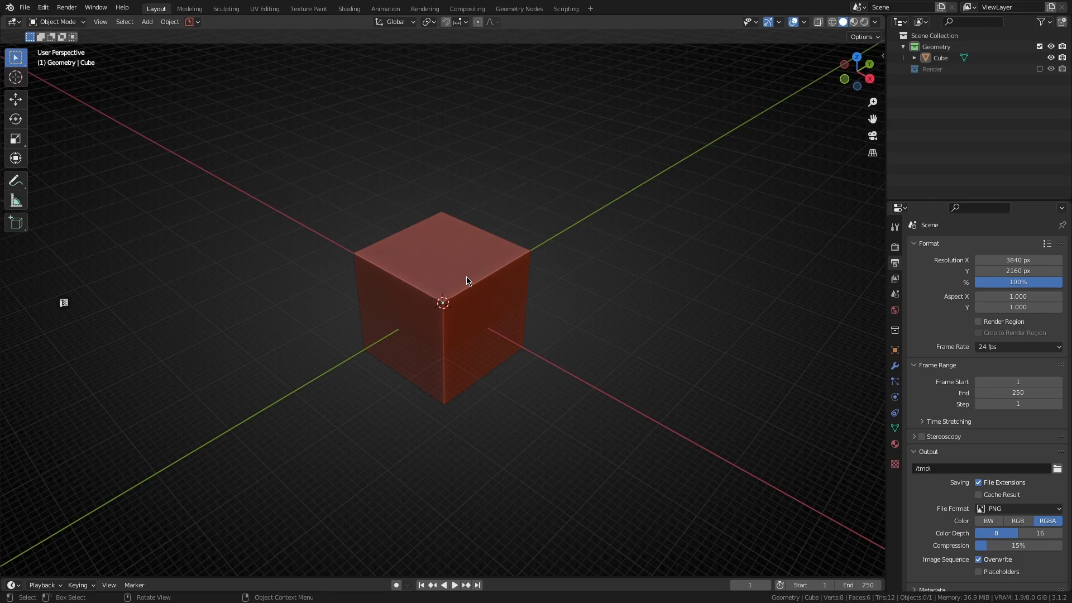
Select the red cube in the viewport
left_click(441, 278)
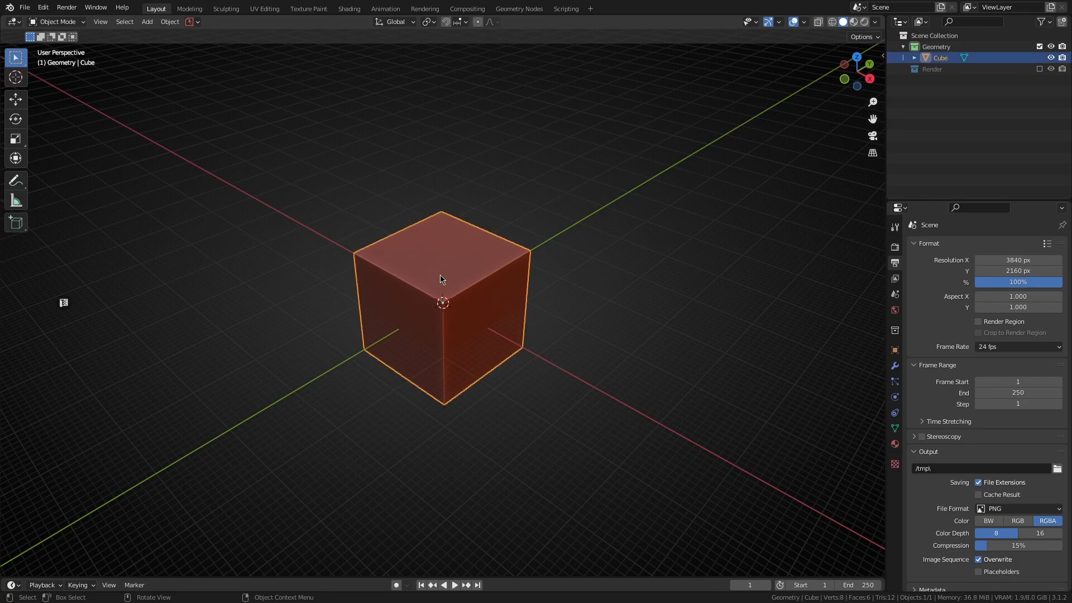
key("shift+2")
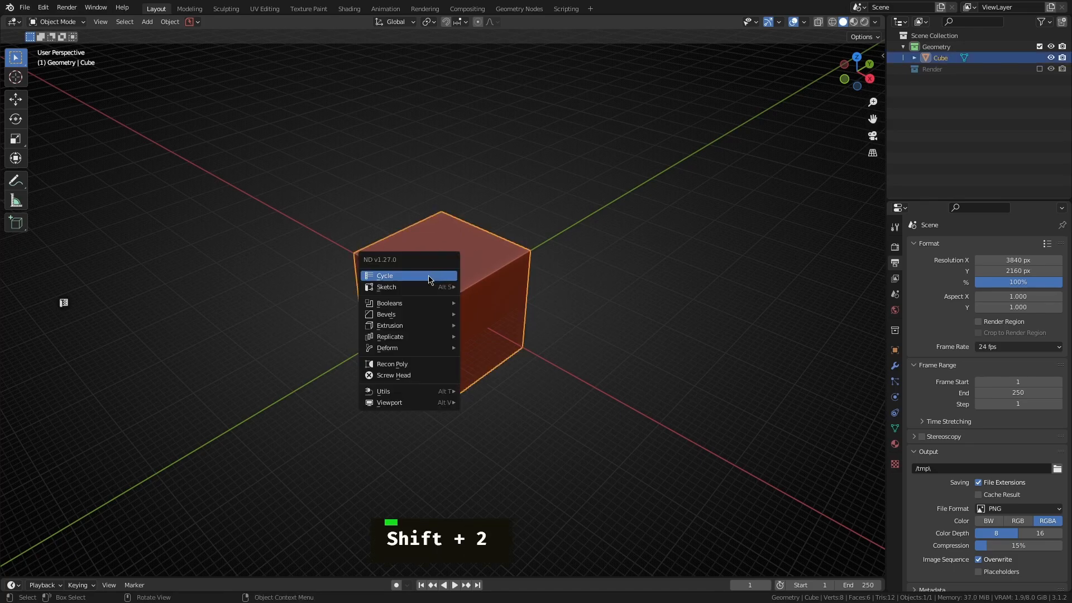
mouse_move(407, 351)
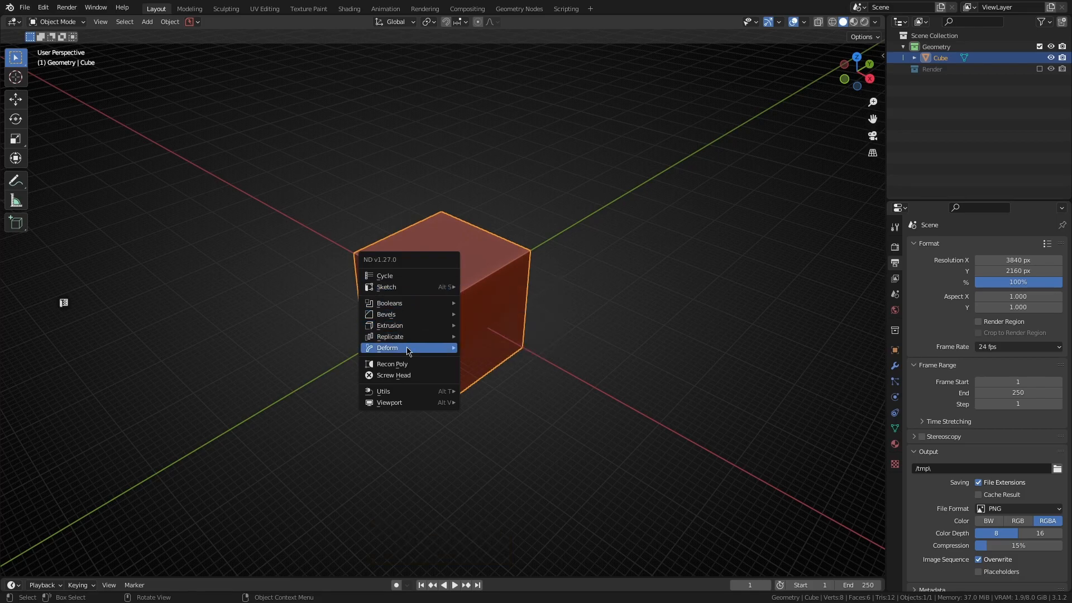
mouse_move(389, 302)
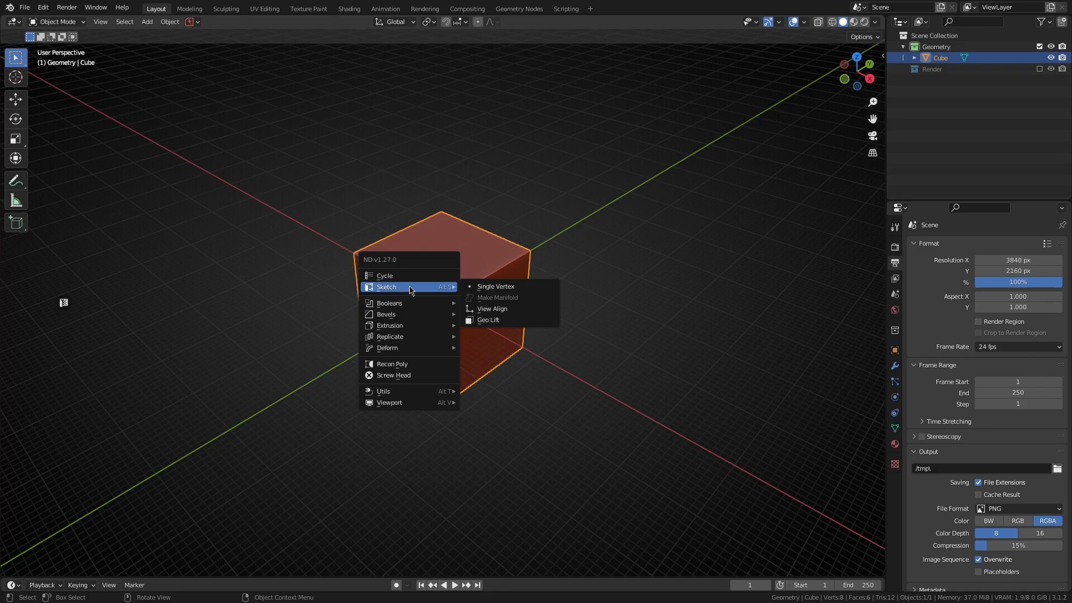
mouse_move(490, 320)
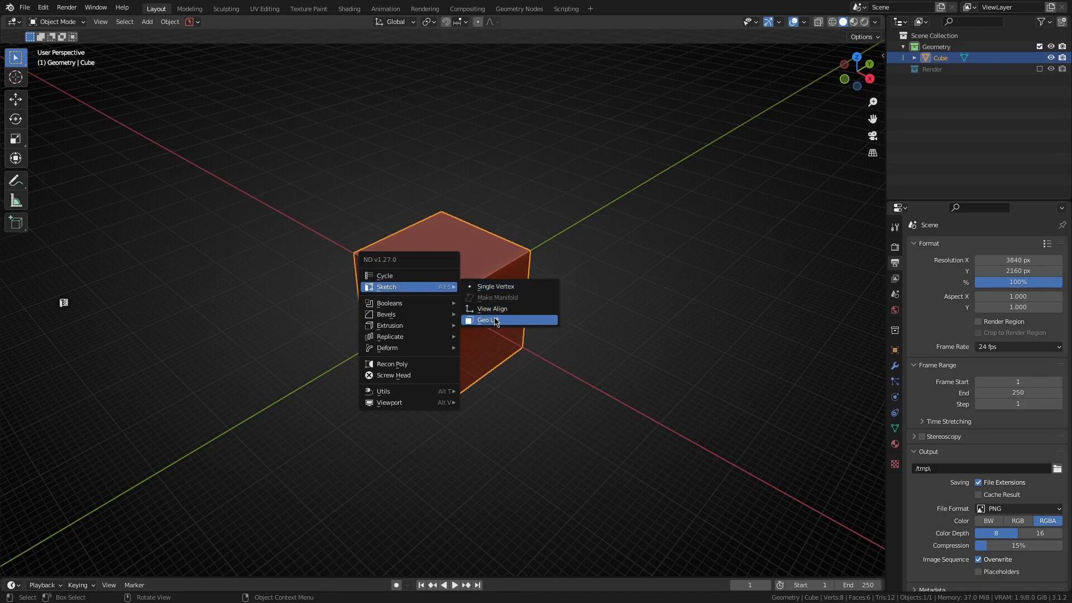
mouse_move(496, 286)
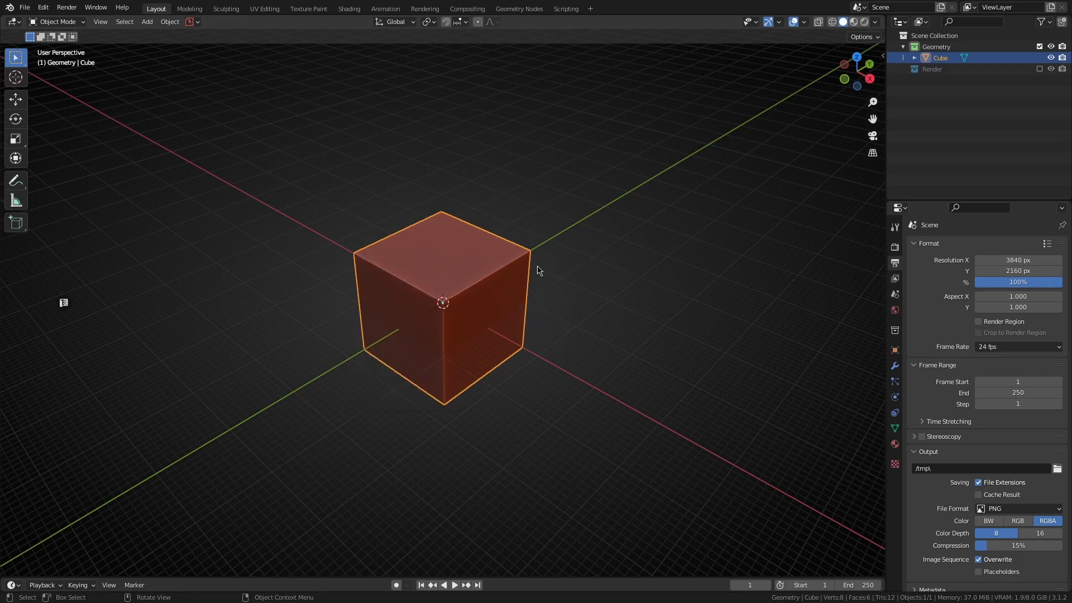
key("alt+s")
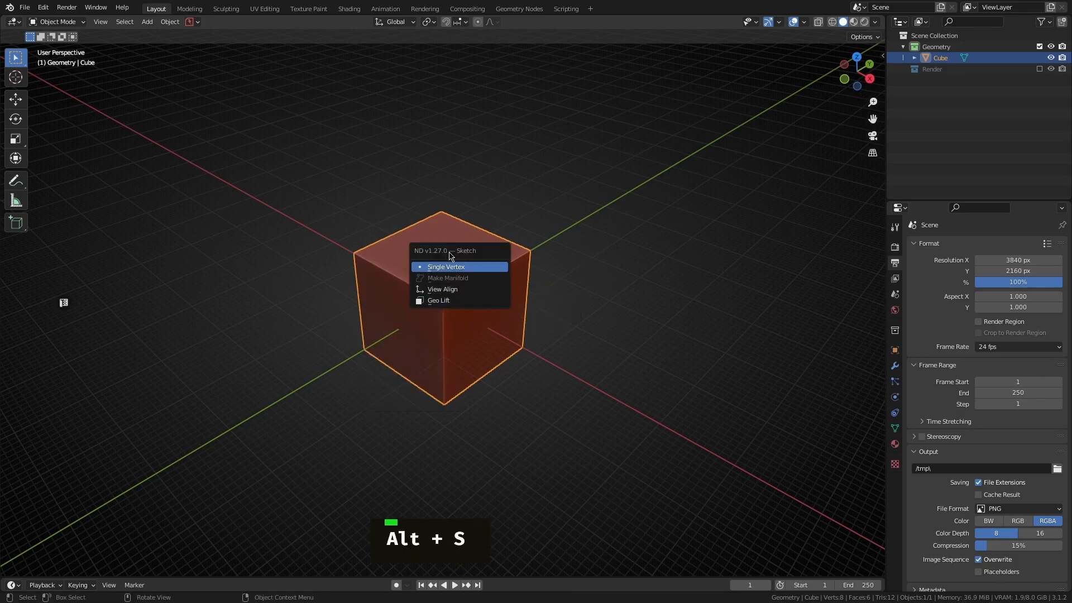
key("Escape")
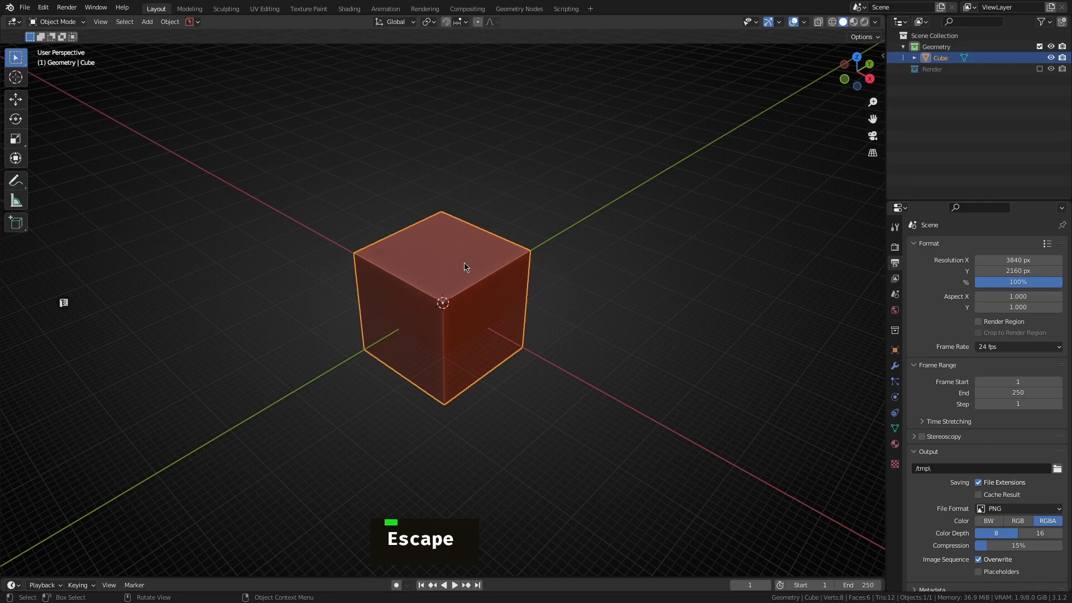
Reopen the ND add-on menu with Shift+2 and browse its submenus
key("shift+2")
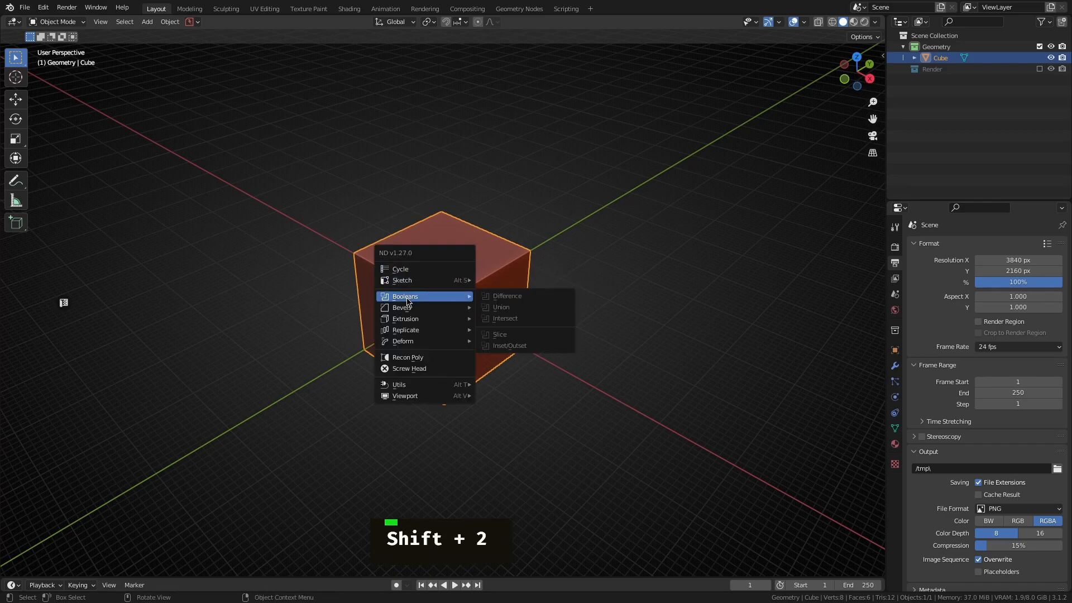
mouse_move(405, 319)
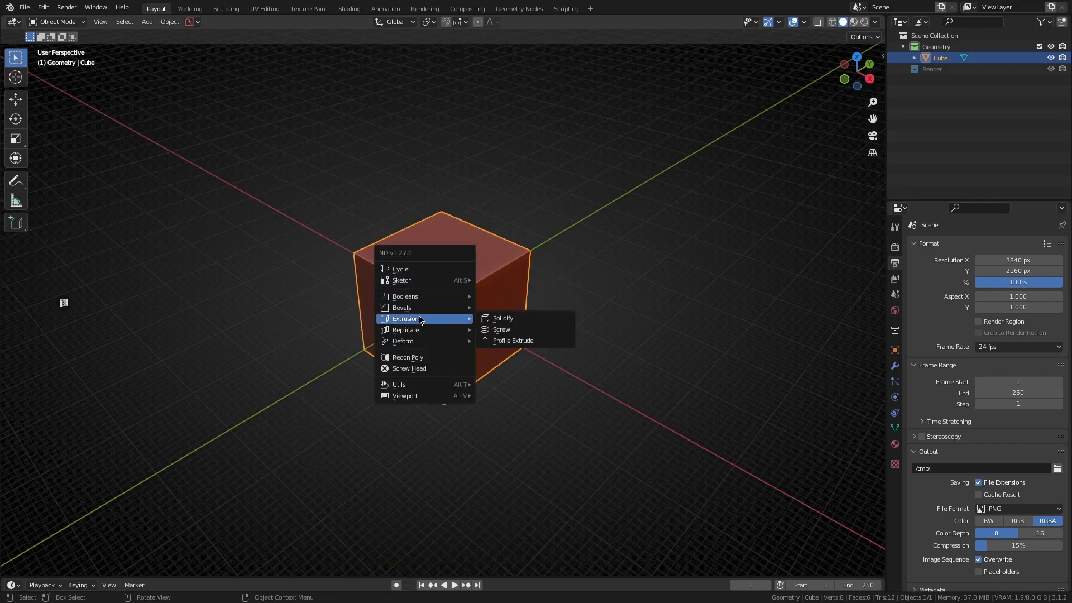
mouse_move(405, 329)
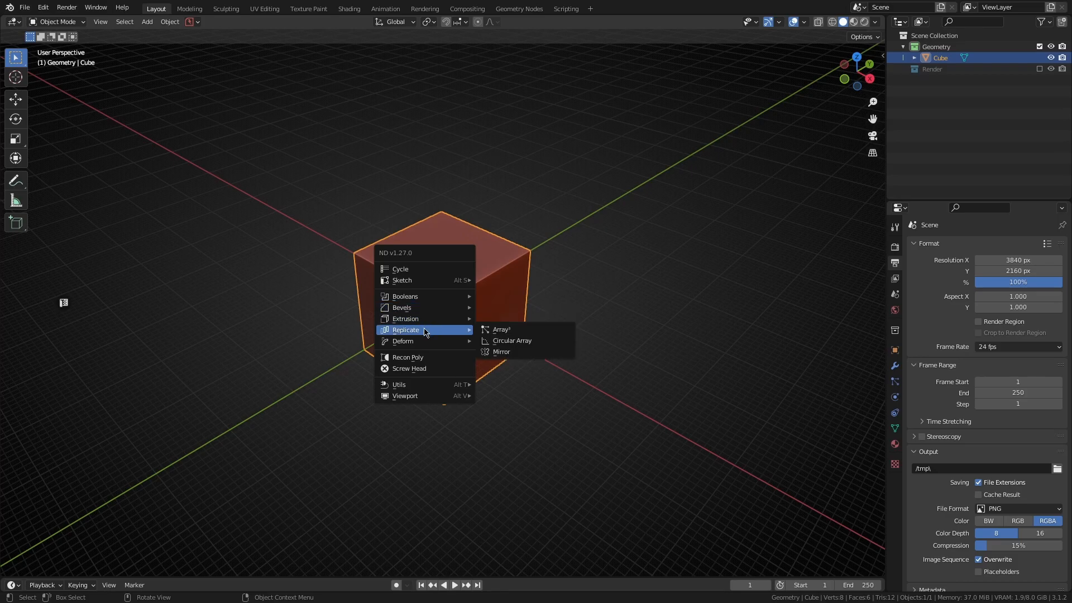
mouse_move(398, 338)
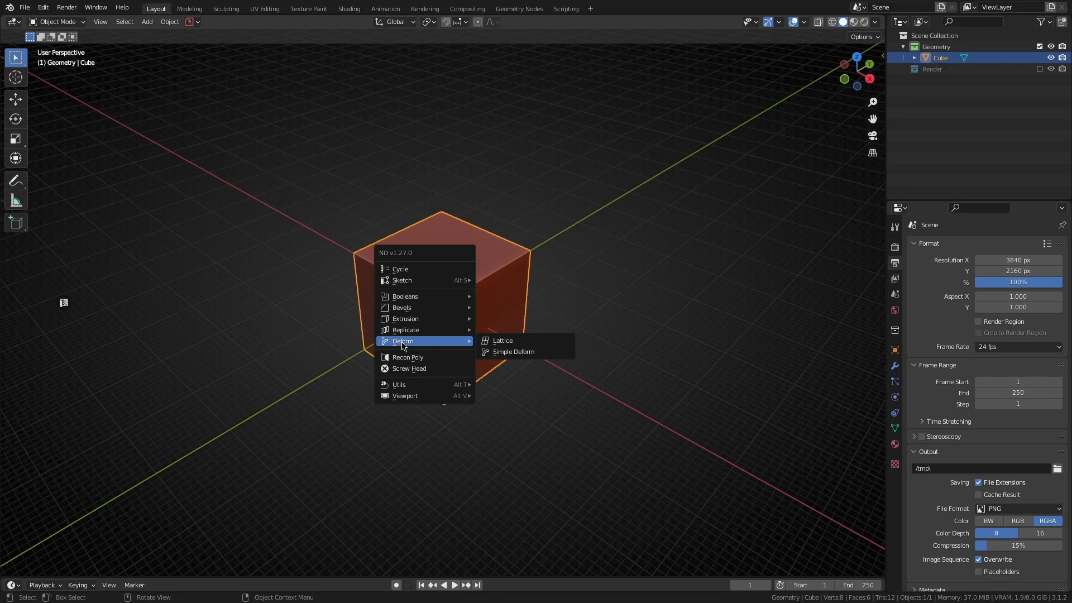
mouse_move(404, 329)
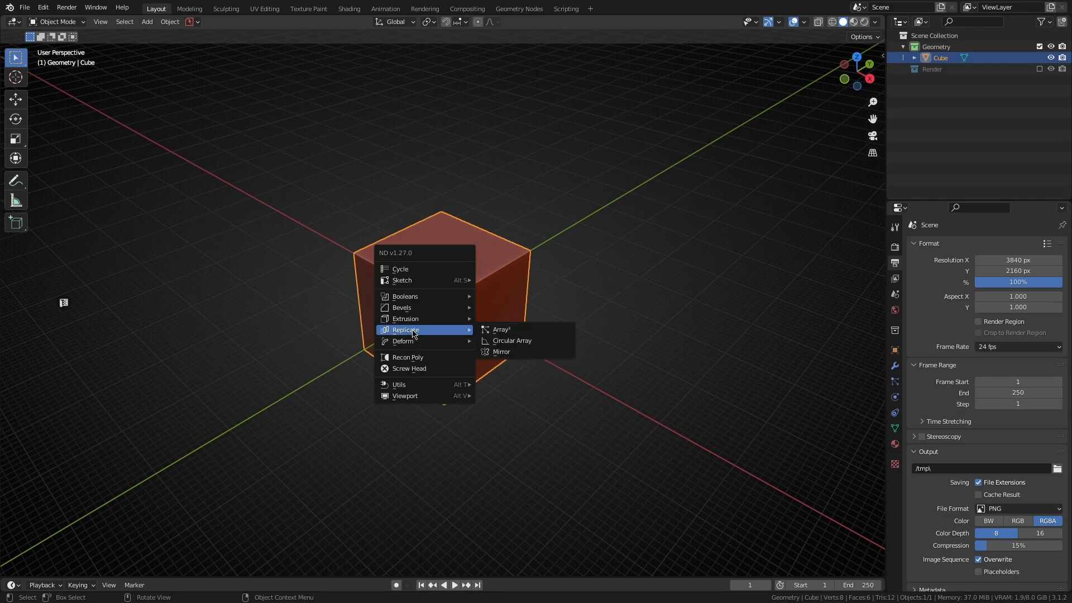
mouse_move(511, 336)
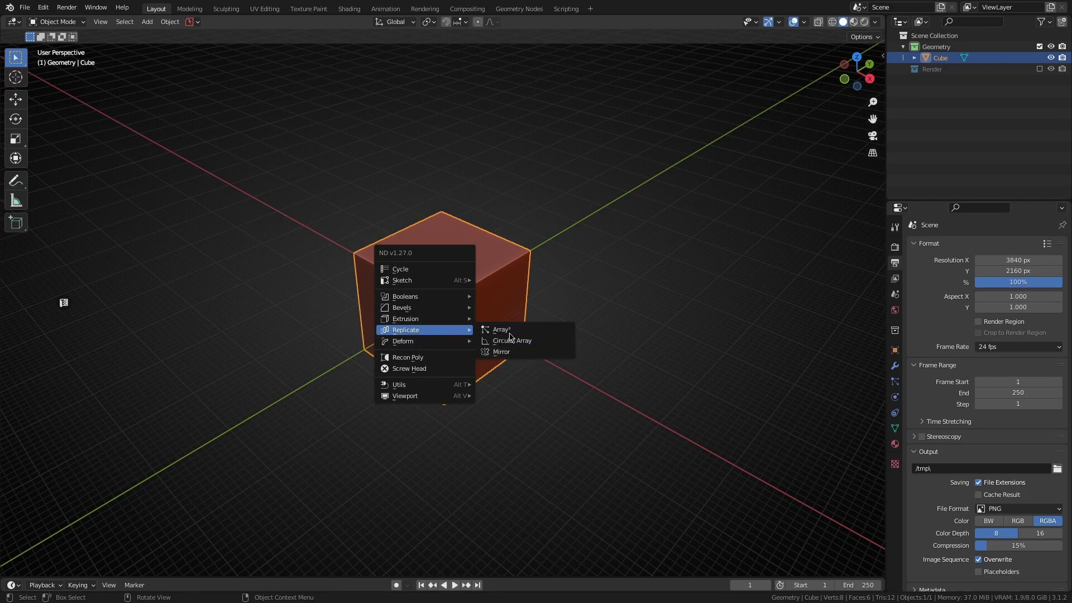
mouse_move(502, 330)
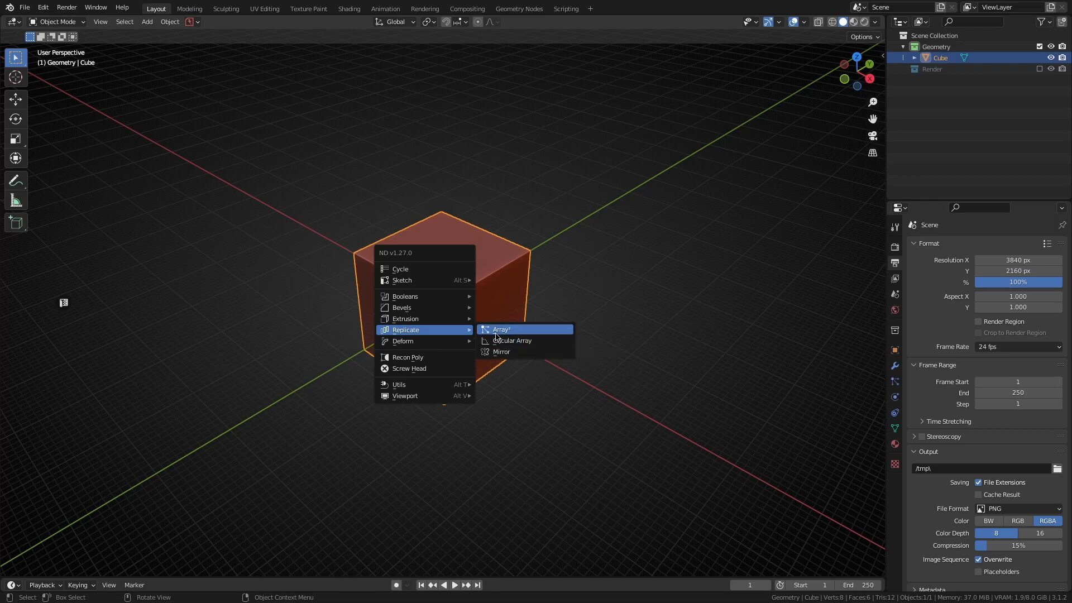
mouse_move(491, 353)
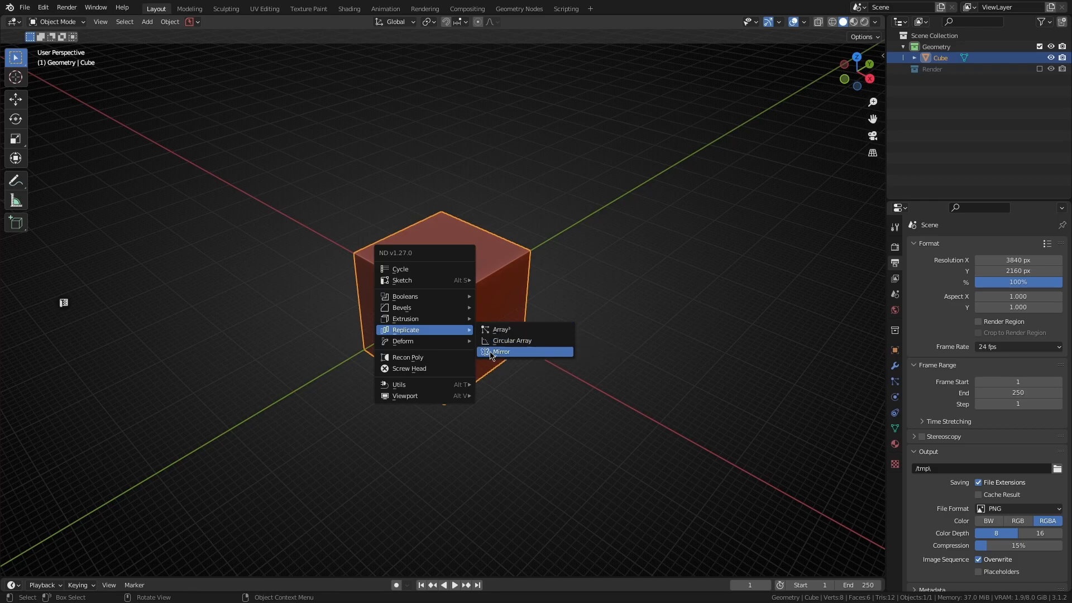
mouse_move(403, 341)
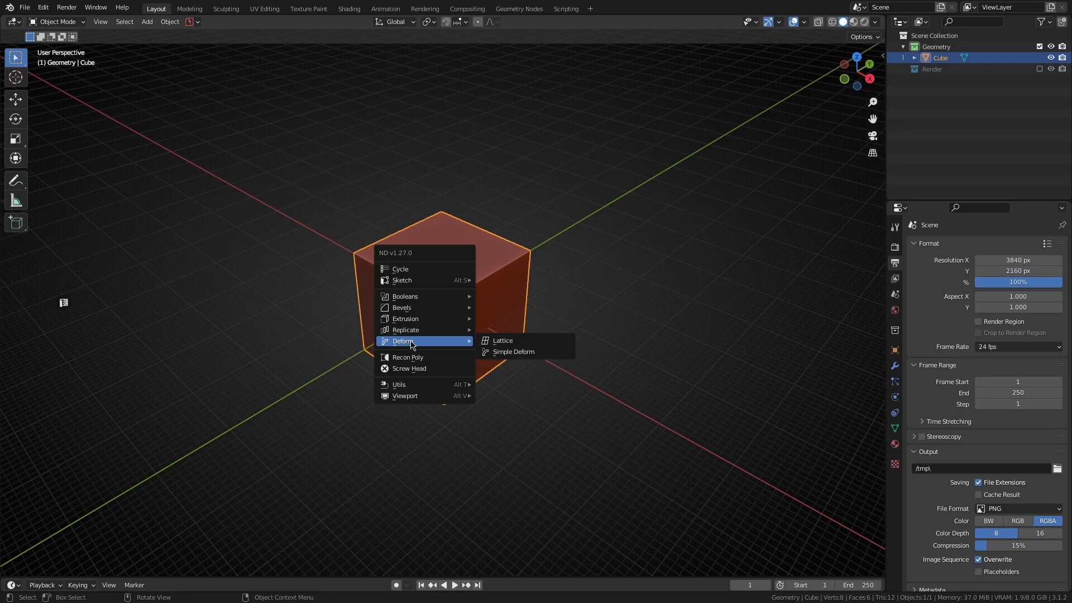
mouse_move(520, 341)
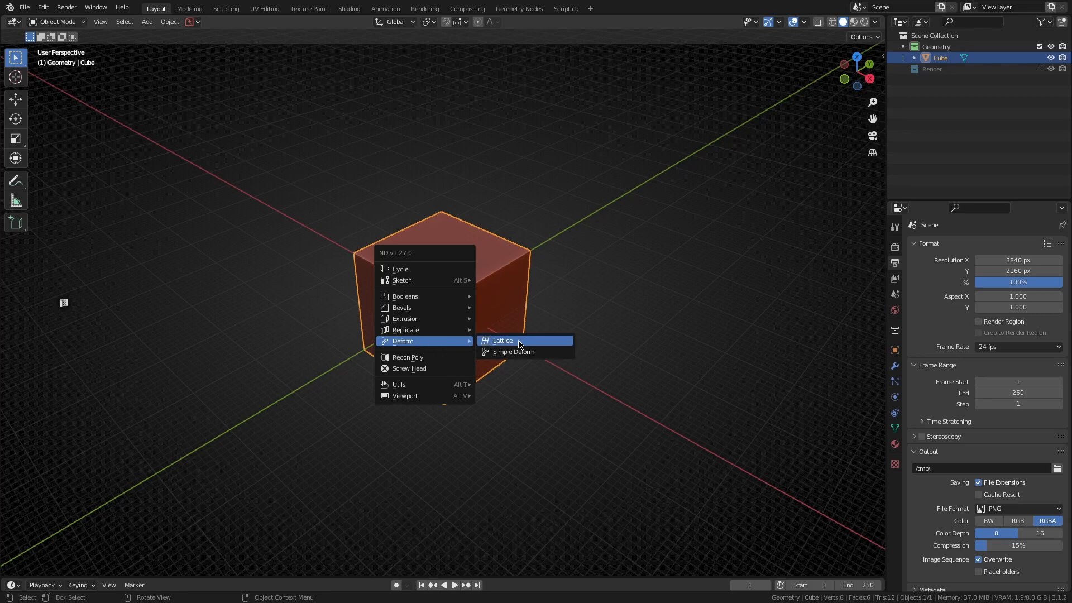
mouse_move(514, 352)
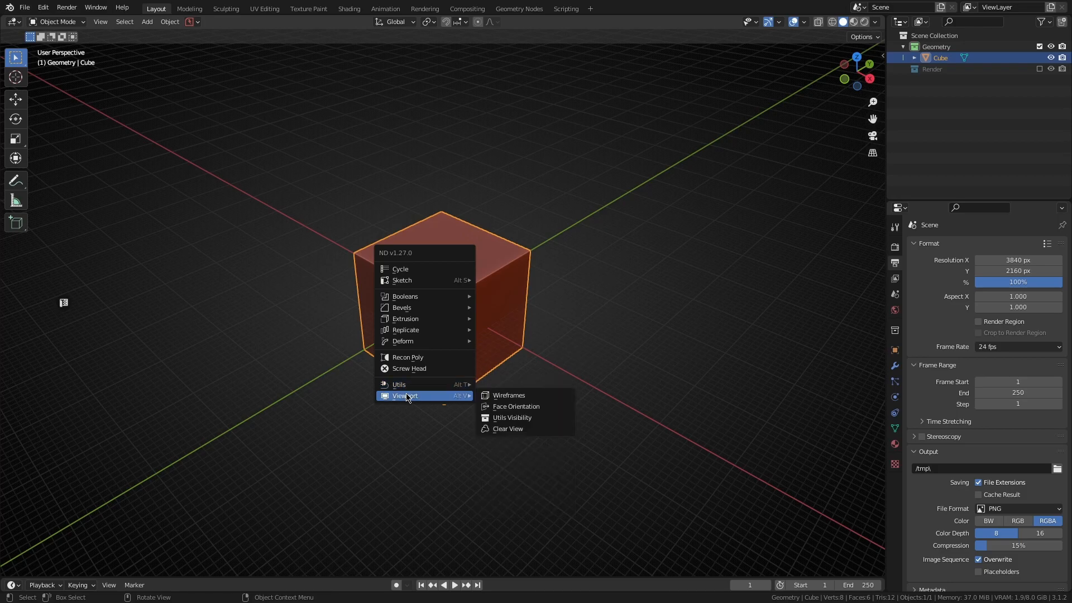
mouse_move(460, 391)
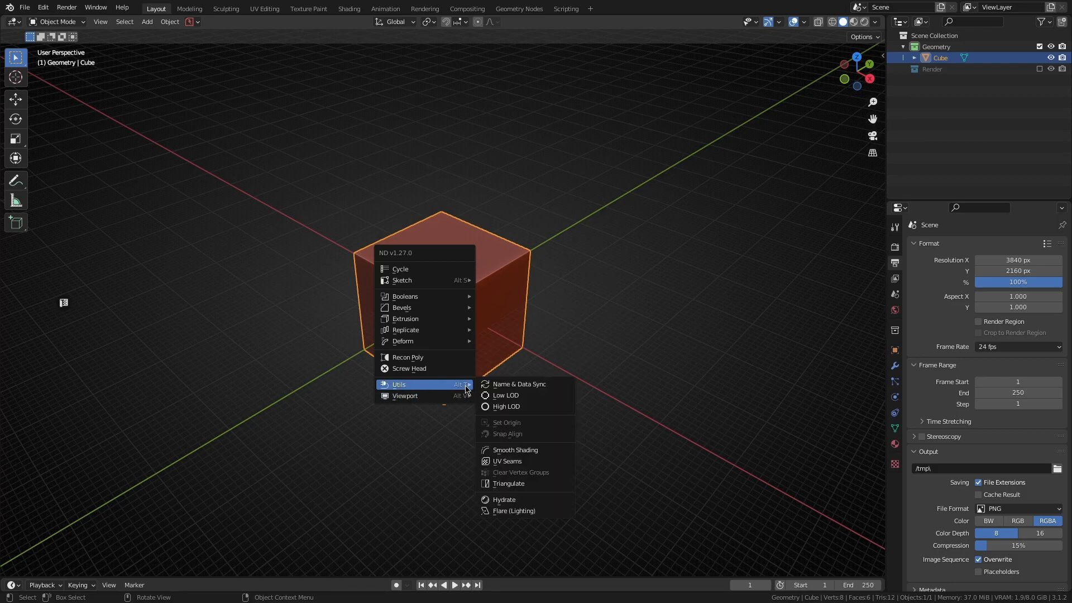
mouse_move(405, 395)
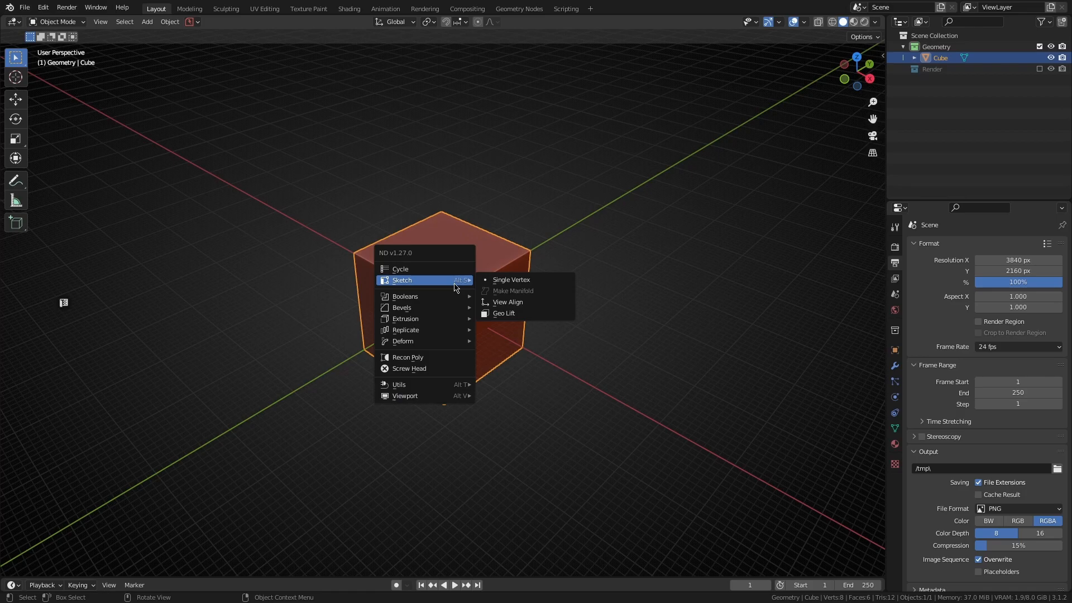
mouse_move(459, 241)
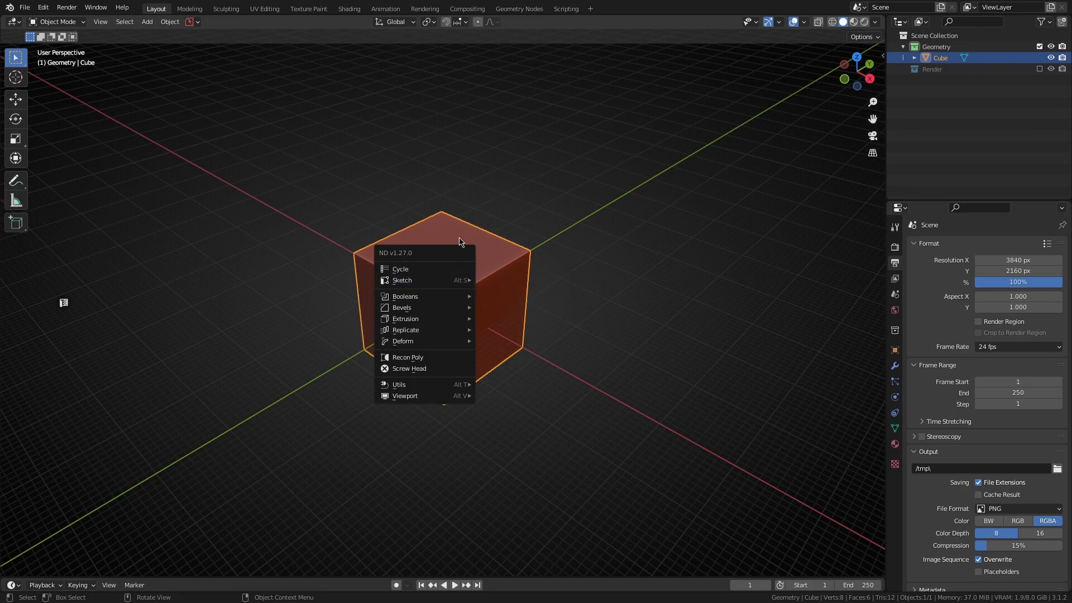
Snap-align the small cylinder onto a face of the Recon Poly shape
left_click(407, 356)
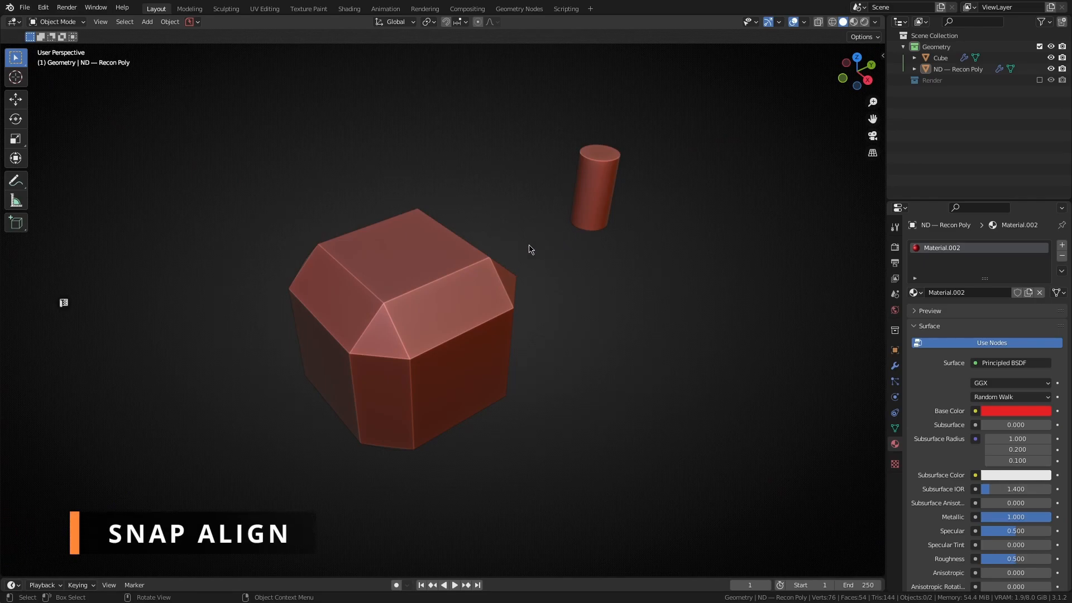
mouse_move(562, 233)
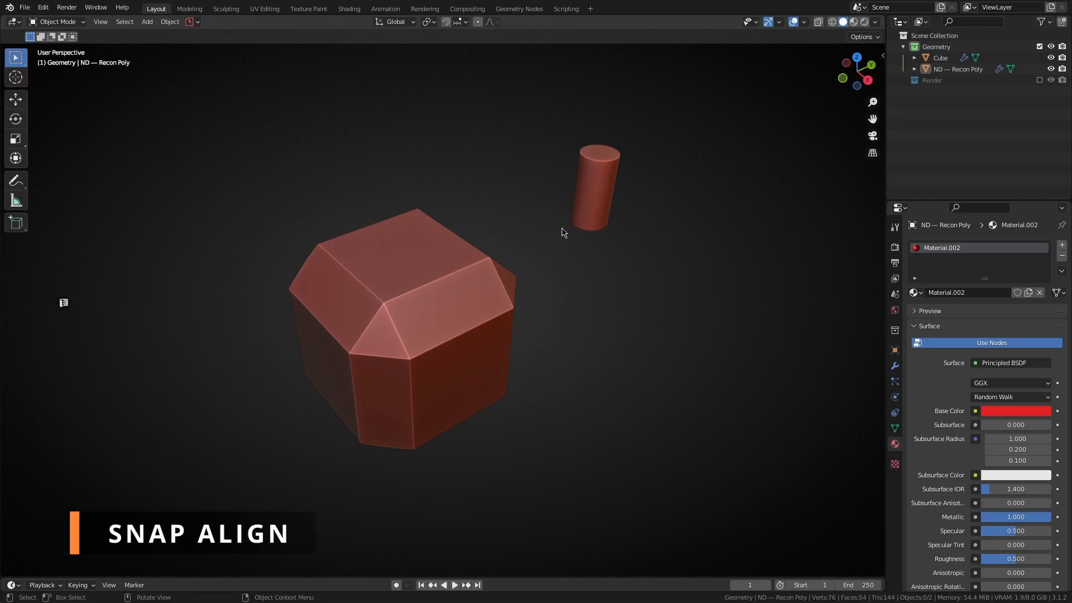
mouse_move(597, 175)
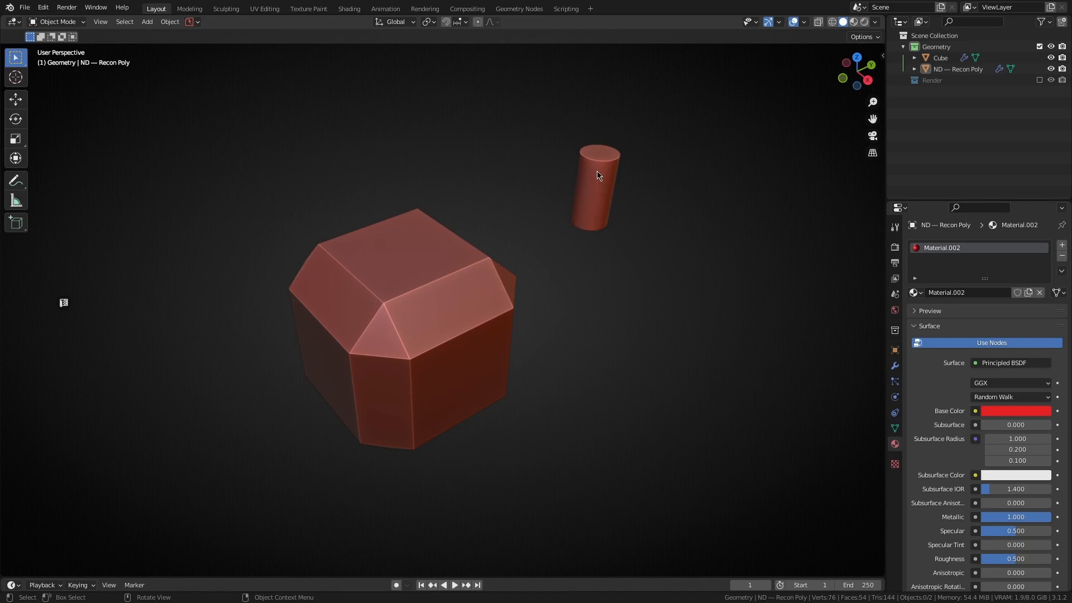
left_click(596, 184)
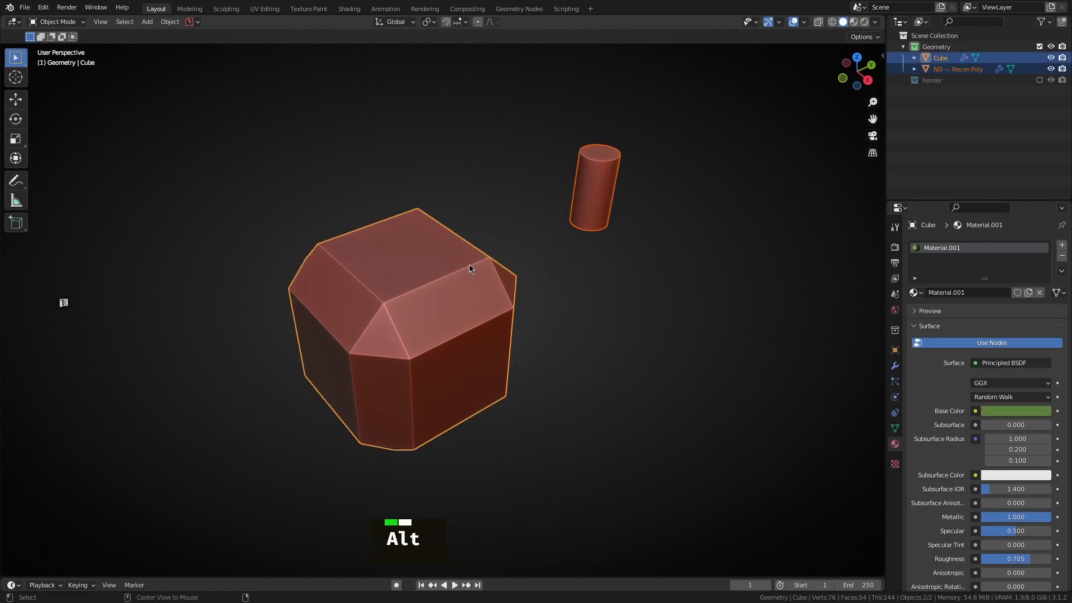
key("alt+t")
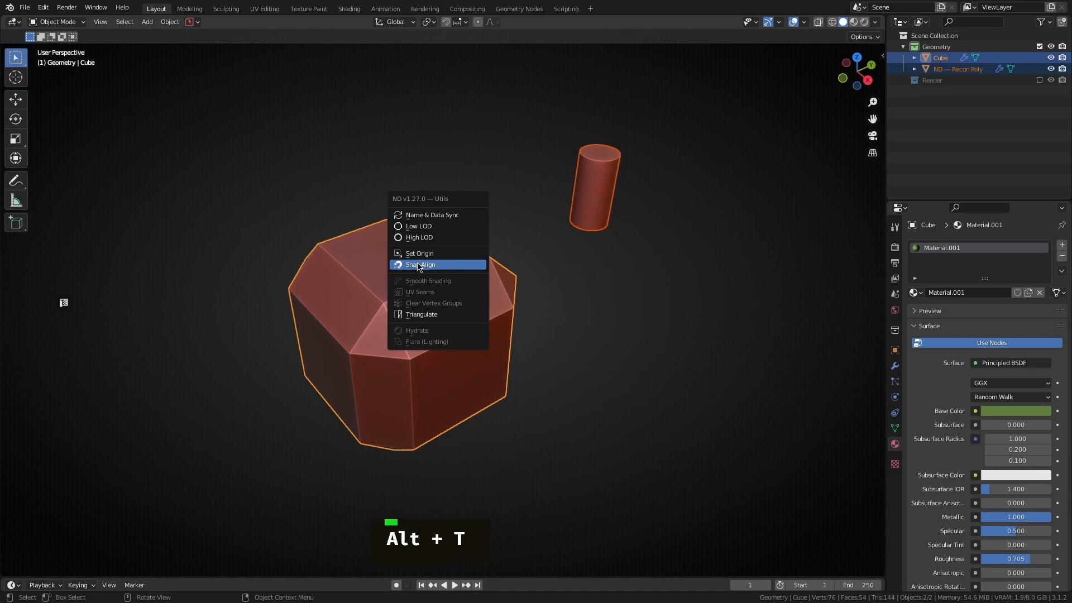
left_click(420, 265)
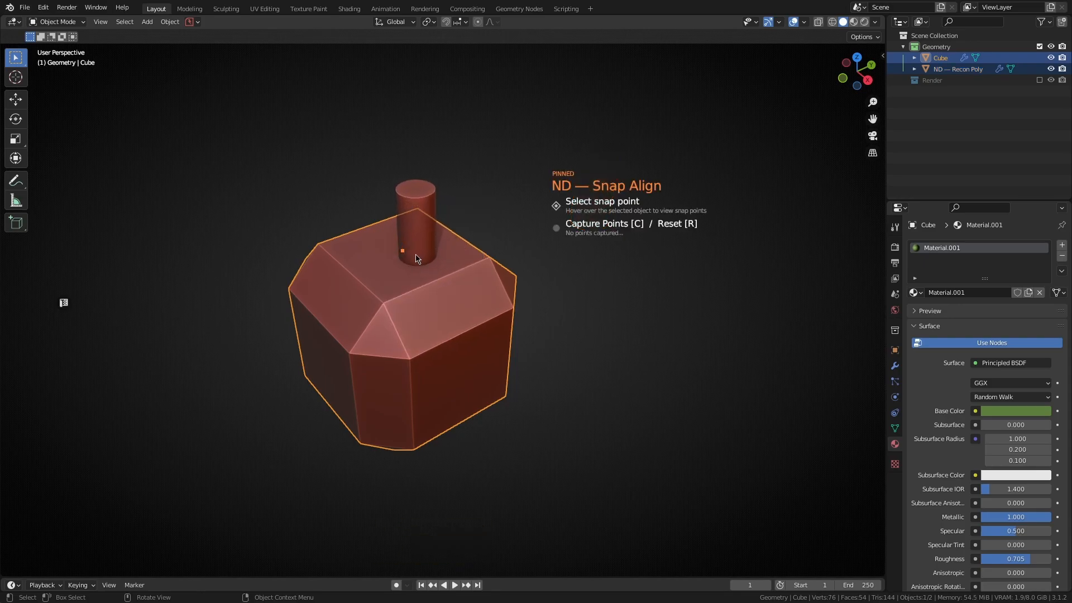
mouse_move(403, 252)
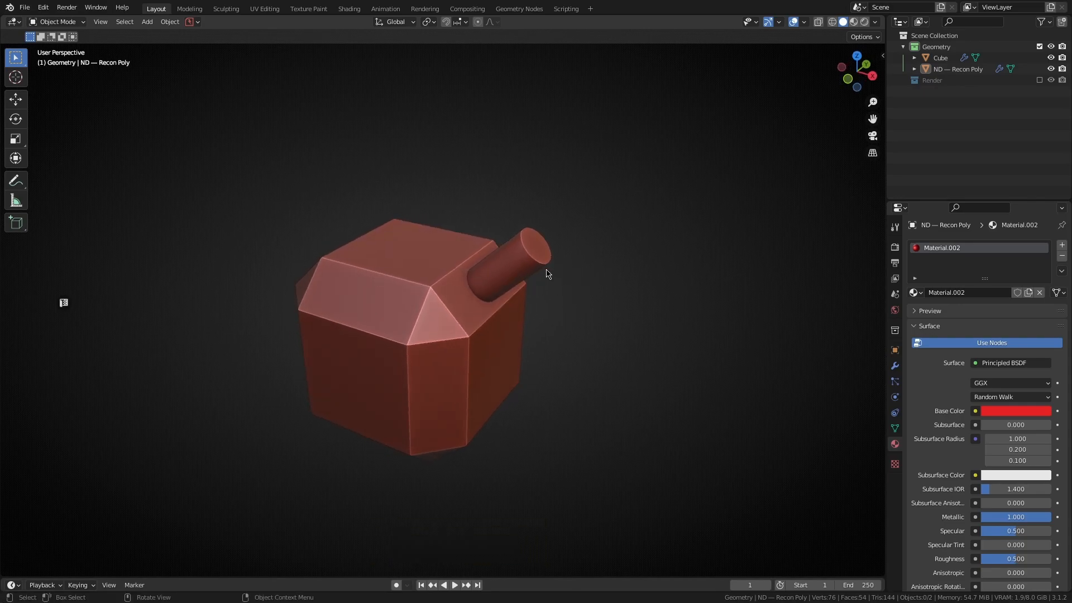
Snap Align the cylinder again so it stands upright on the block's top face
left_click(499, 267)
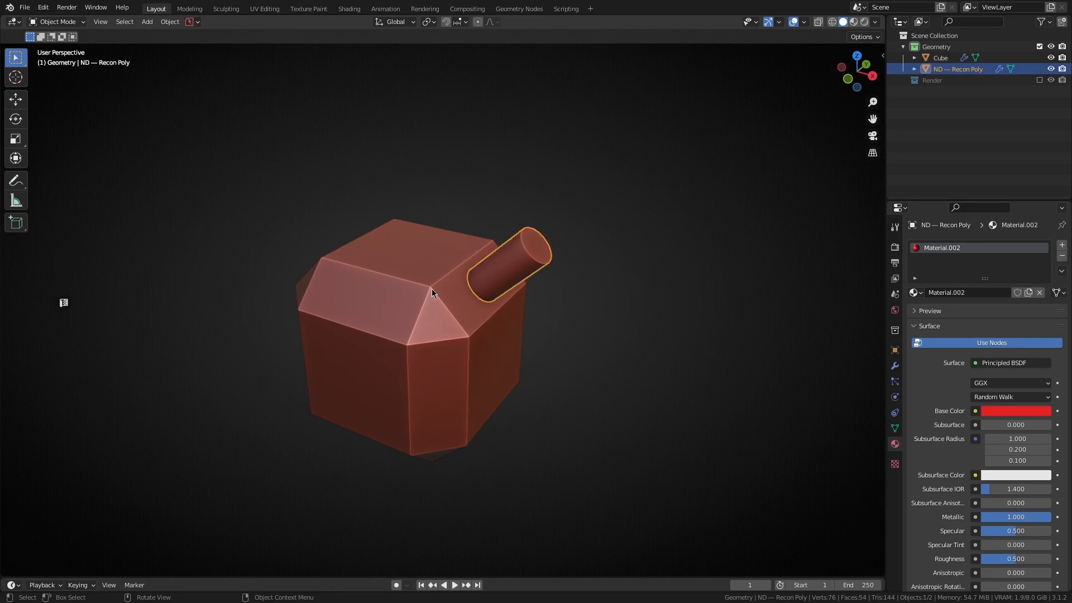
key("Alt+T")
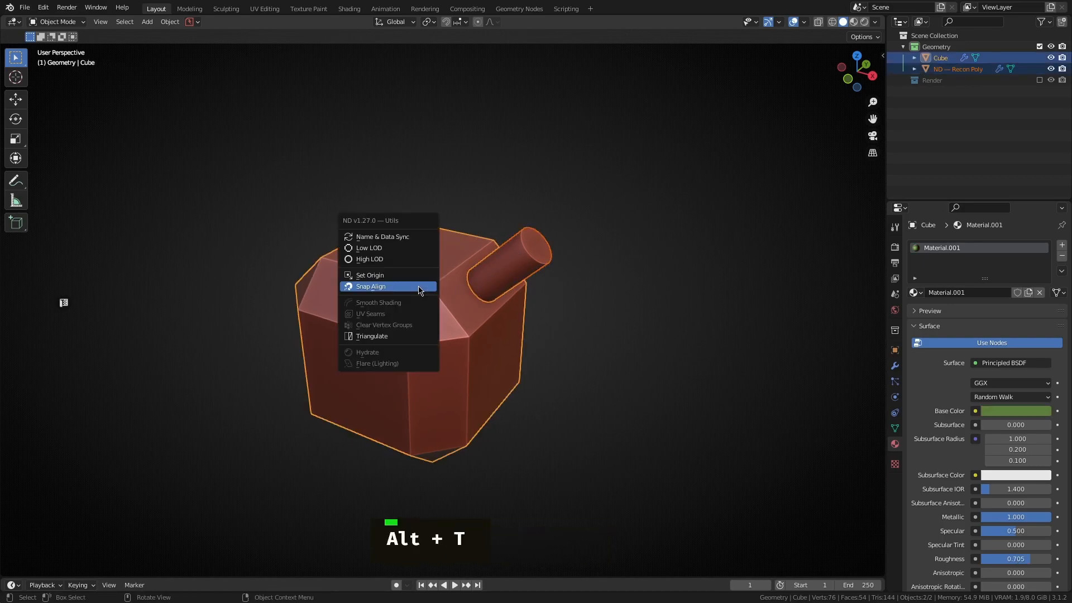
left_click(371, 286)
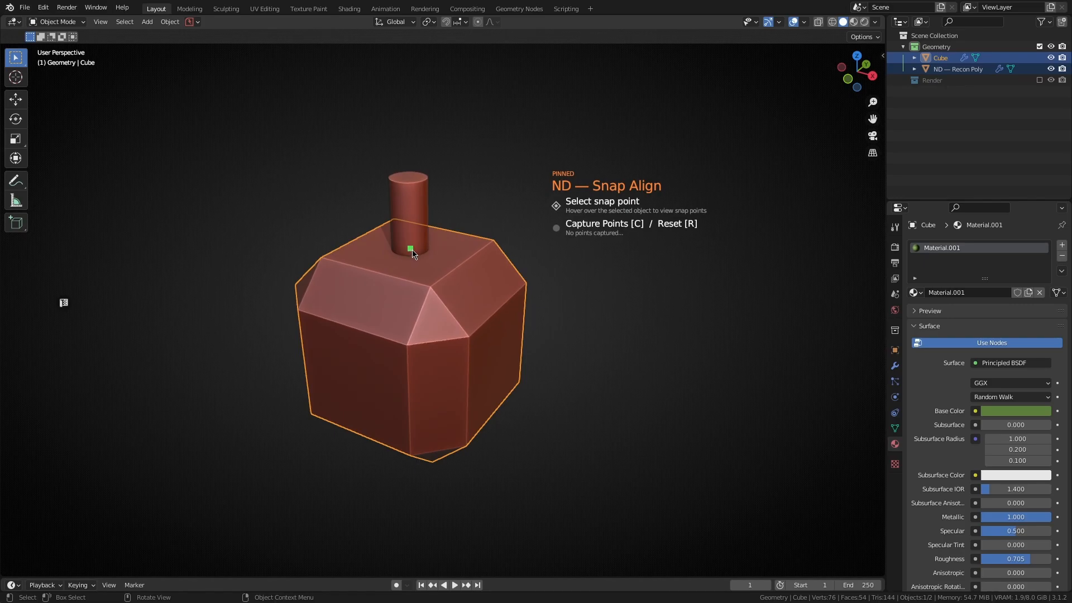
key("c")
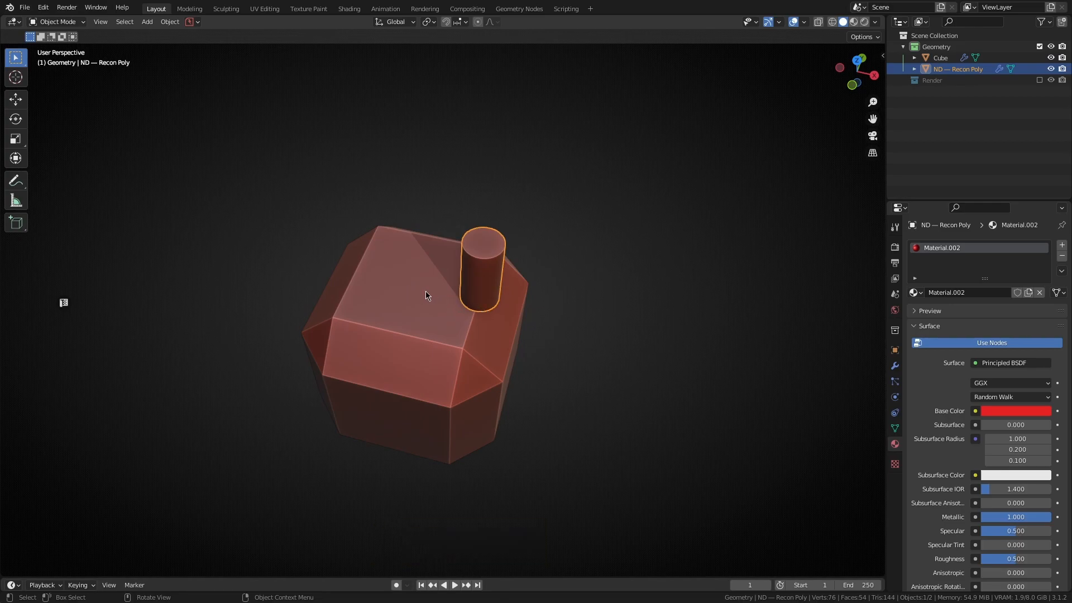
mouse_move(472, 299)
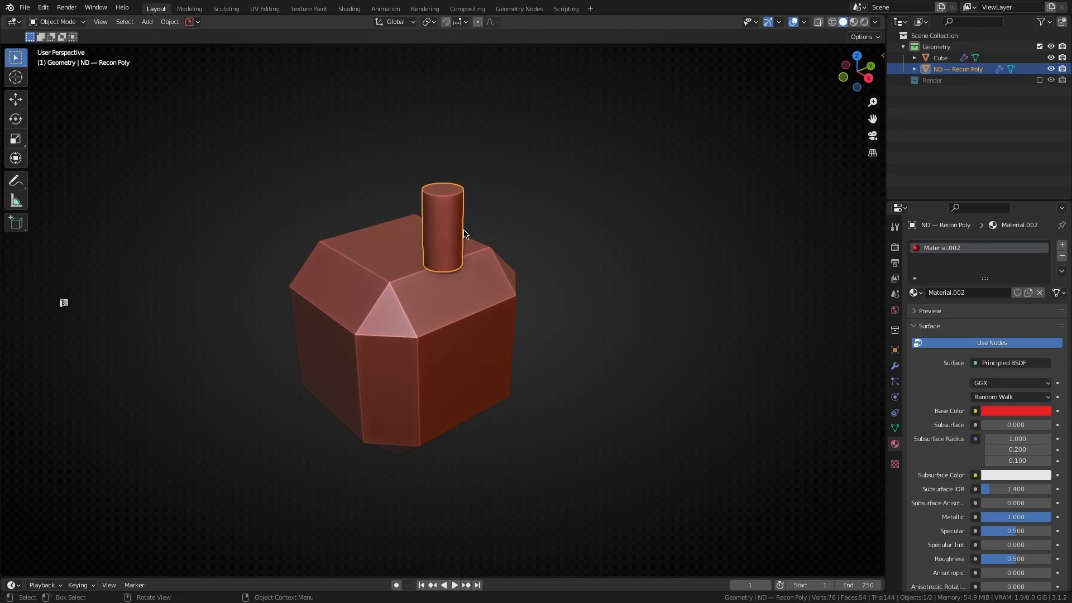
Snap Align the cylinder to the midpoint of two captured edge points on the block's top
left_click(402, 278)
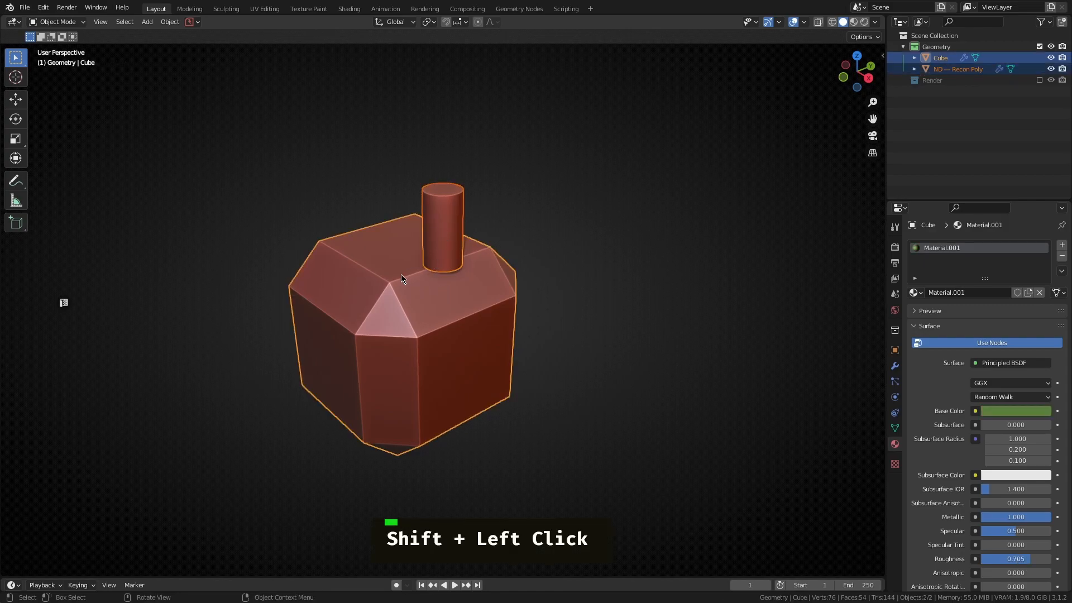
key("alt+t")
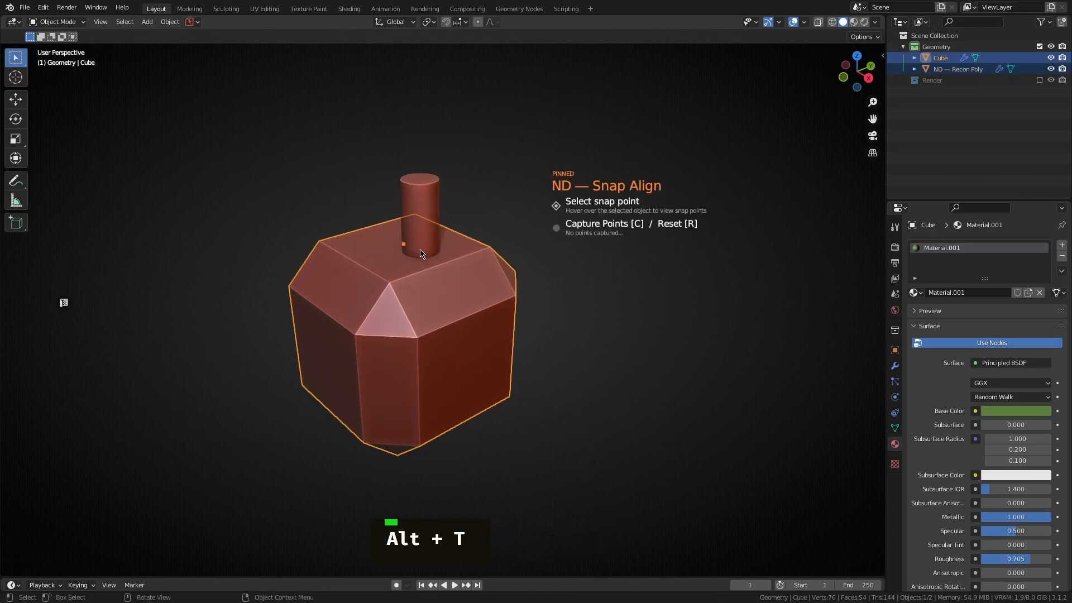
key("c")
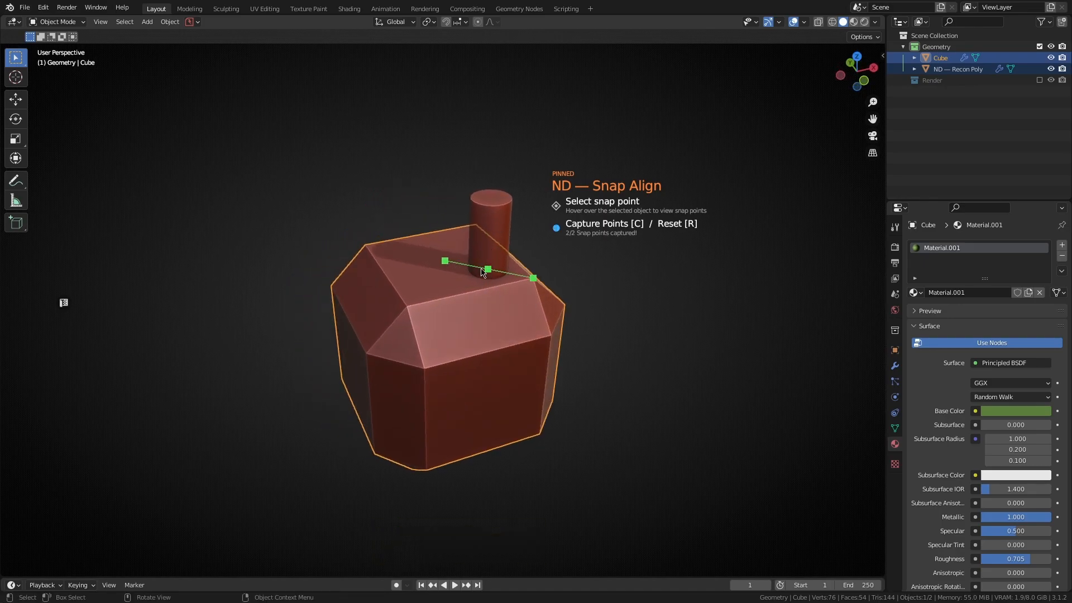
mouse_move(464, 271)
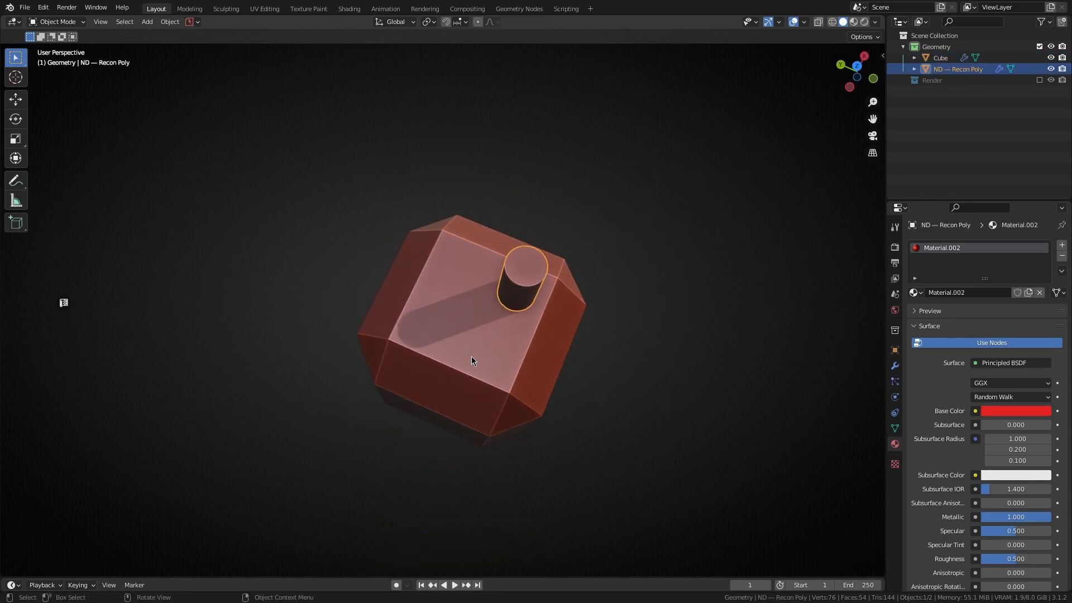
middle_click(472, 360)
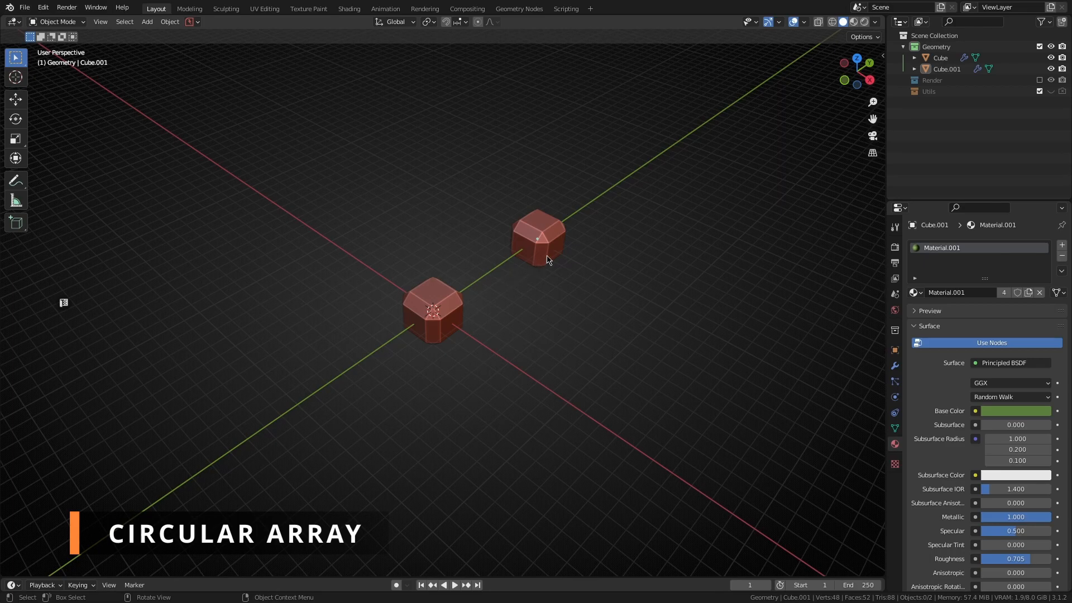
mouse_move(524, 255)
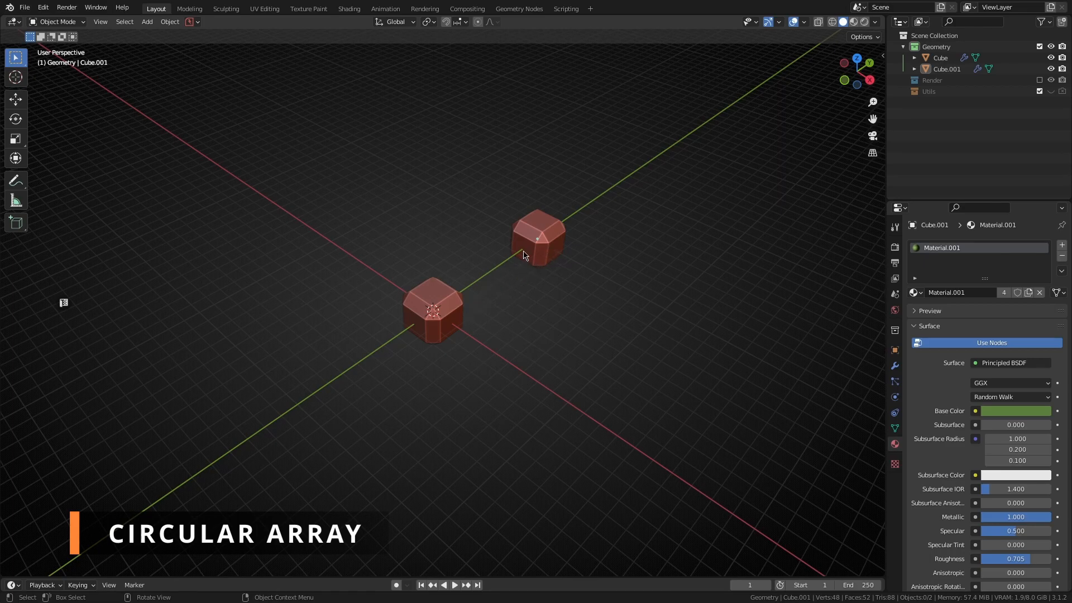
Circular Array the outer cube around the central cube with a count of 16
left_click(432, 311)
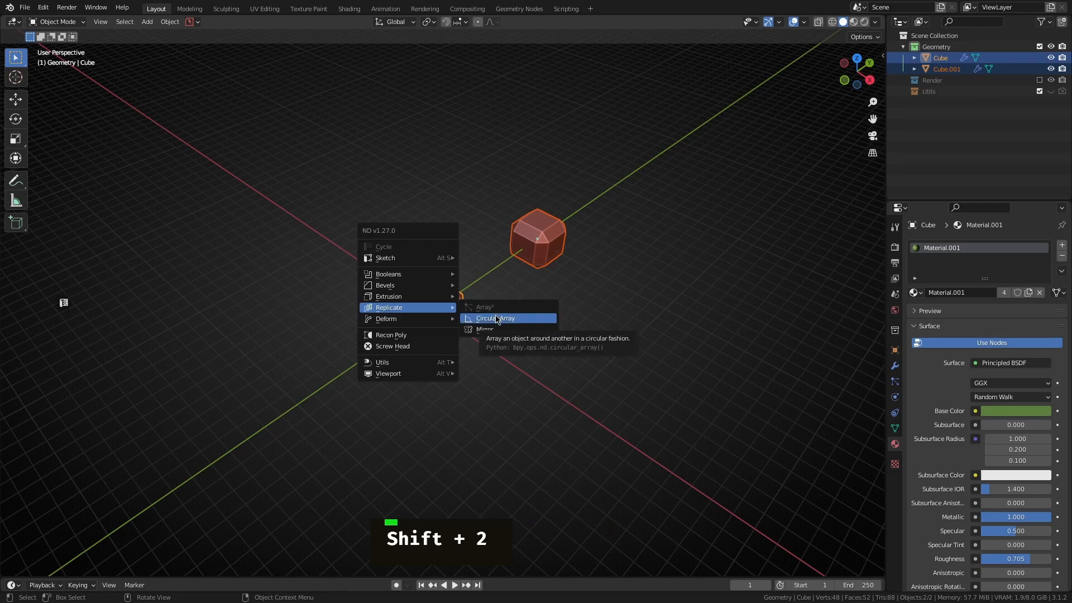
left_click(495, 318)
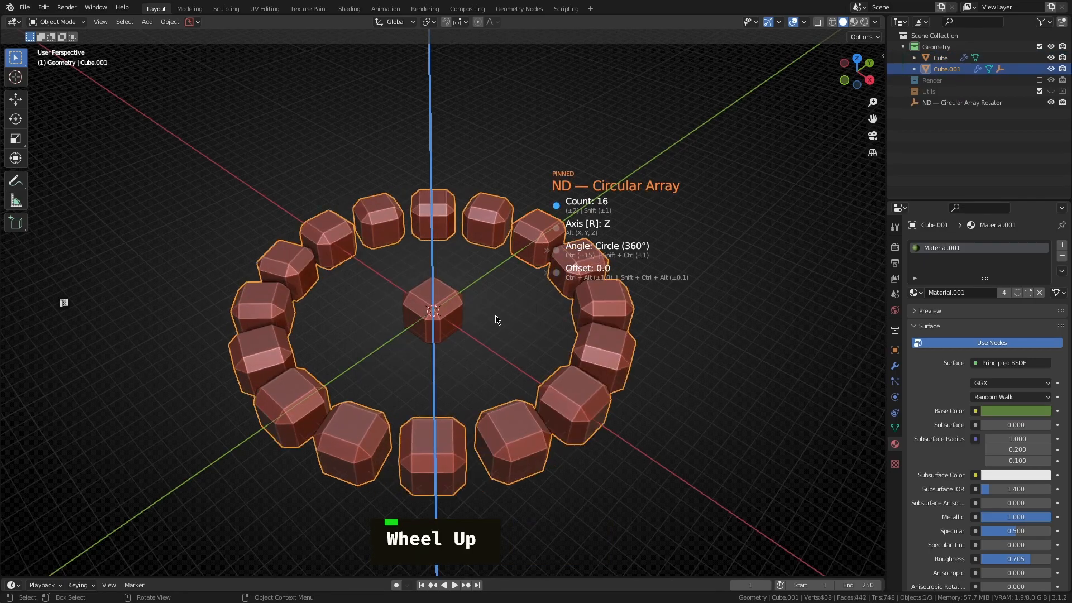
scroll("up", 3)
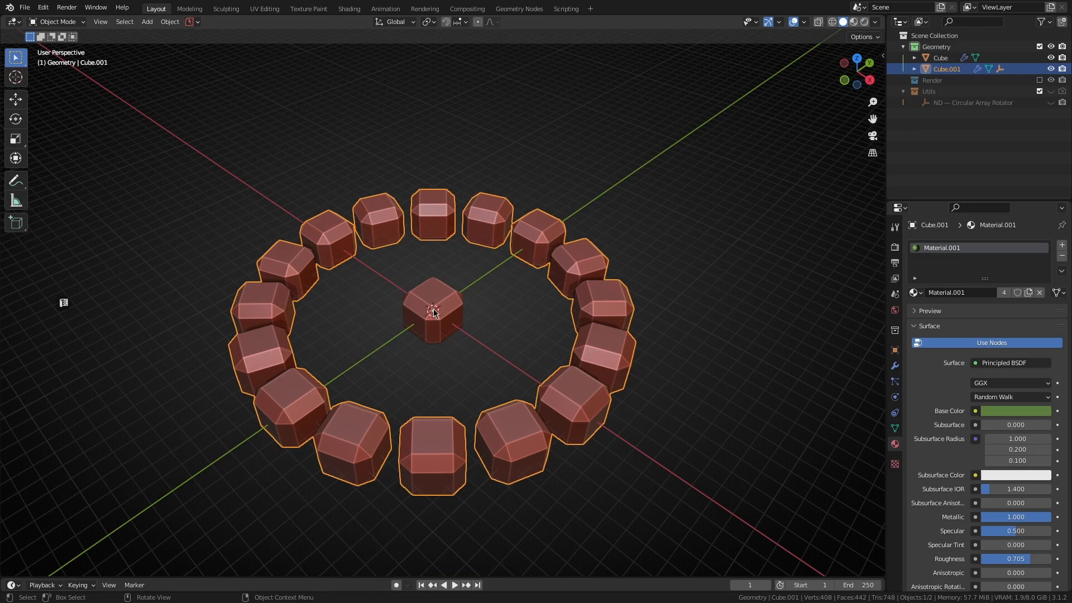
key("X")
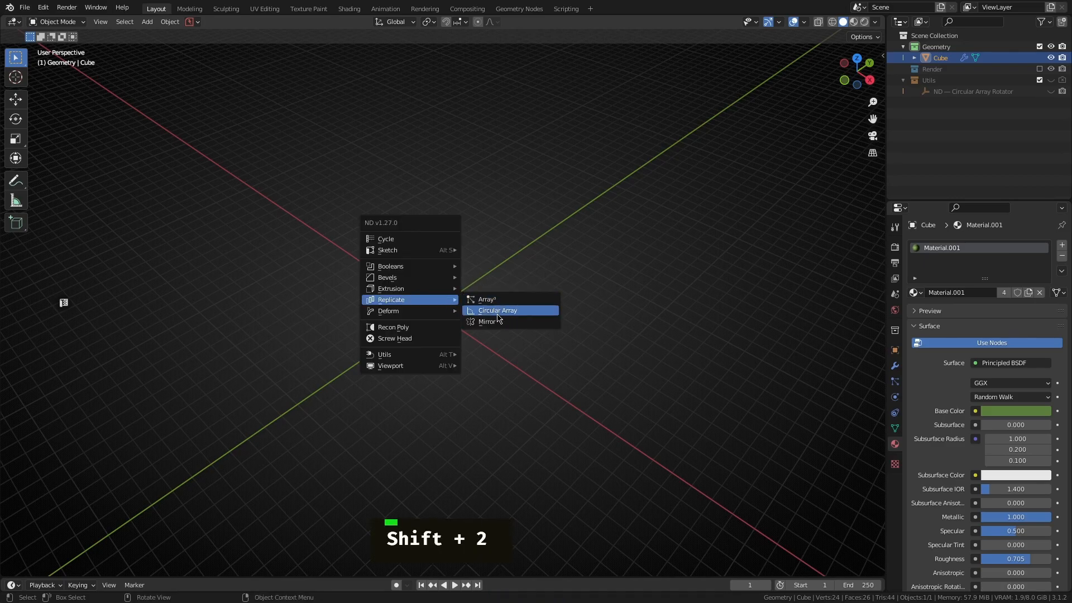
Circular Array the lone cube around the scene origin
left_click(497, 310)
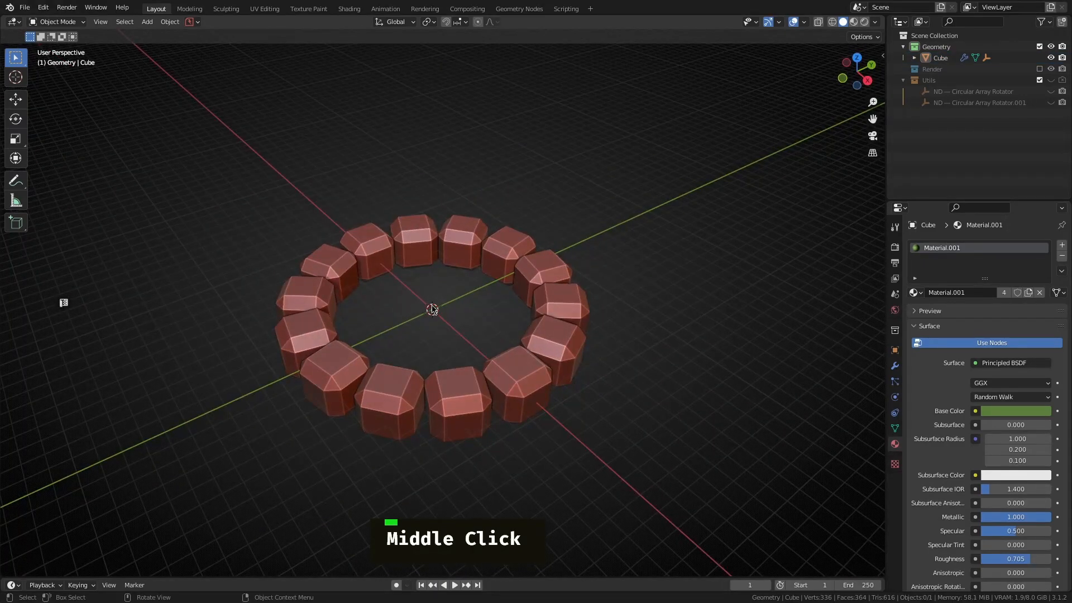
middle_click(432, 309)
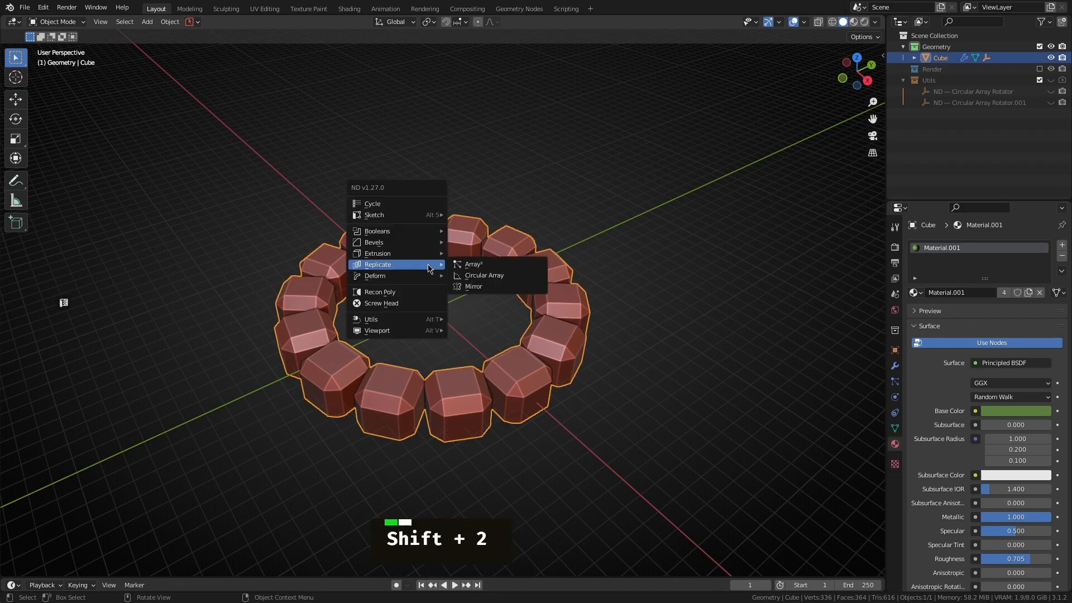
left_click(484, 274)
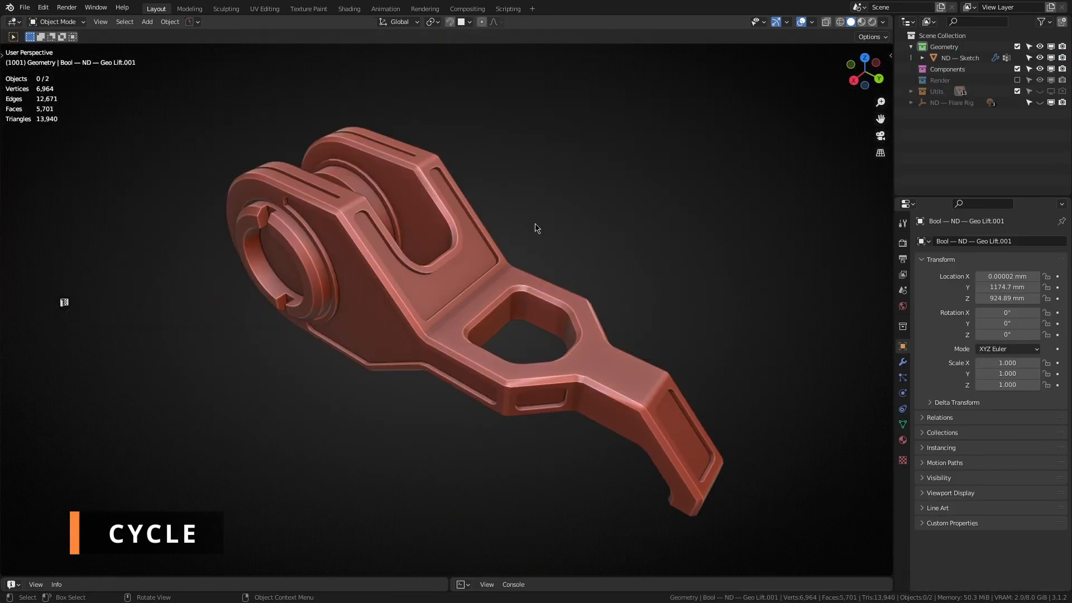
left_click(490, 277)
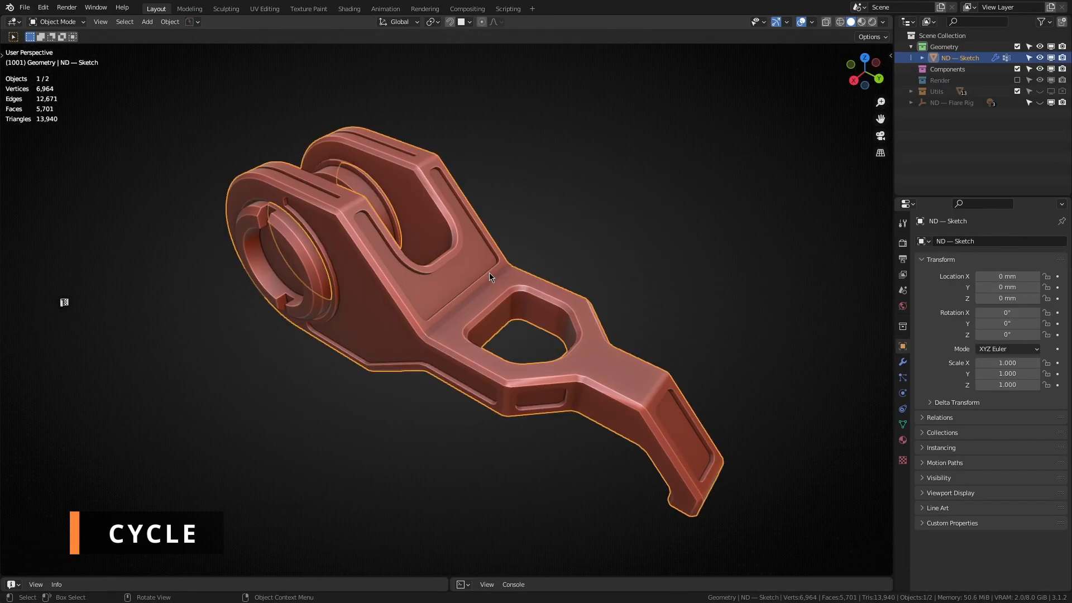
key("shift+2")
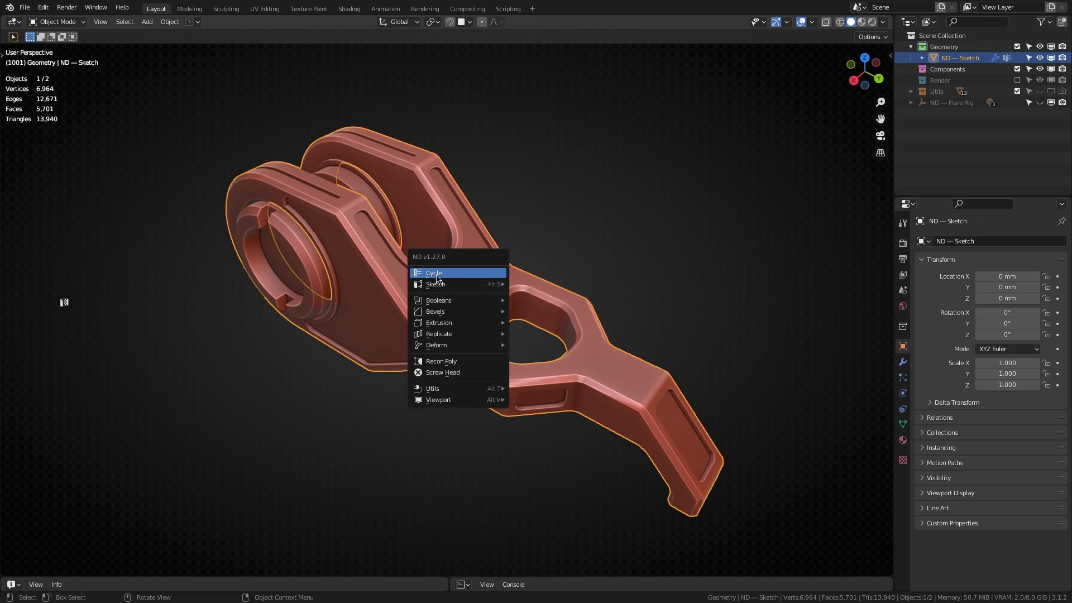
left_click(433, 273)
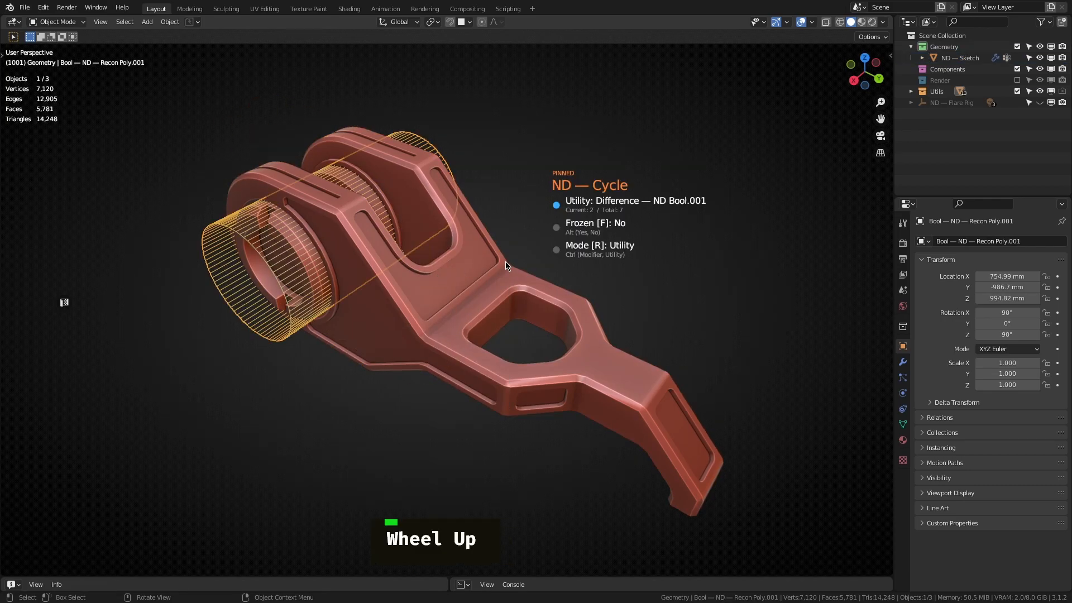
scroll("up", 3)
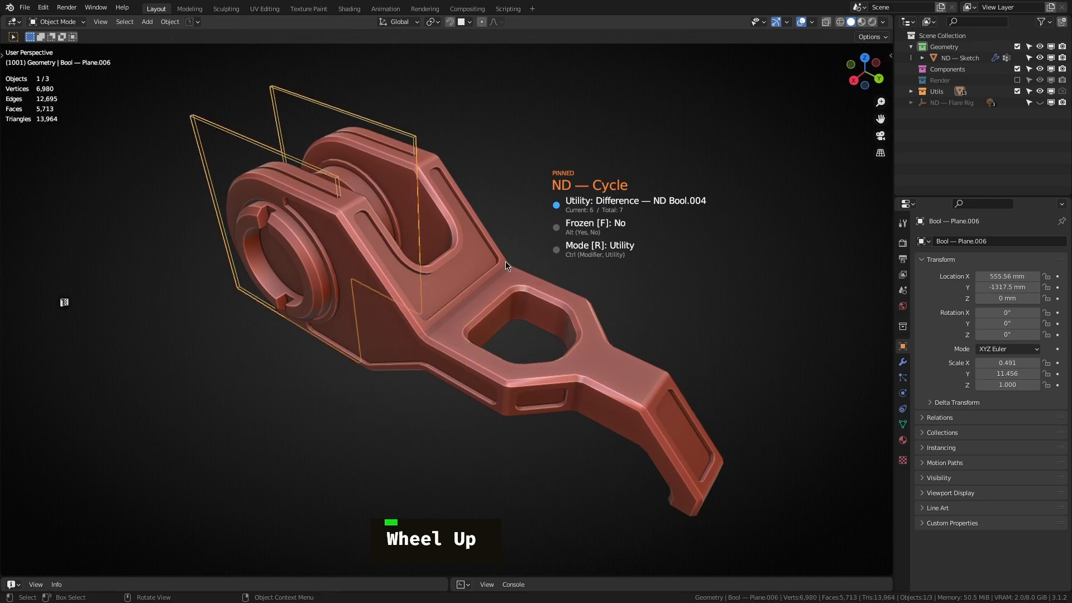
scroll("up", 3)
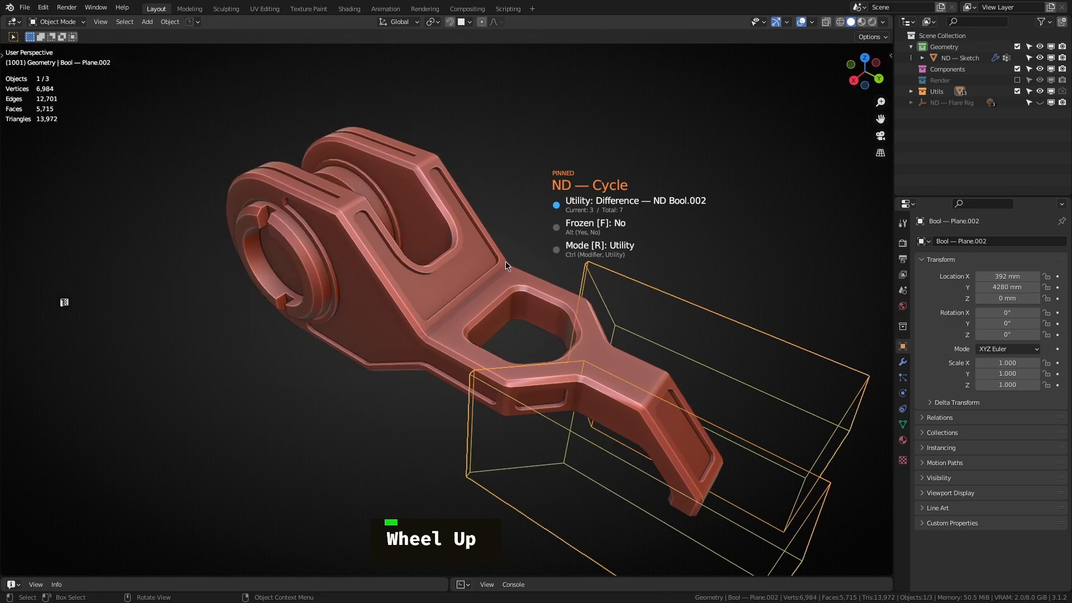
scroll("up", 3)
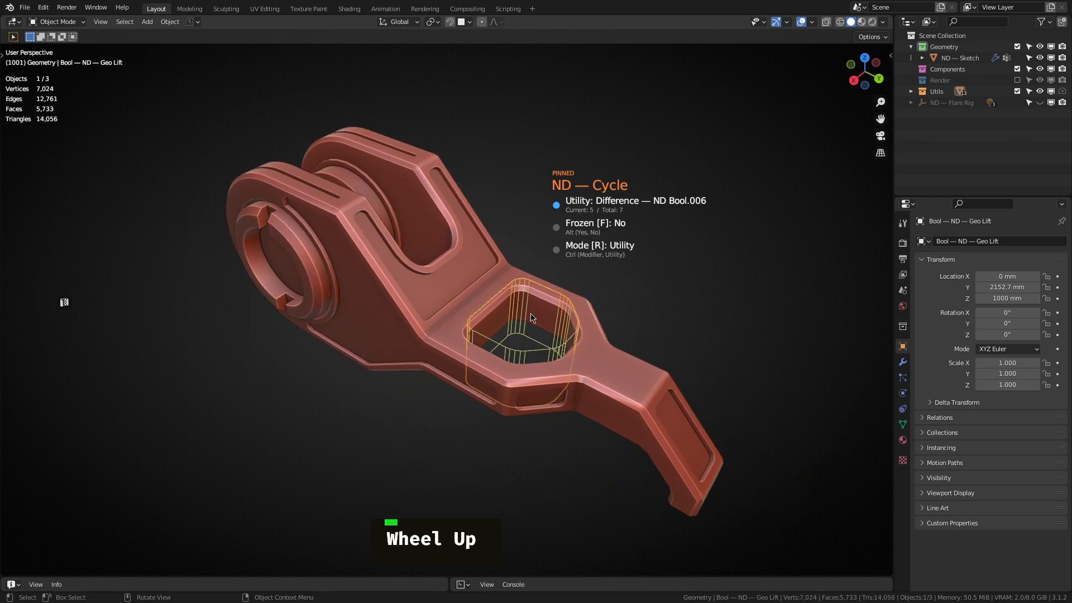
scroll("up", 3)
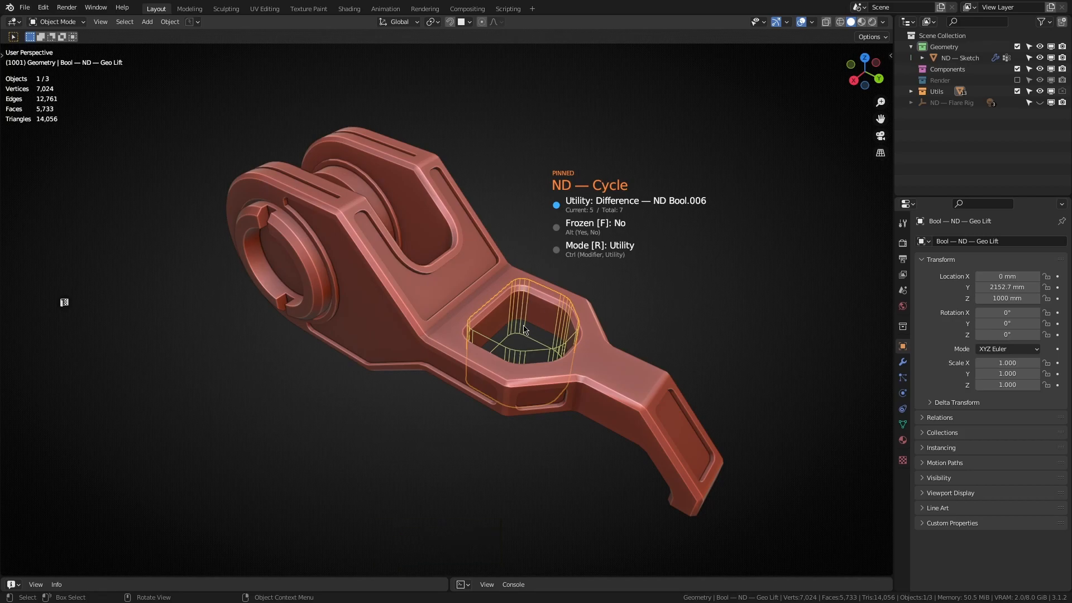
key("g")
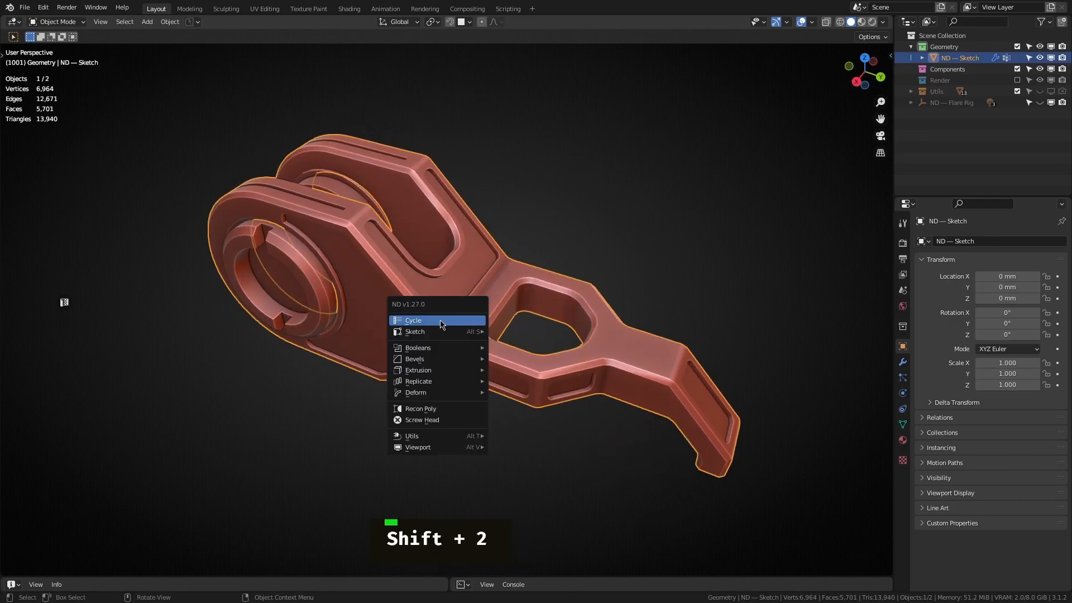
left_click(413, 320)
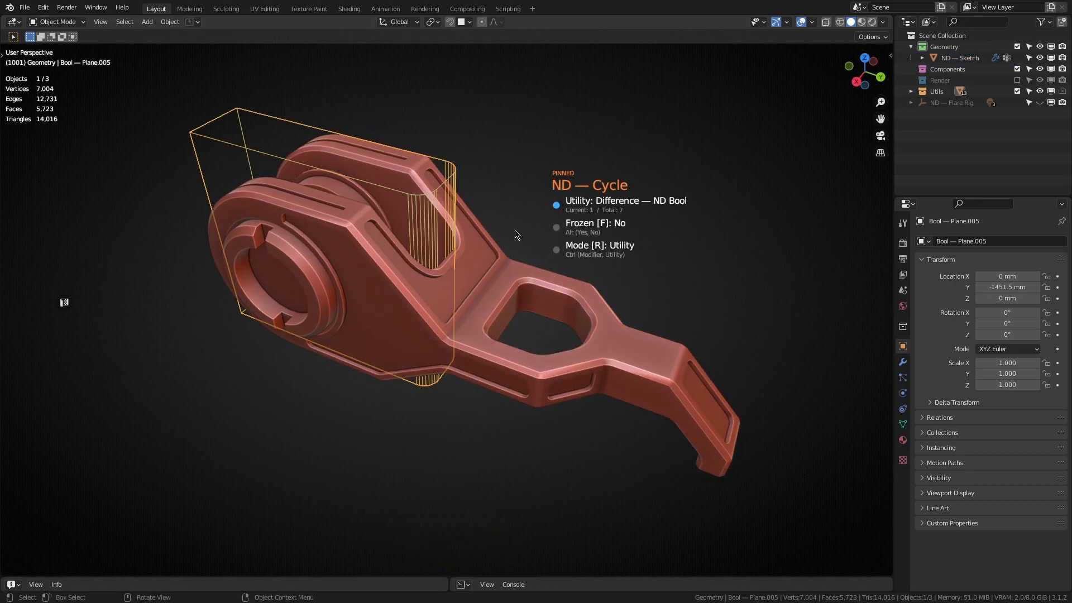
scroll("up", 3)
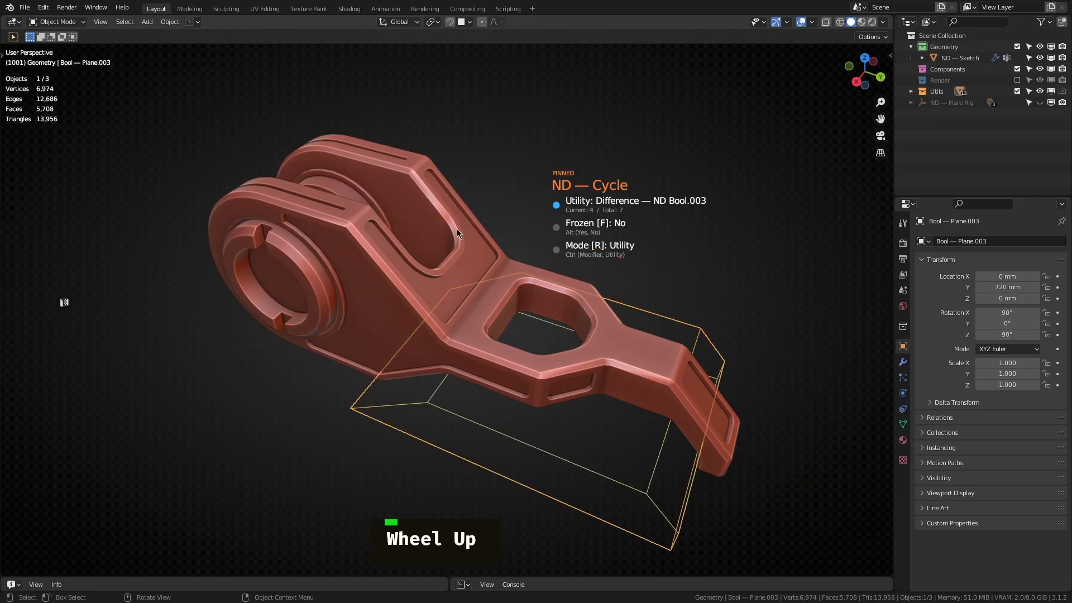
scroll("up", 3)
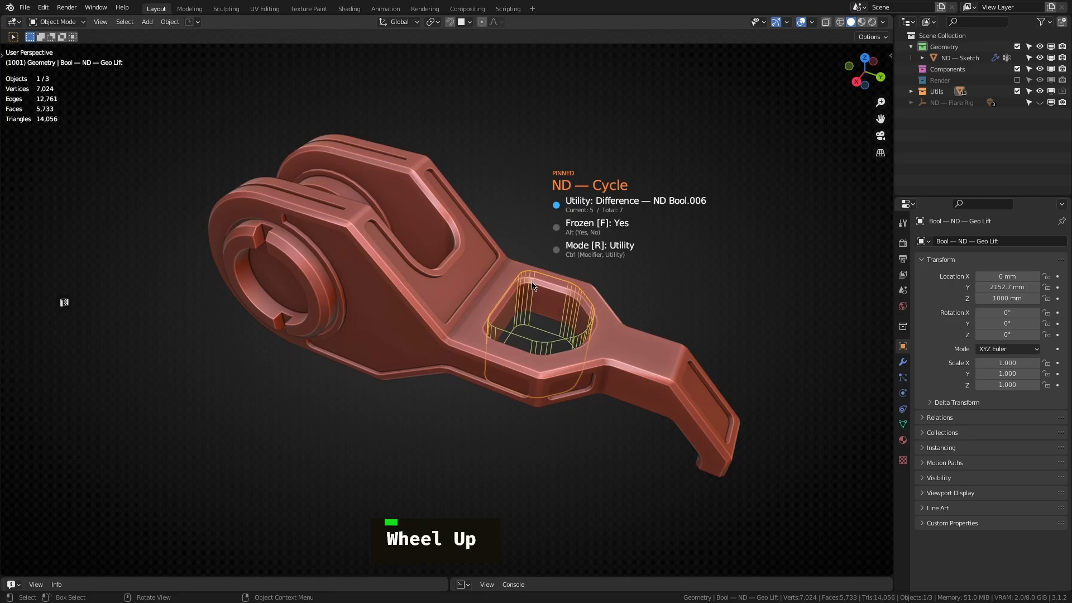
scroll("up", 3)
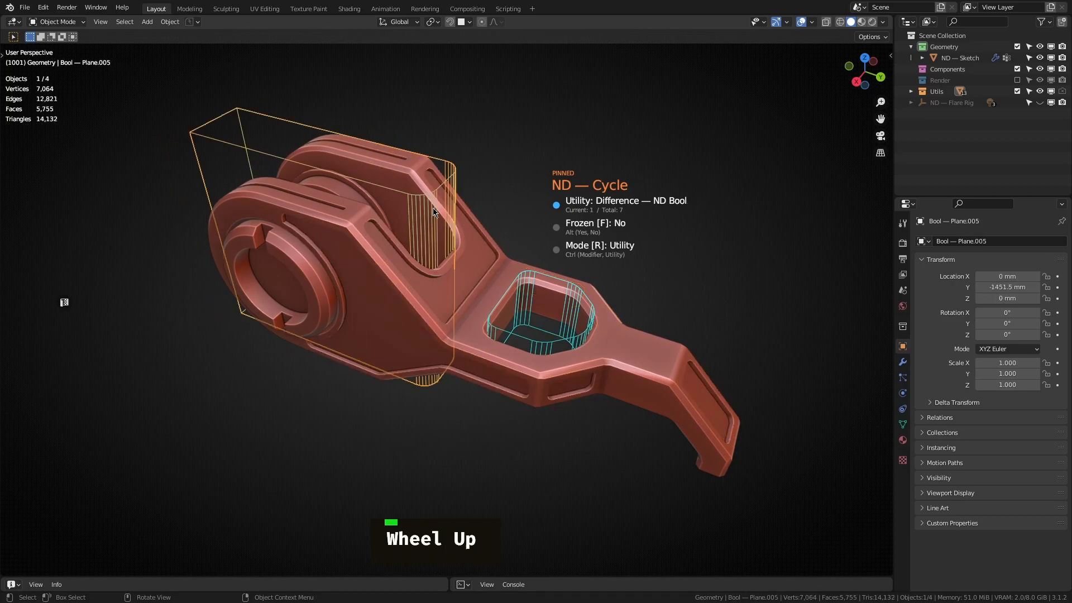
scroll("up", 3)
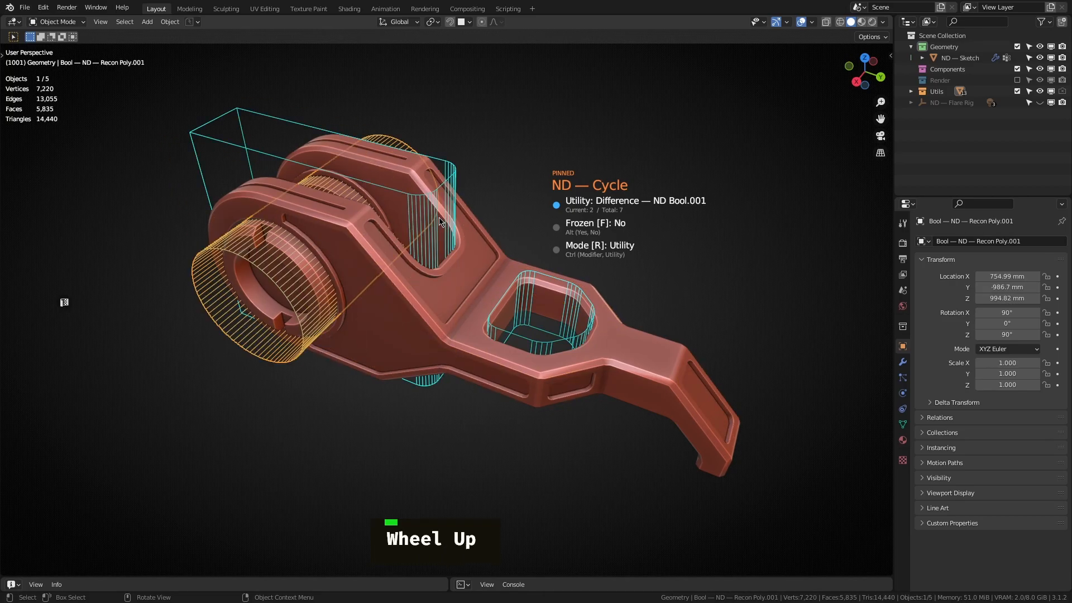
key("f")
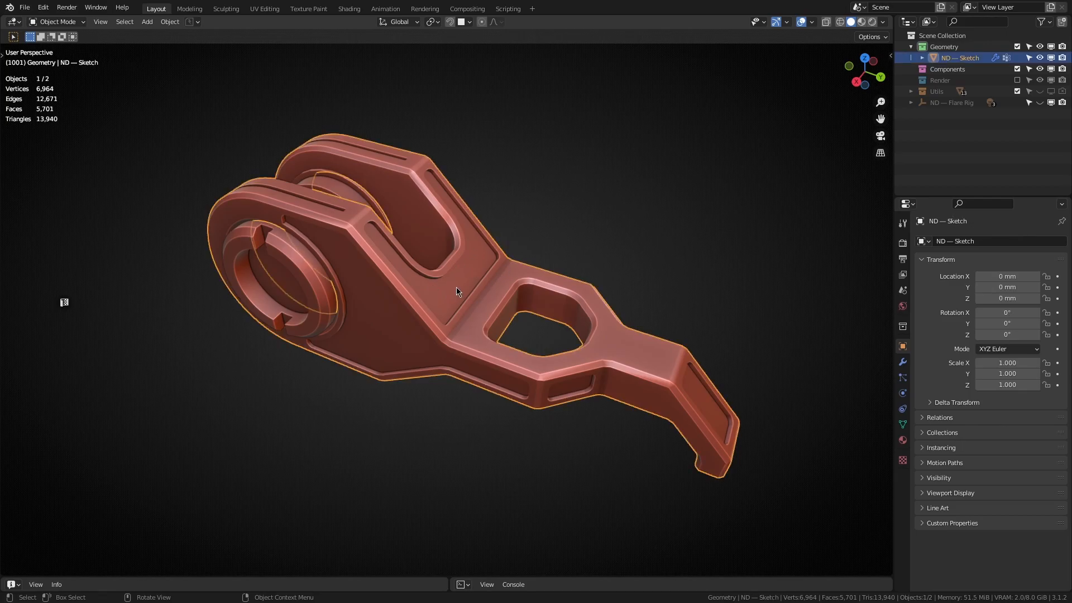
Start ND Cycle on the sketch part and switch it to Modifier mode
key("shift+2")
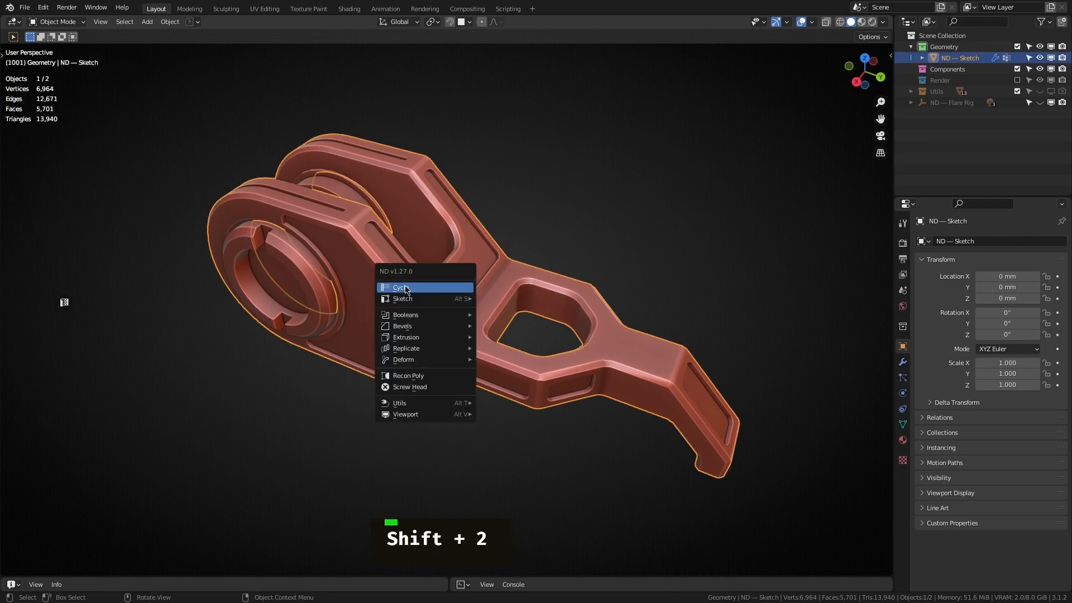
left_click(403, 286)
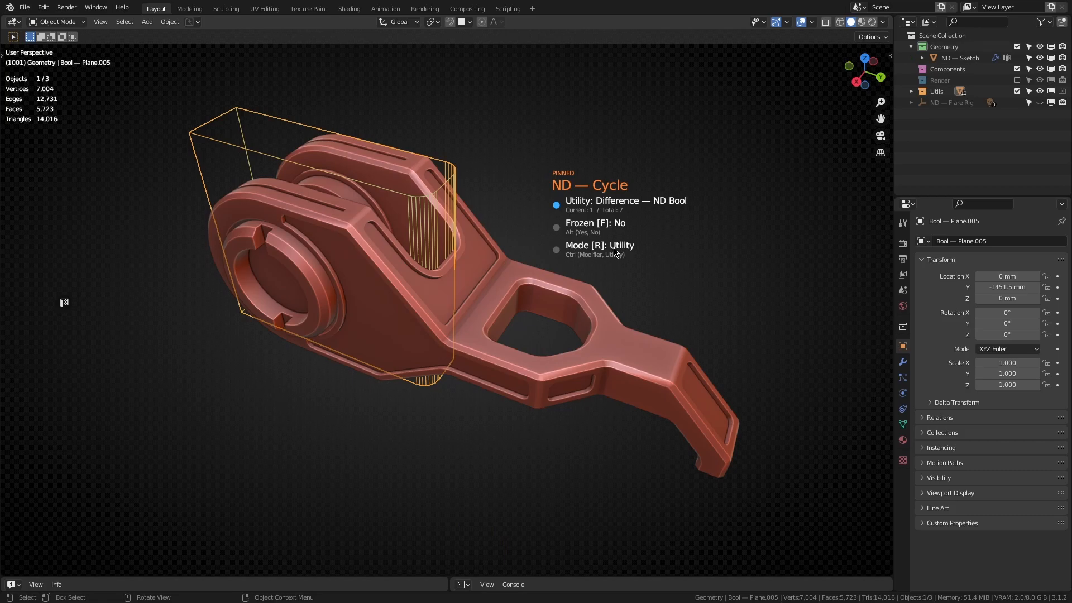
key("r")
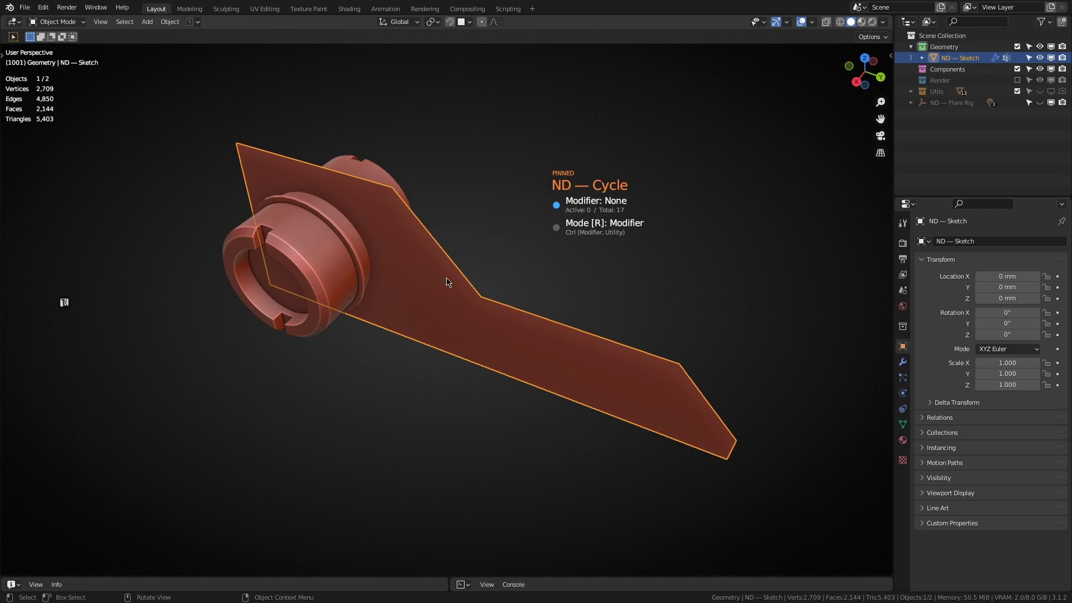
mouse_move(469, 277)
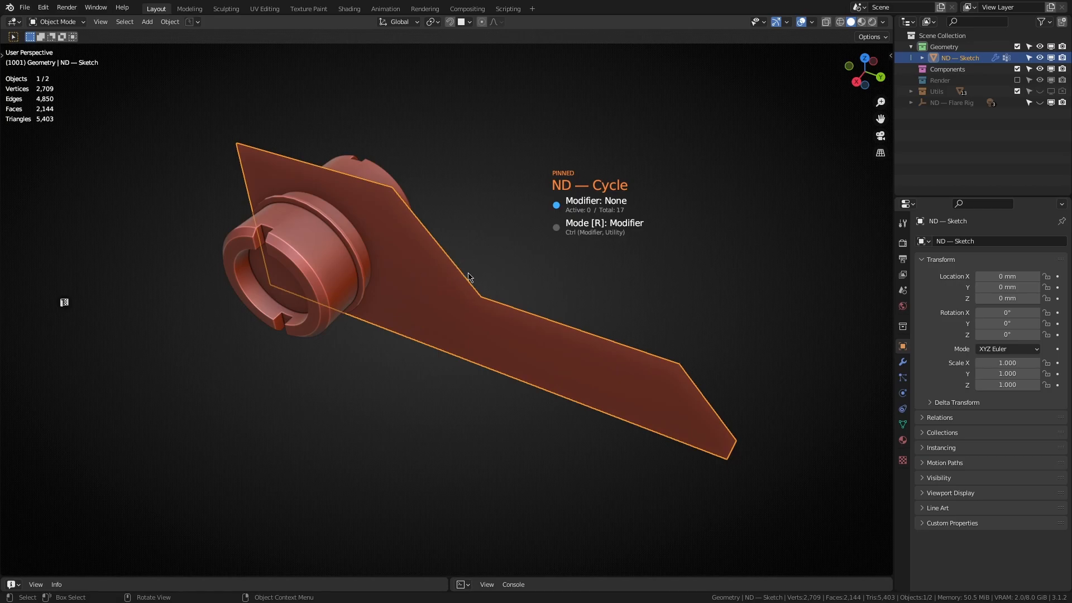
Scroll through the modifier stack until 8 of 17 modifiers are active
scroll("up", 3)
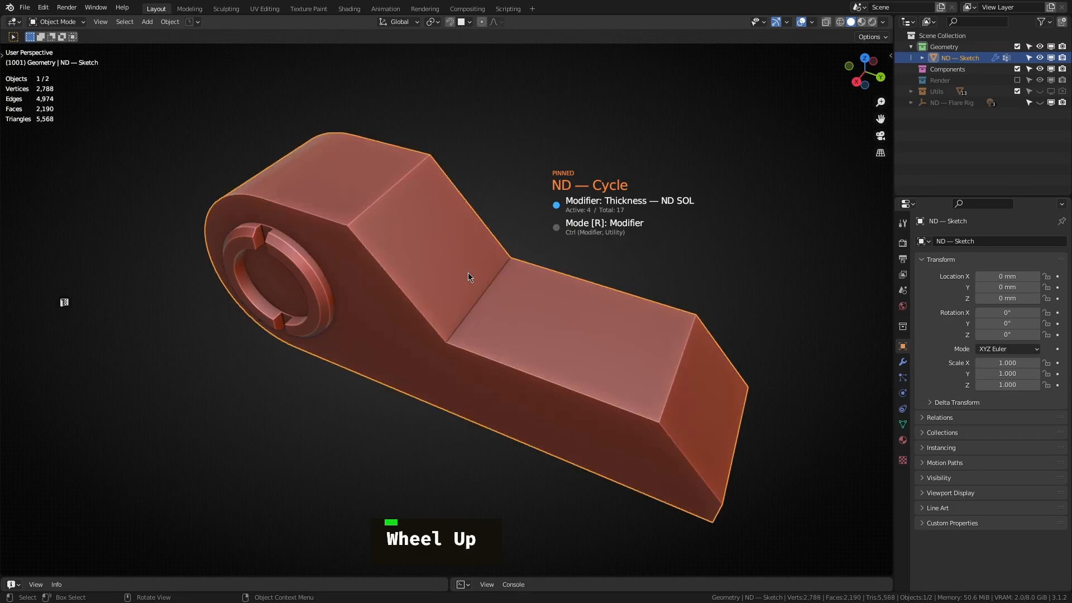
scroll("up", 3)
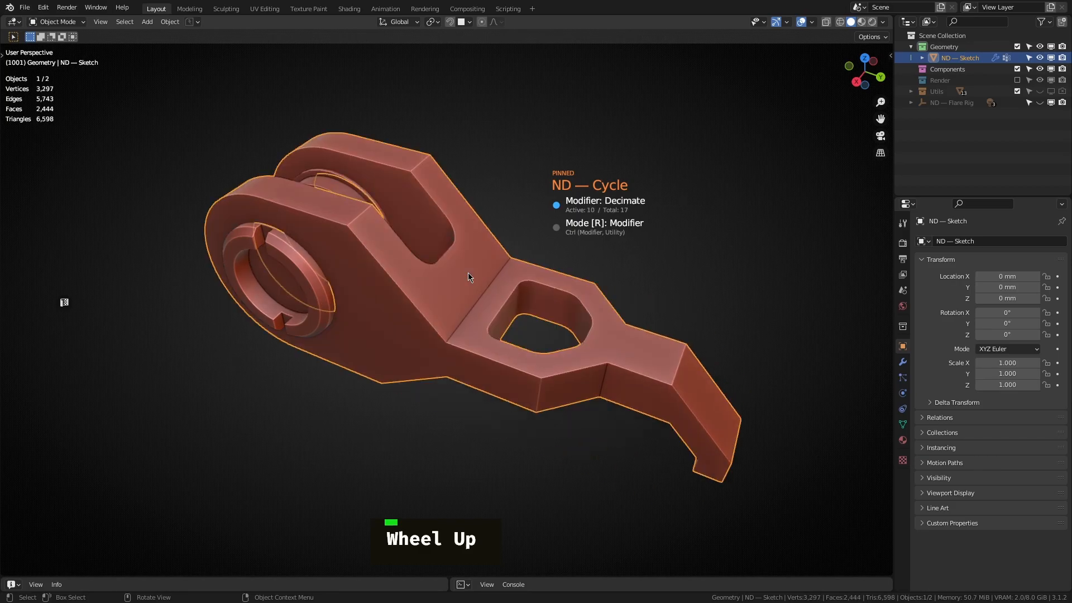
scroll("up", 3)
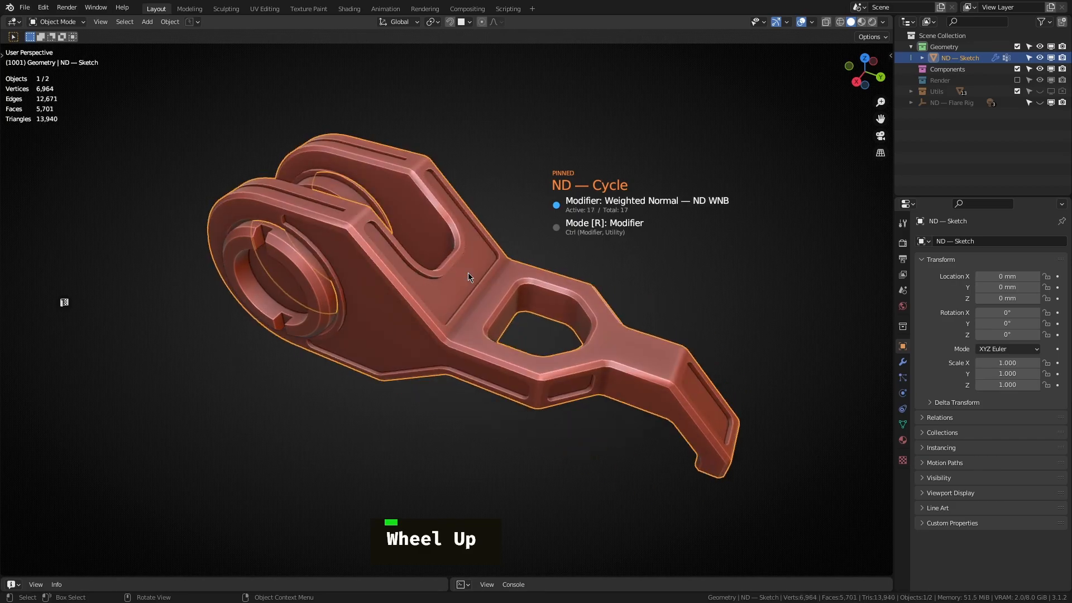
scroll("up", 3)
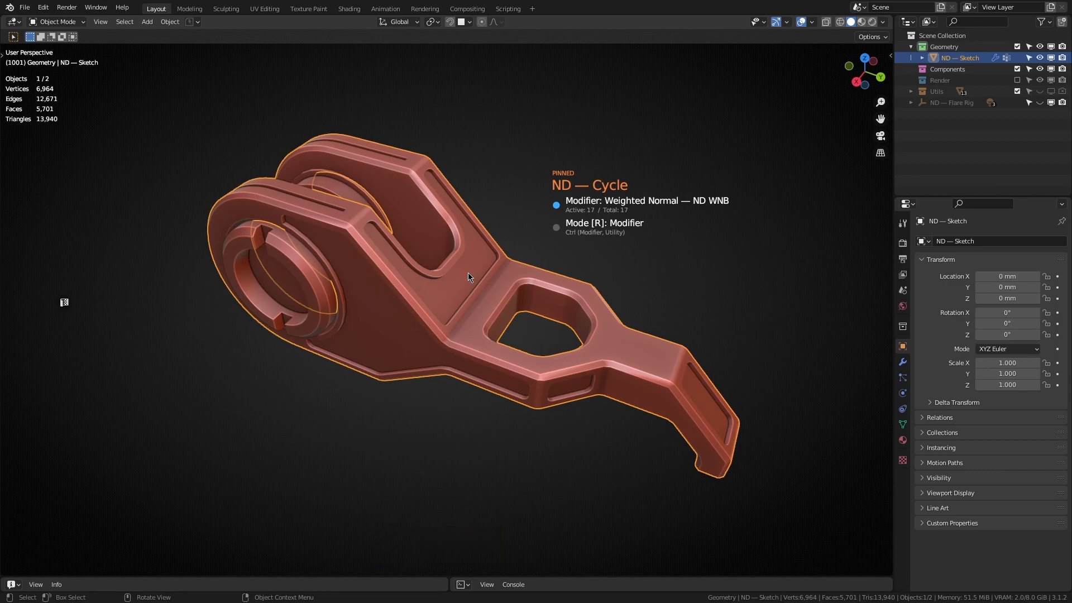
scroll("up", 3)
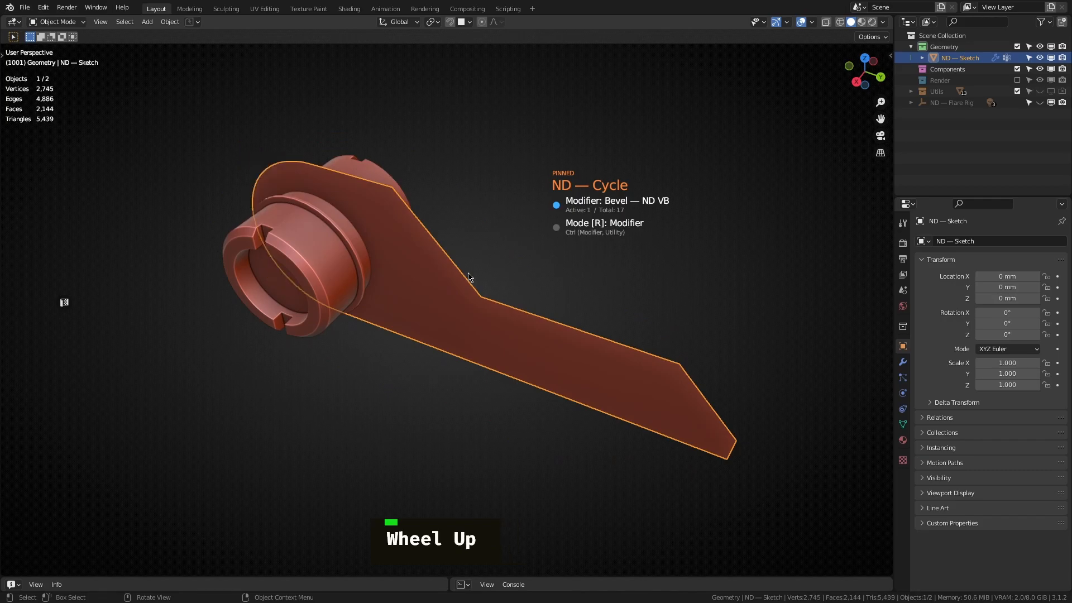
scroll("down", 3)
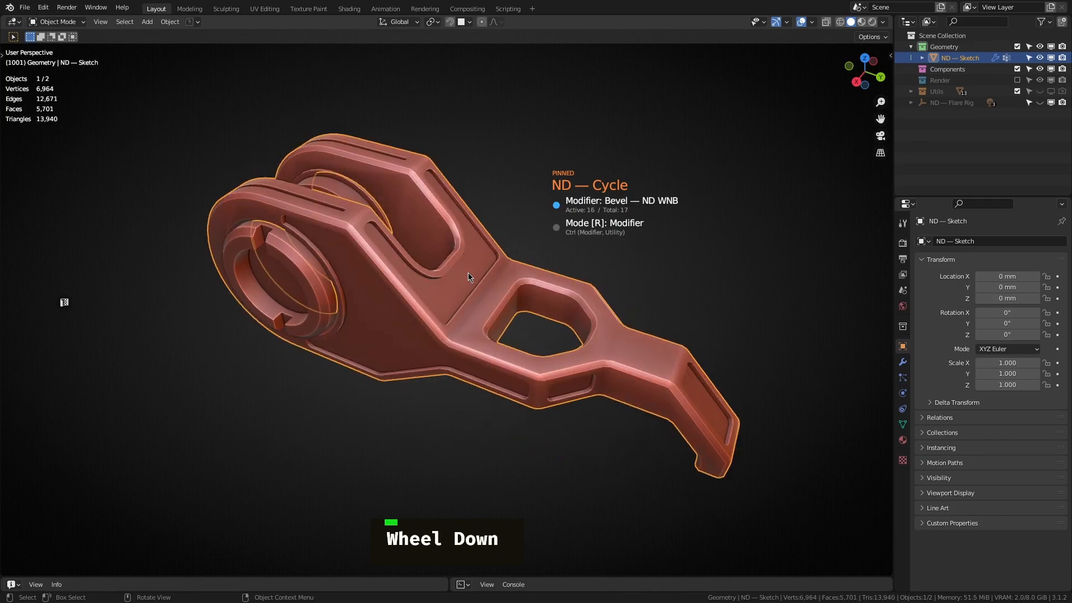
scroll("up", 3)
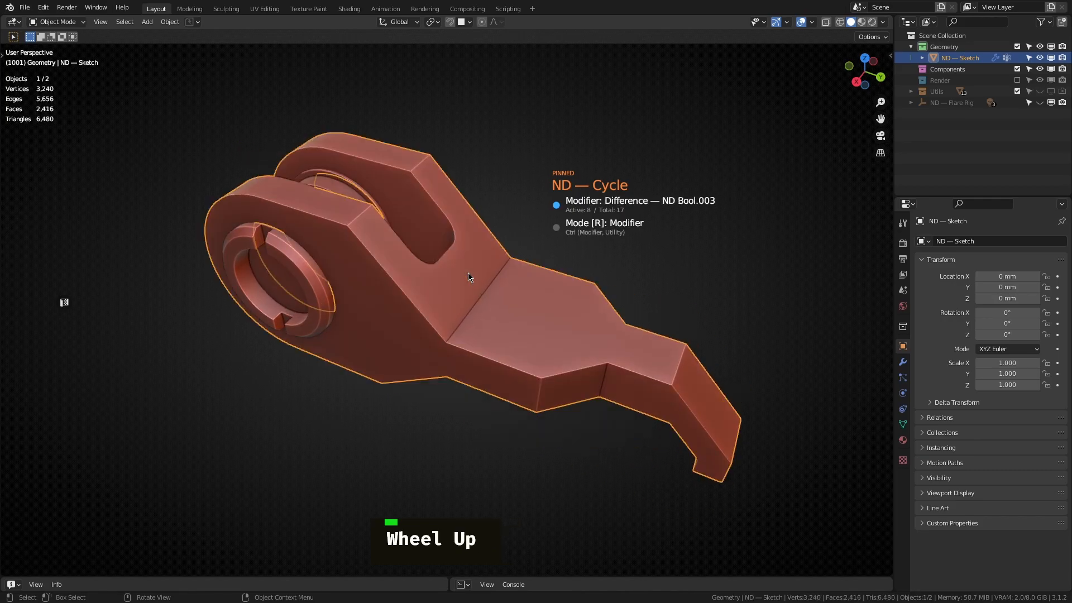
scroll("up", 3)
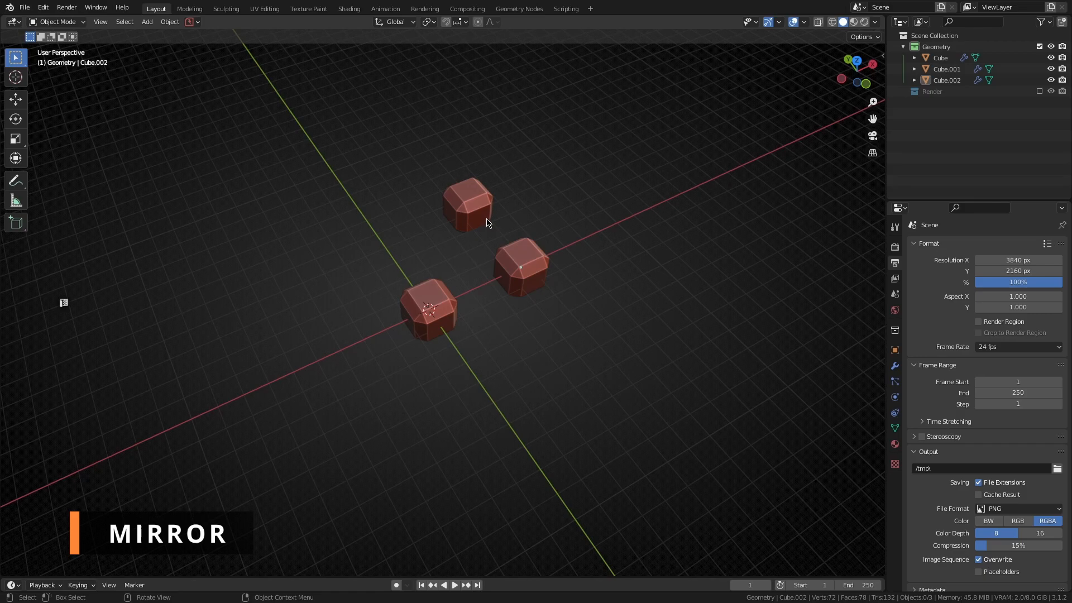
ND Mirror the two outer cubes across the central cube, adding a second axis
left_click(468, 205)
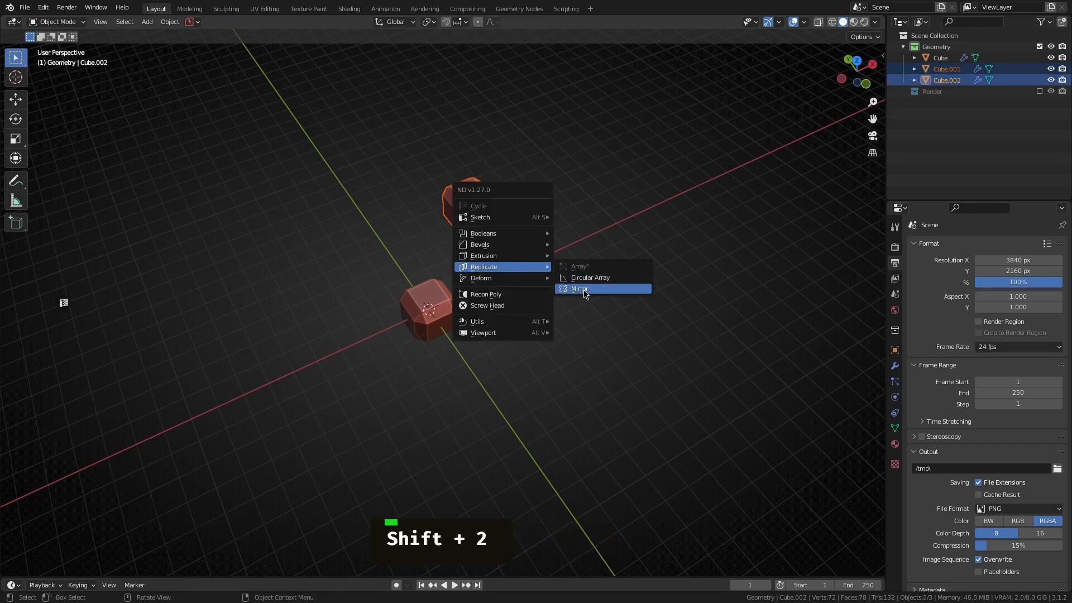
left_click(579, 288)
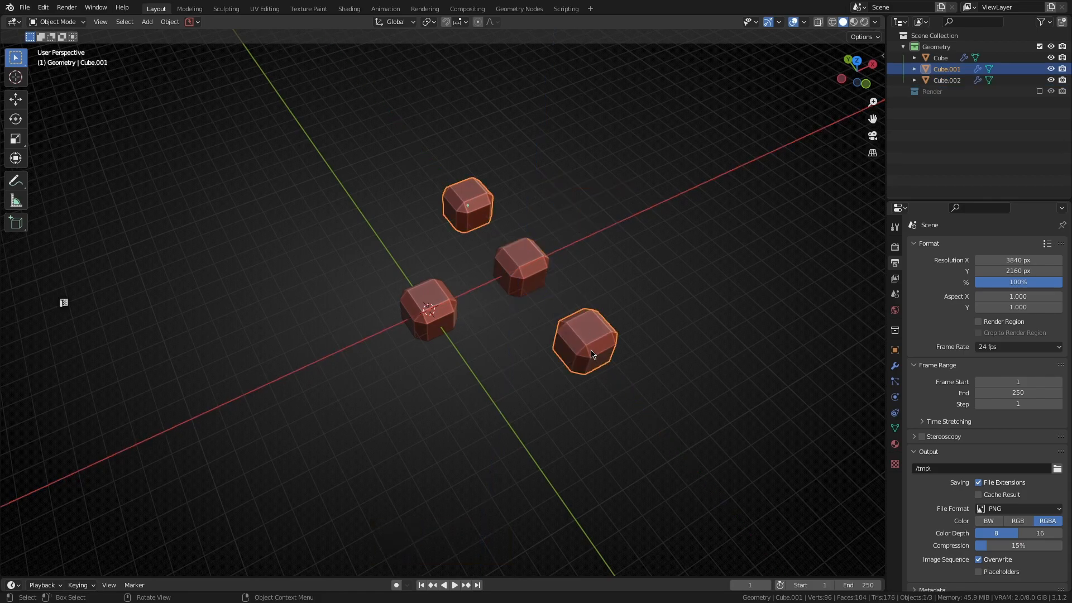
mouse_move(486, 208)
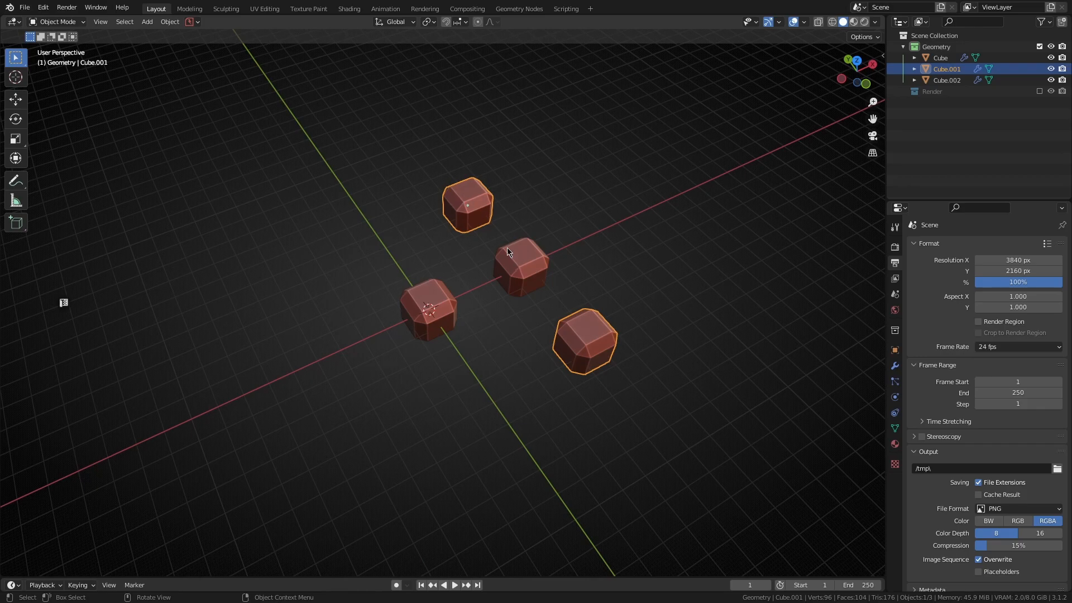
mouse_move(552, 316)
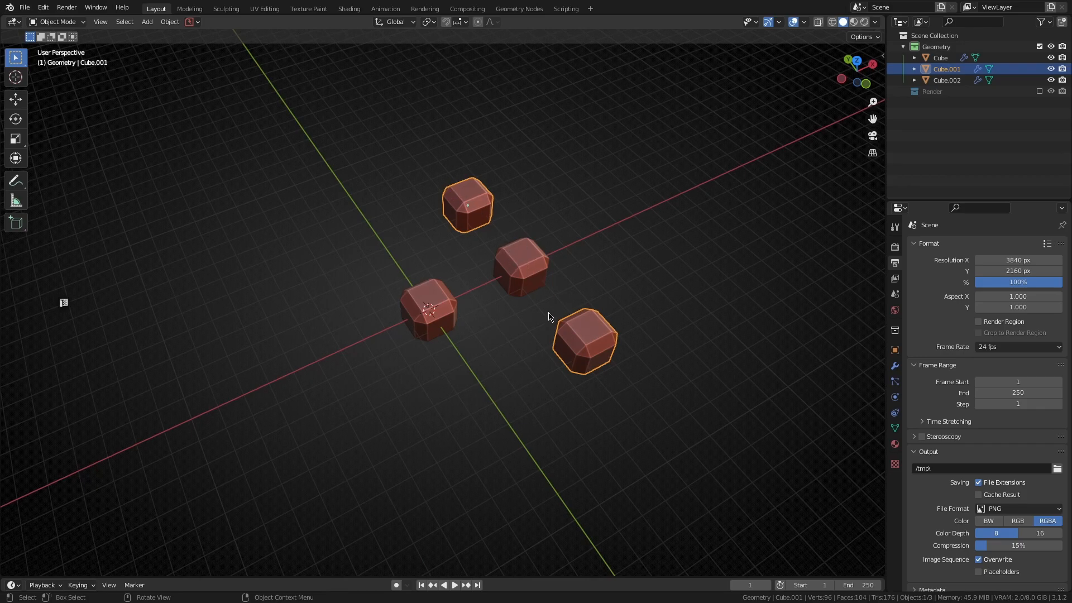
left_click(427, 308)
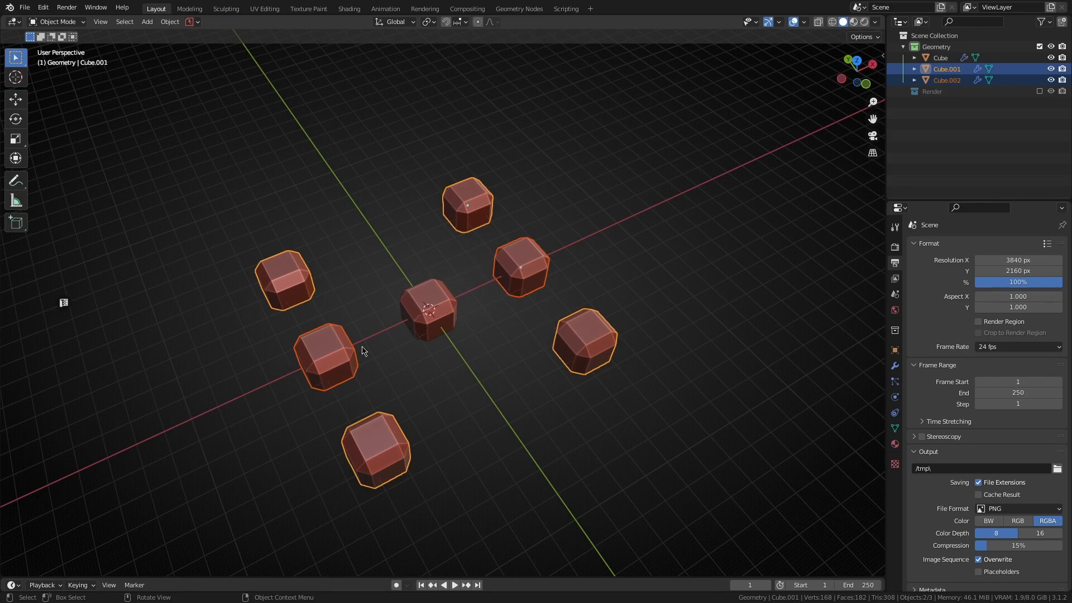
middle_click(363, 351)
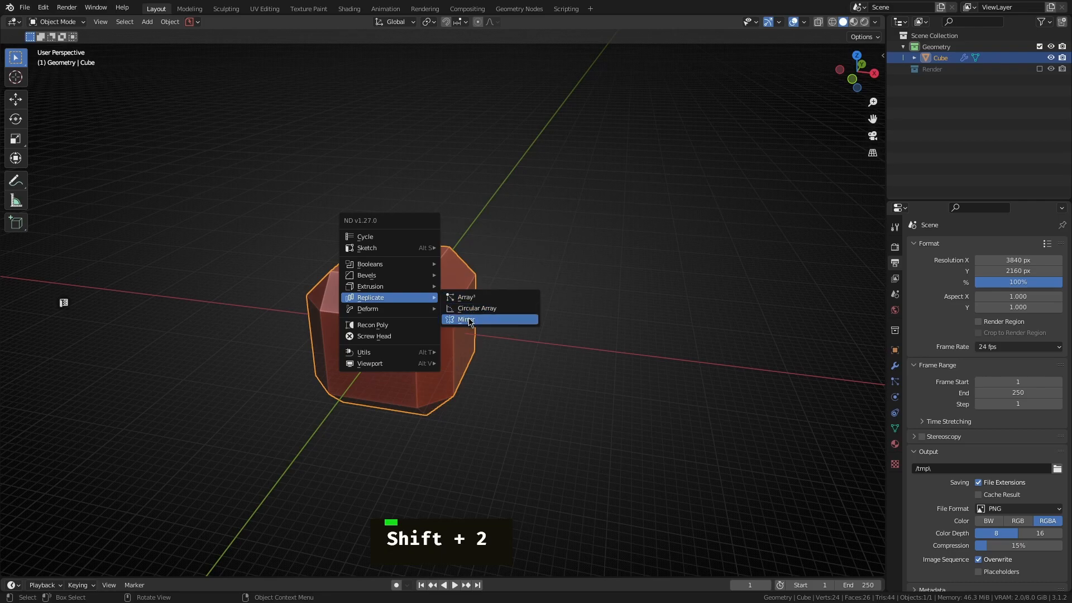
mouse_move(466, 319)
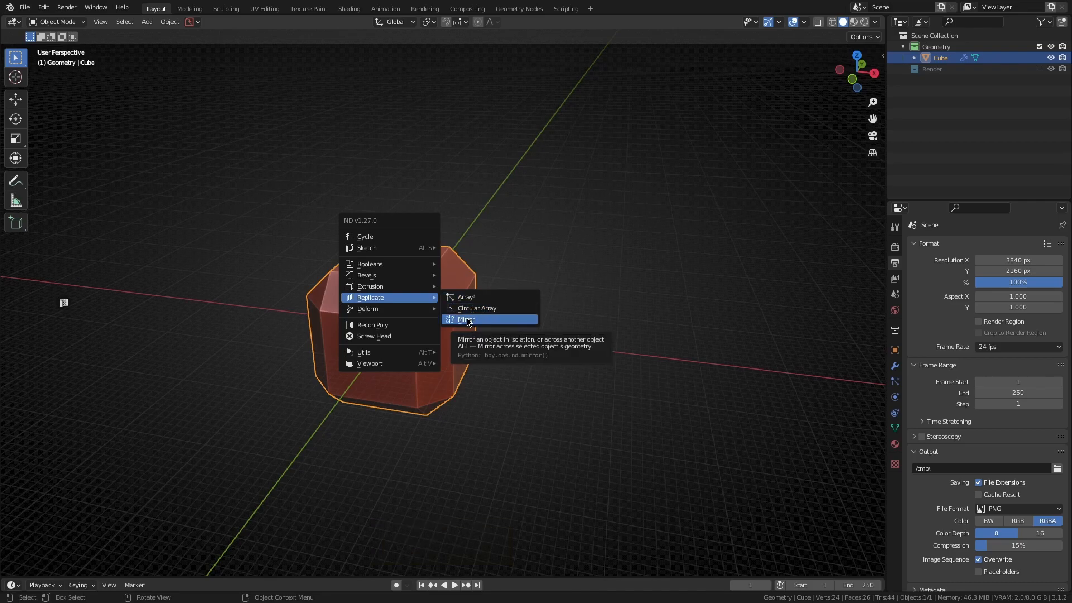
ND Mirror the cube across a picked face, snapping the mirror direction before confirming
left_click(466, 319)
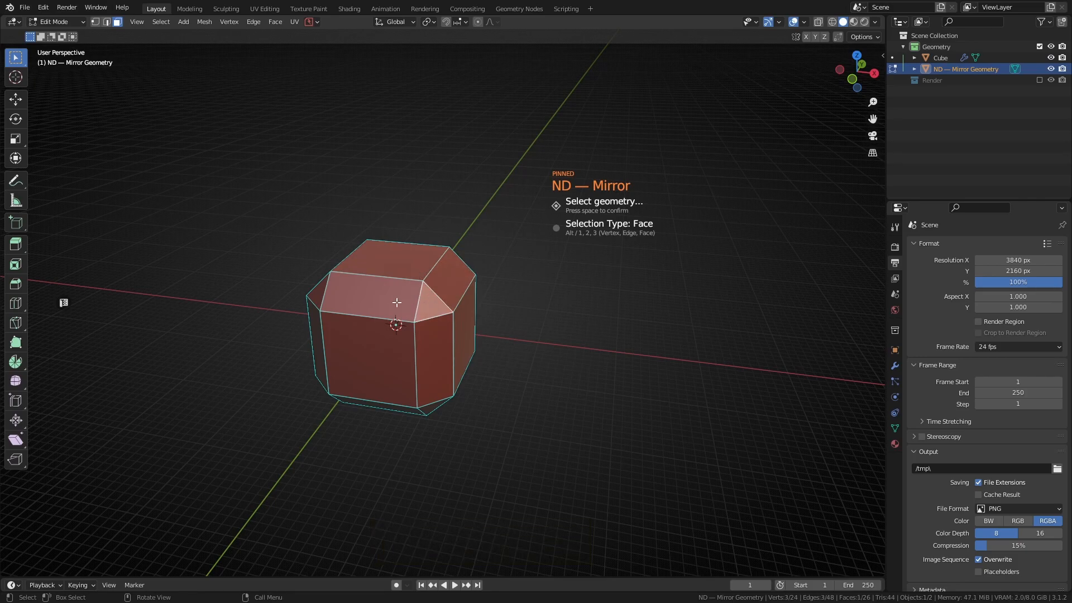
double_click(451, 280)
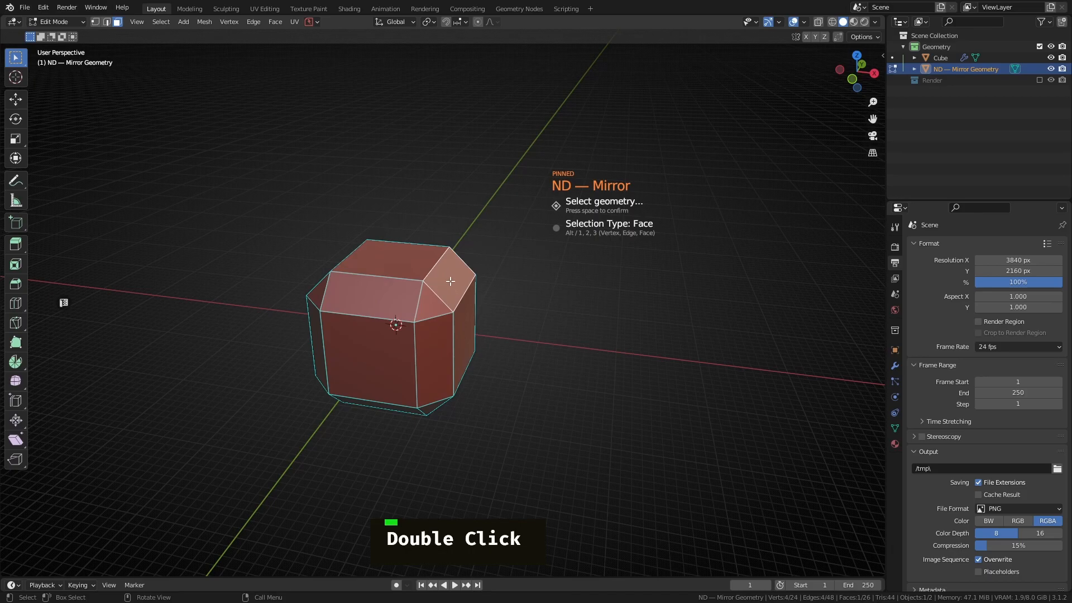
key("space")
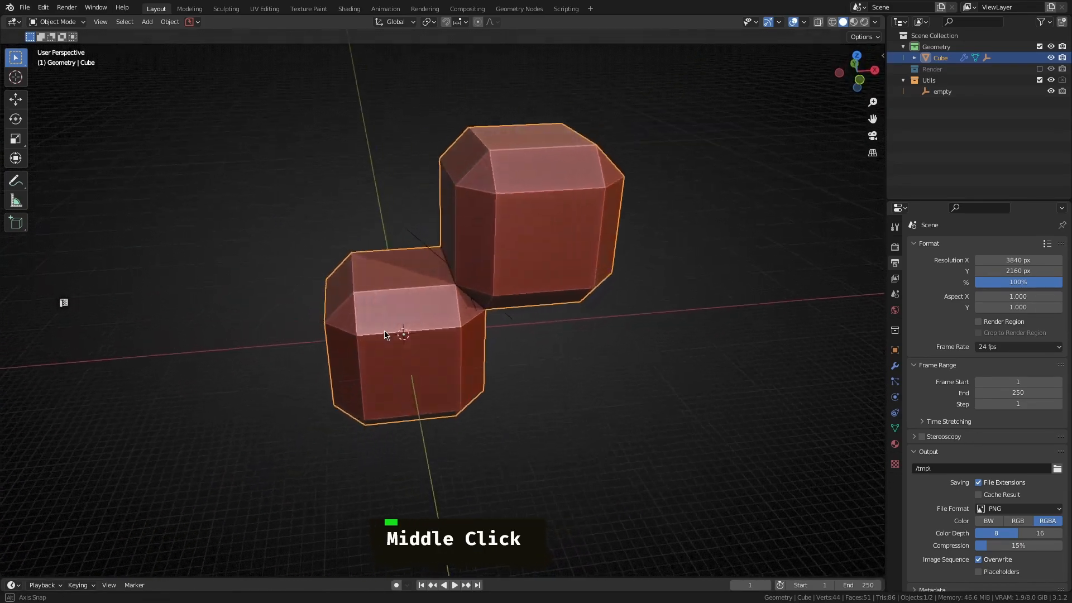
middle_click(403, 335)
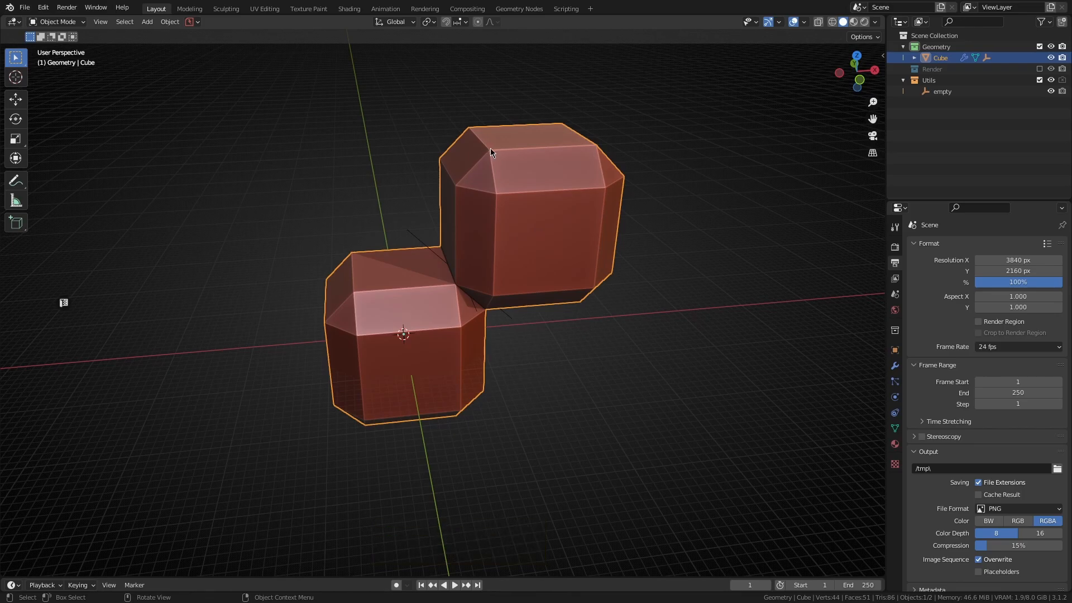
left_click(895, 366)
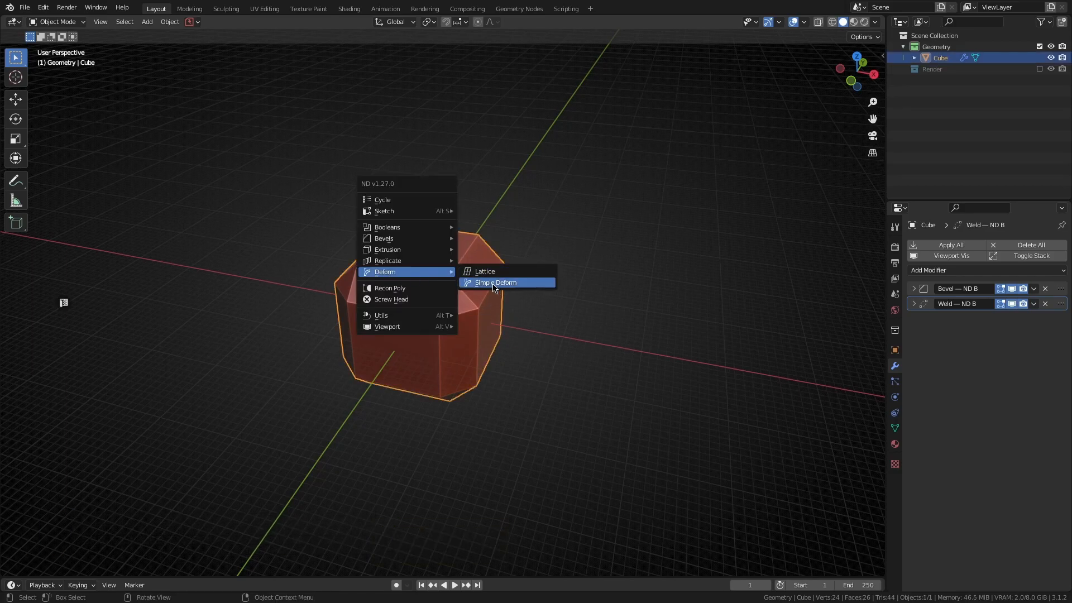
Add a Simple Deform modifier to the cube, cycling through Bend and Taper to Stretch
left_click(495, 282)
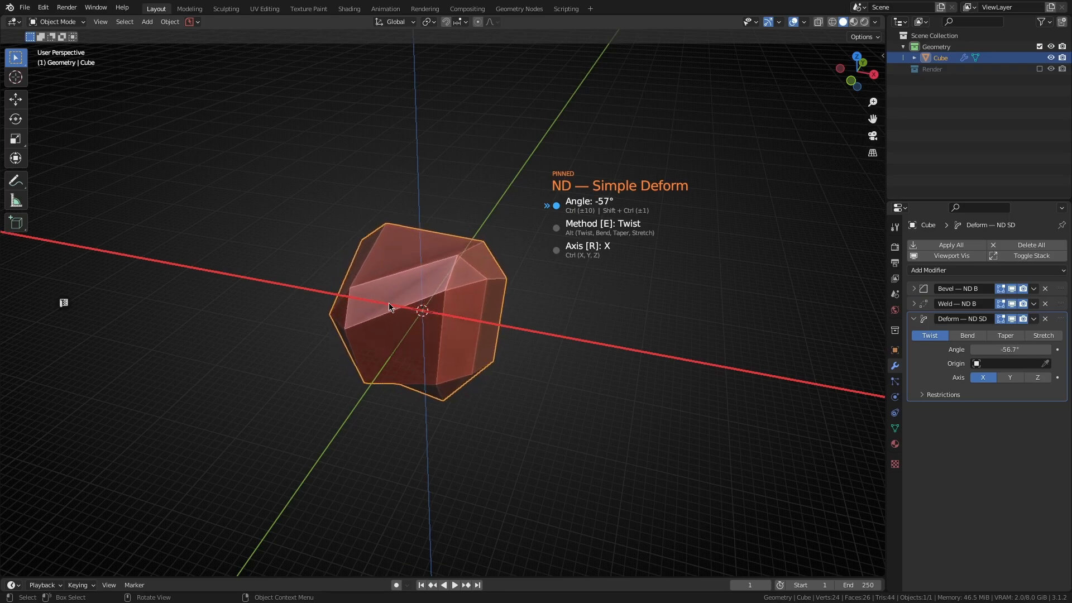
key("e")
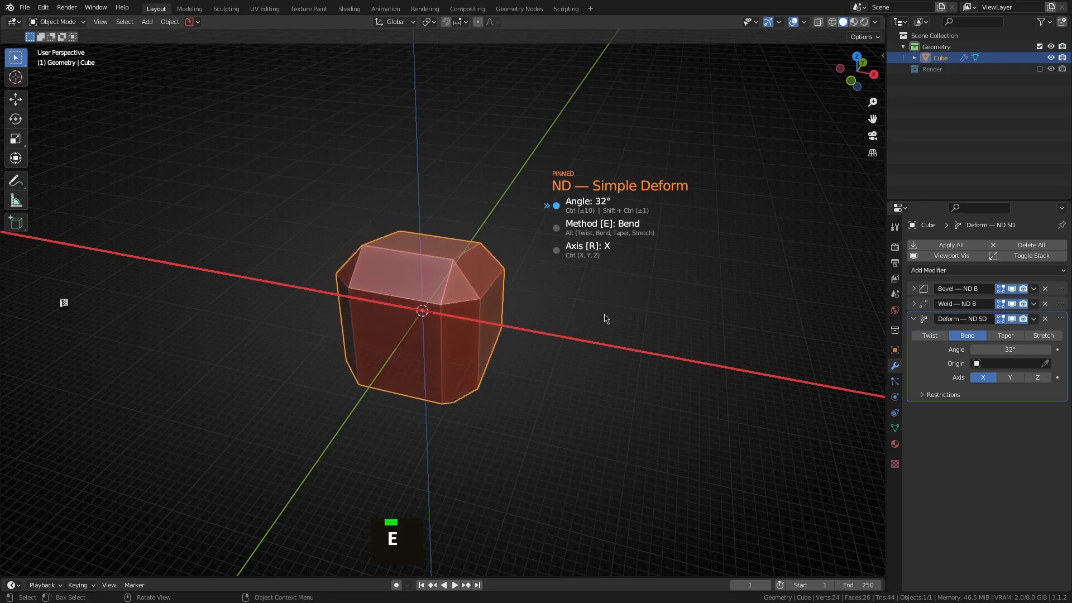
key("e")
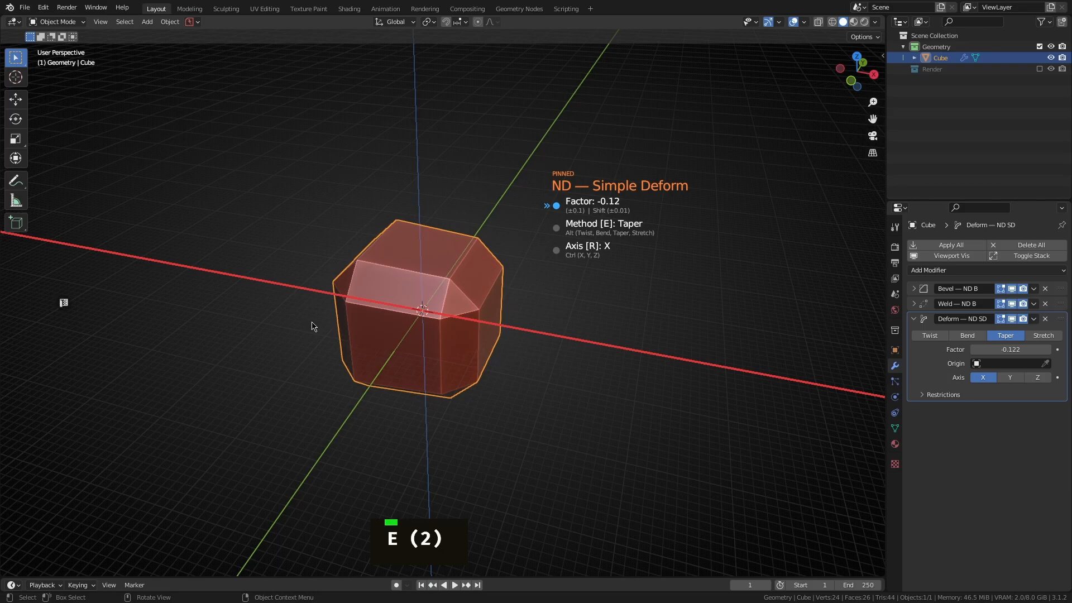
key("e")
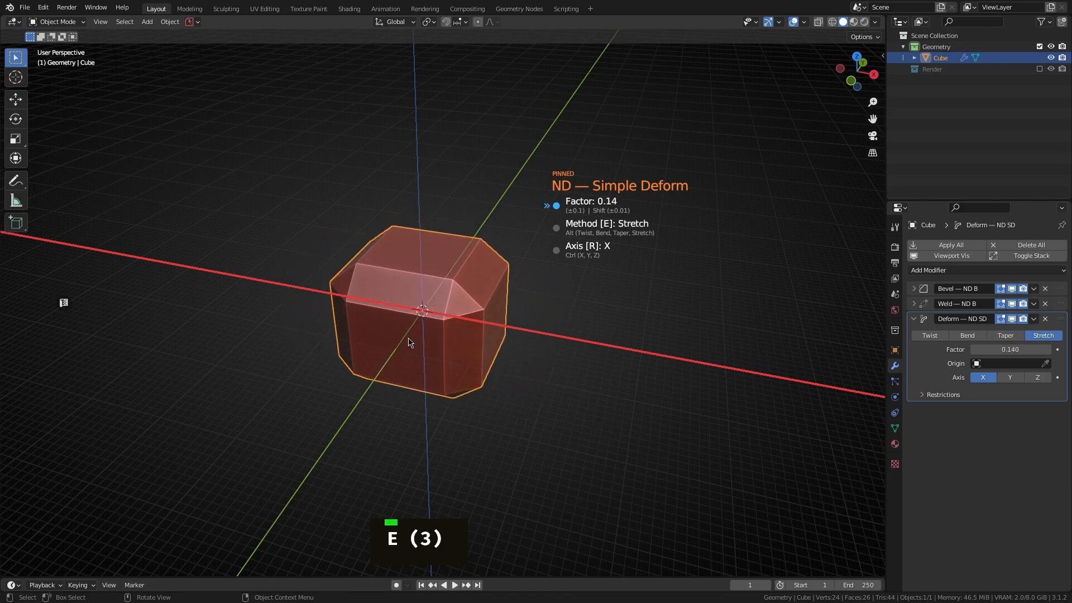
mouse_move(539, 356)
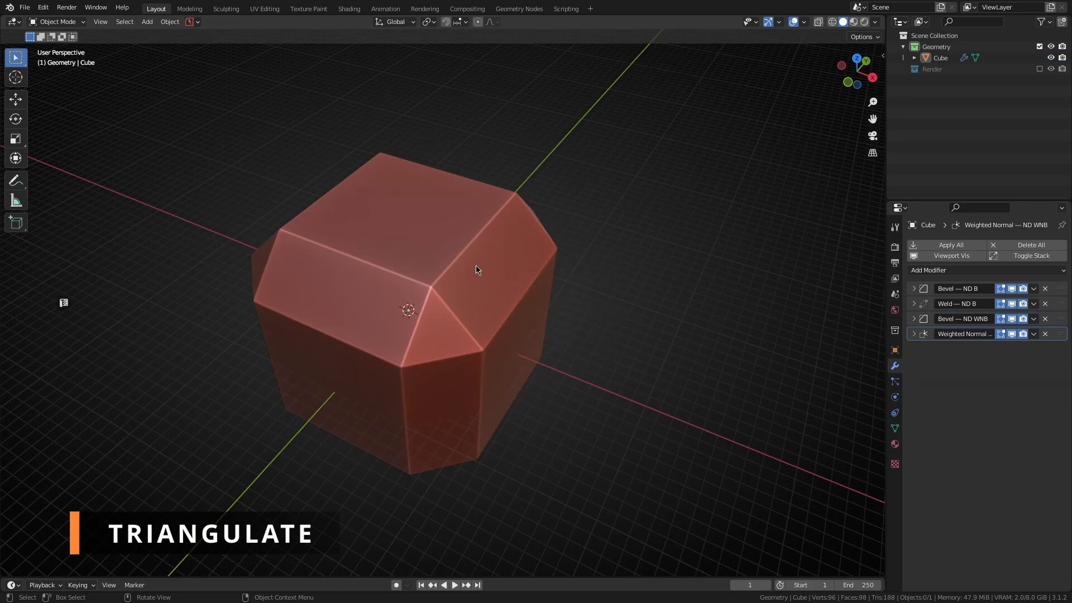
Select the cube and add a Triangulate modifier from the ND utilities menu
left_click(493, 246)
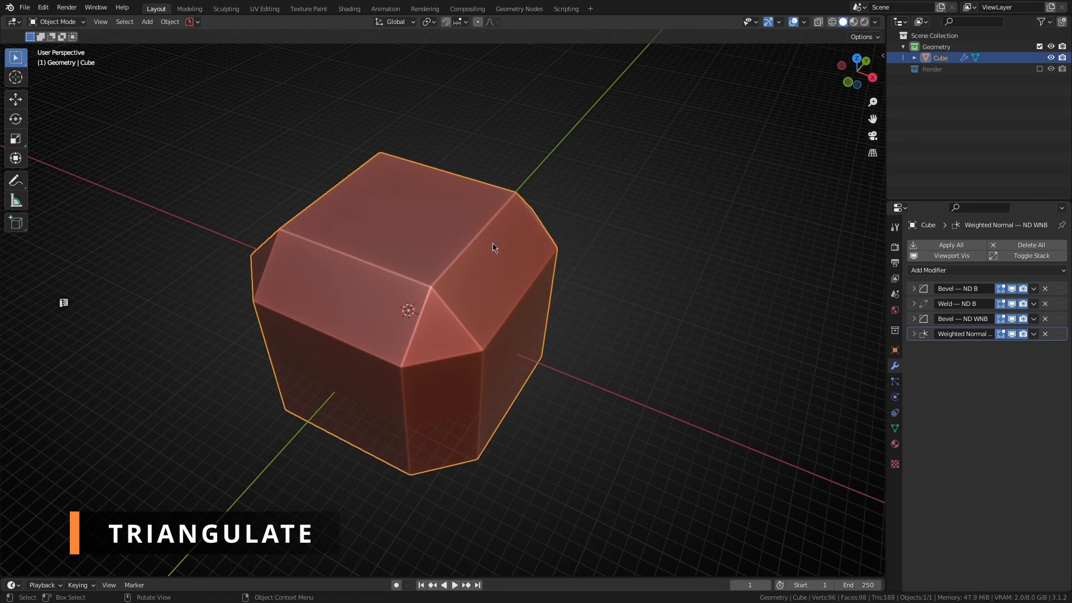
key("alt+t")
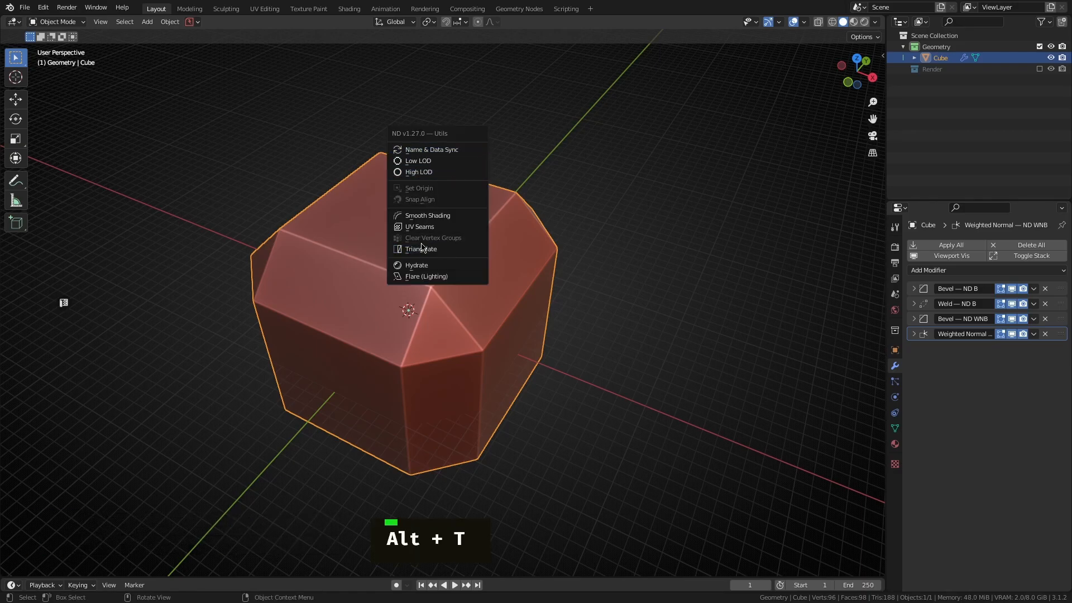
left_click(420, 247)
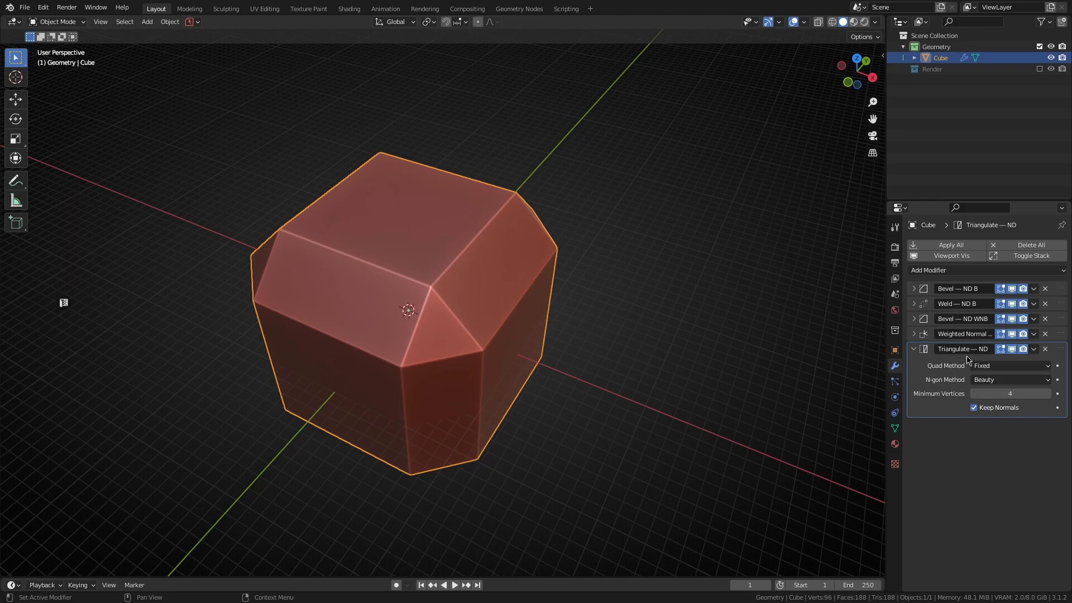
mouse_move(977, 359)
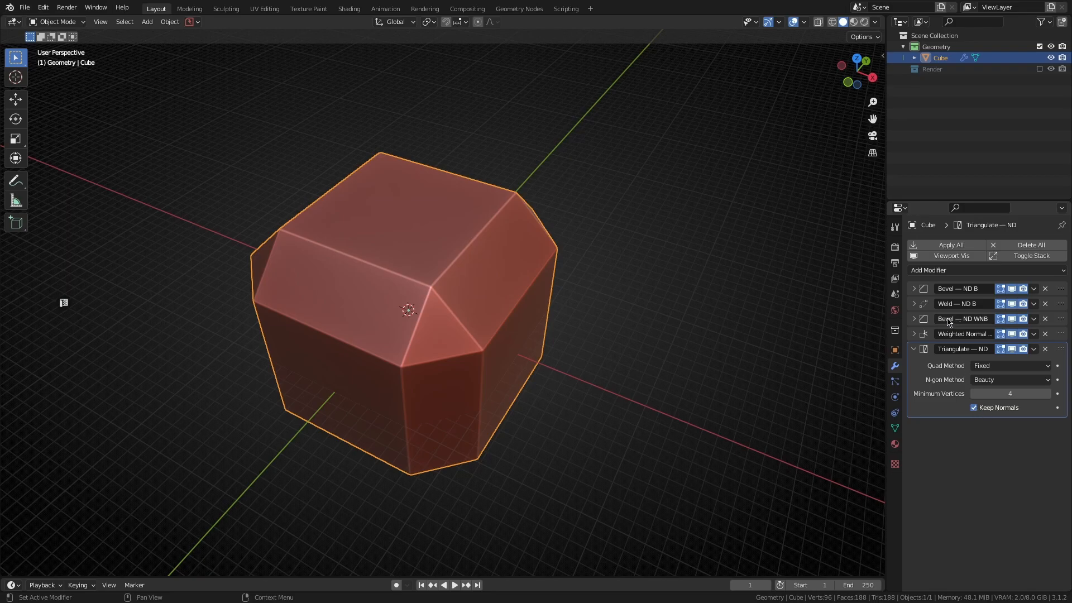
mouse_move(964, 369)
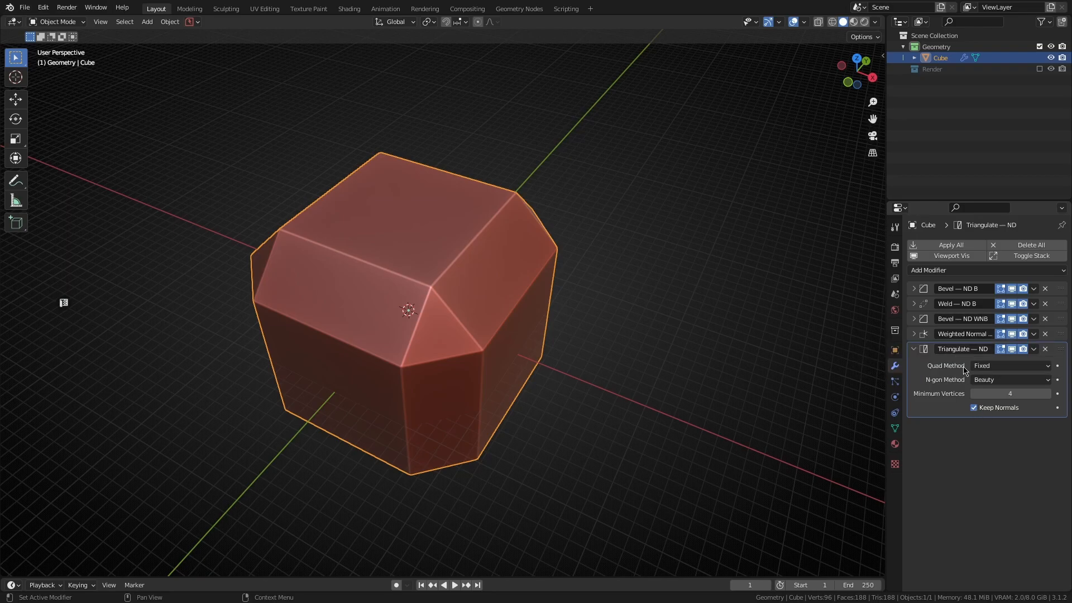
mouse_move(950, 365)
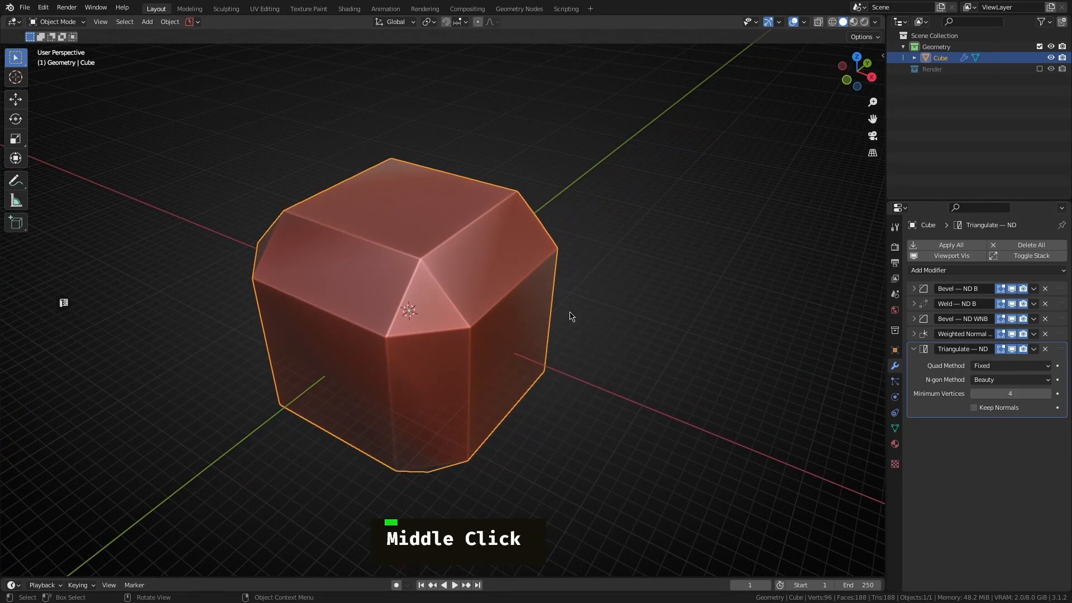
Re-enable Keep Normals, then remove the Triangulate modifier via the utilities menu
left_click(974, 407)
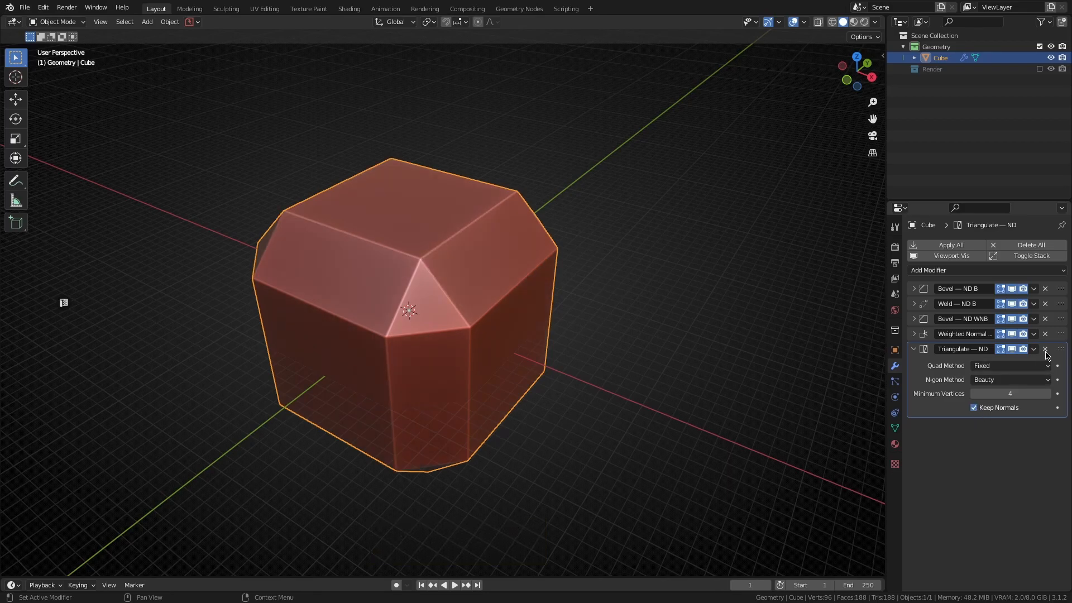
key("alt+t")
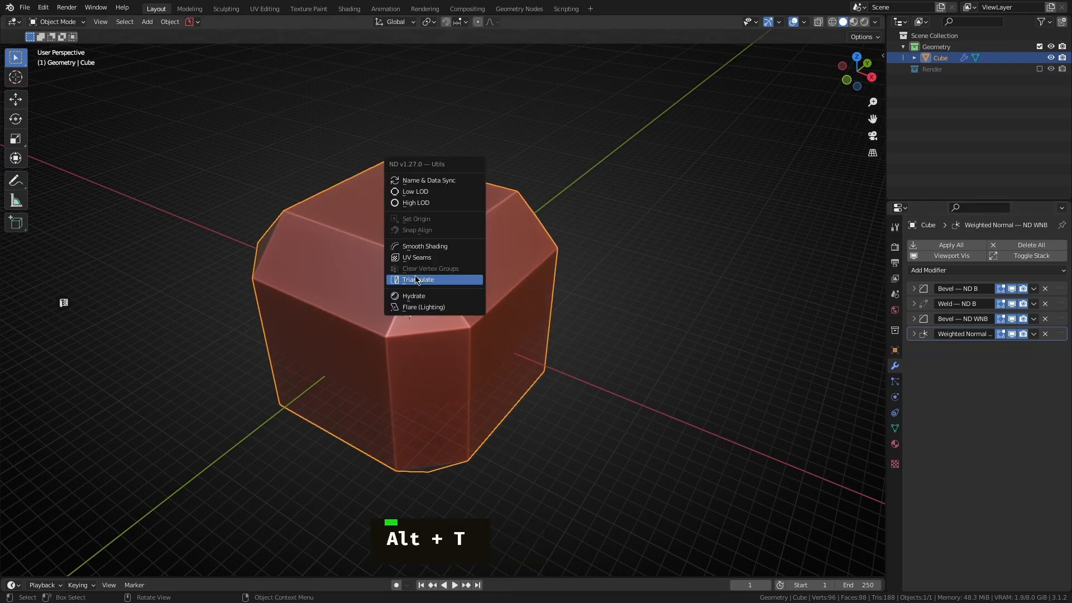
left_click(417, 280)
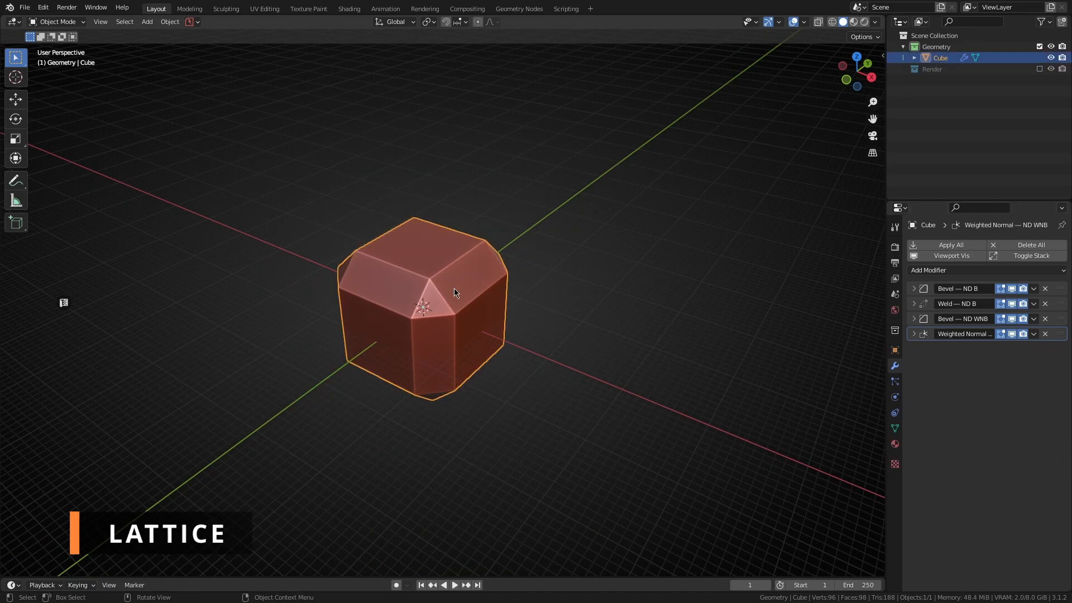
Wrap the cube in an ND Lattice cage, rerunning it with 4 points per axis
key("shift+2")
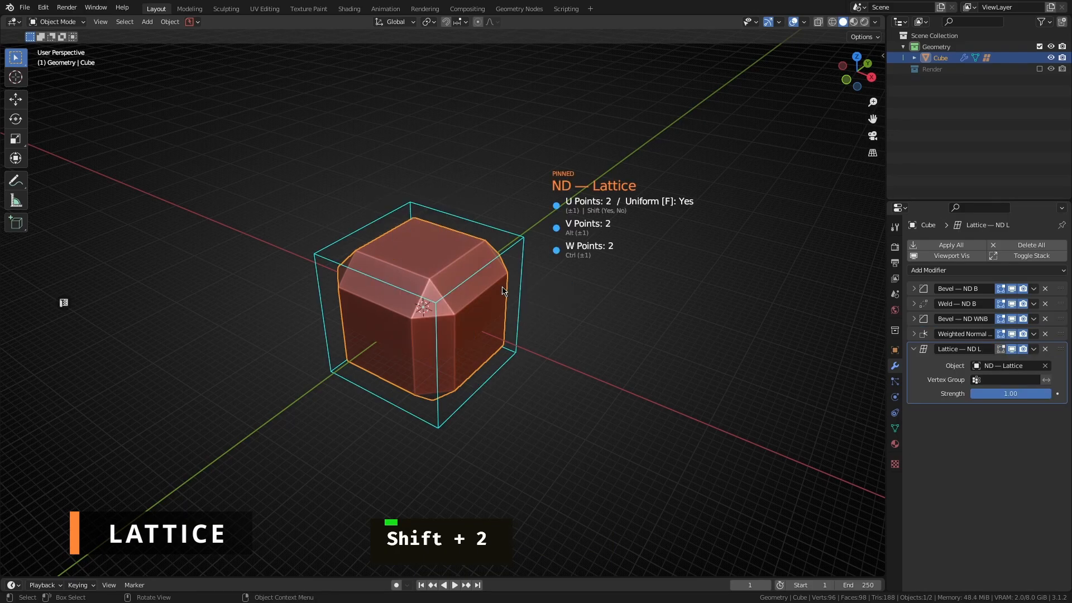
scroll("up", 3)
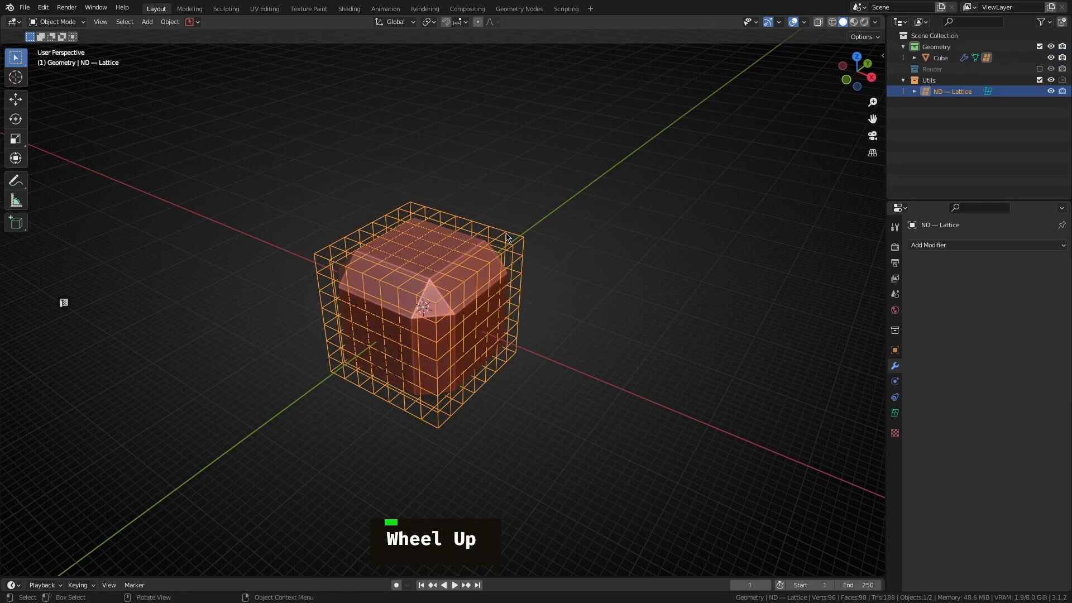
key("h")
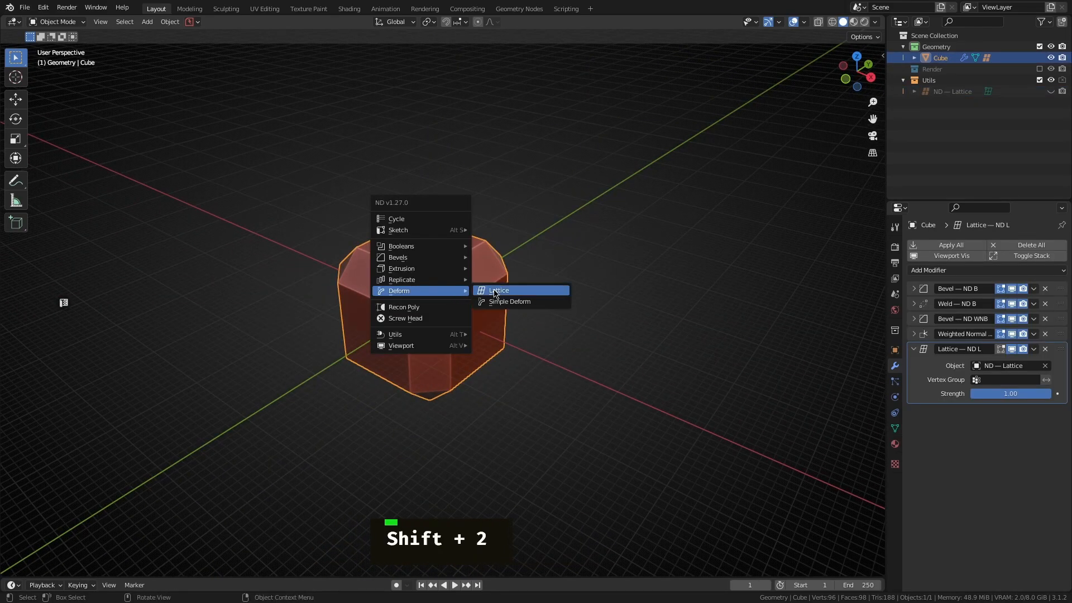
left_click(498, 289)
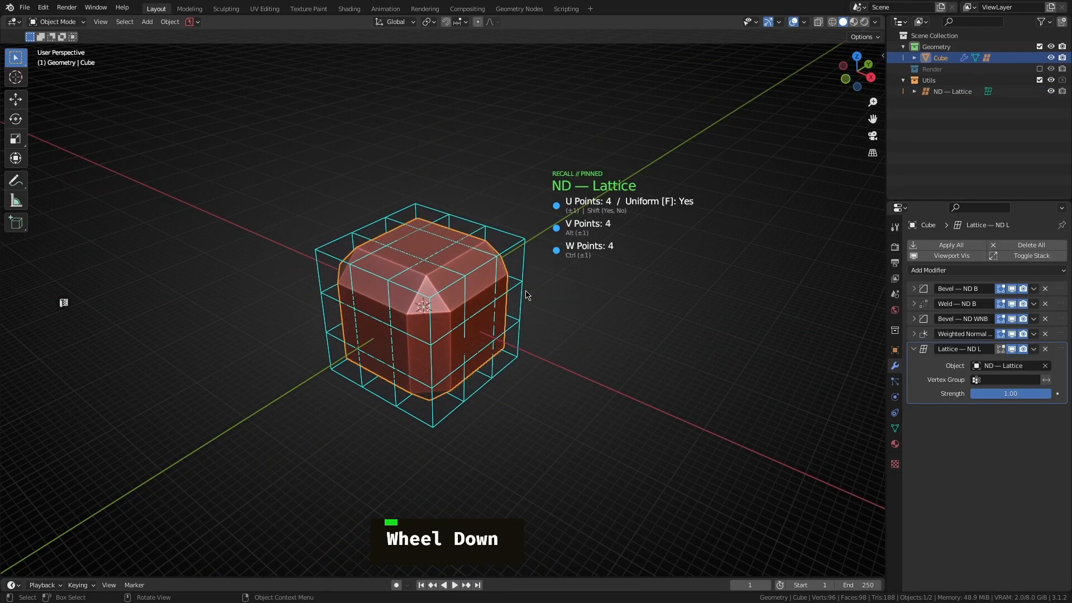
scroll("up", 3)
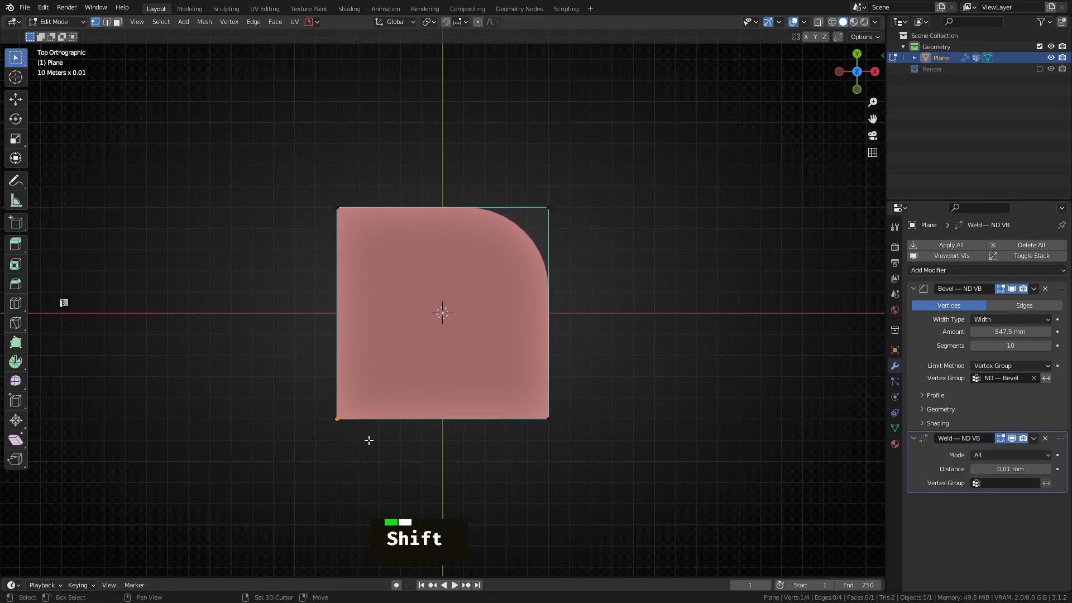
Chamfer the bottom-left corner with a single-segment vertex bevel and readjust its width
key("shift+2")
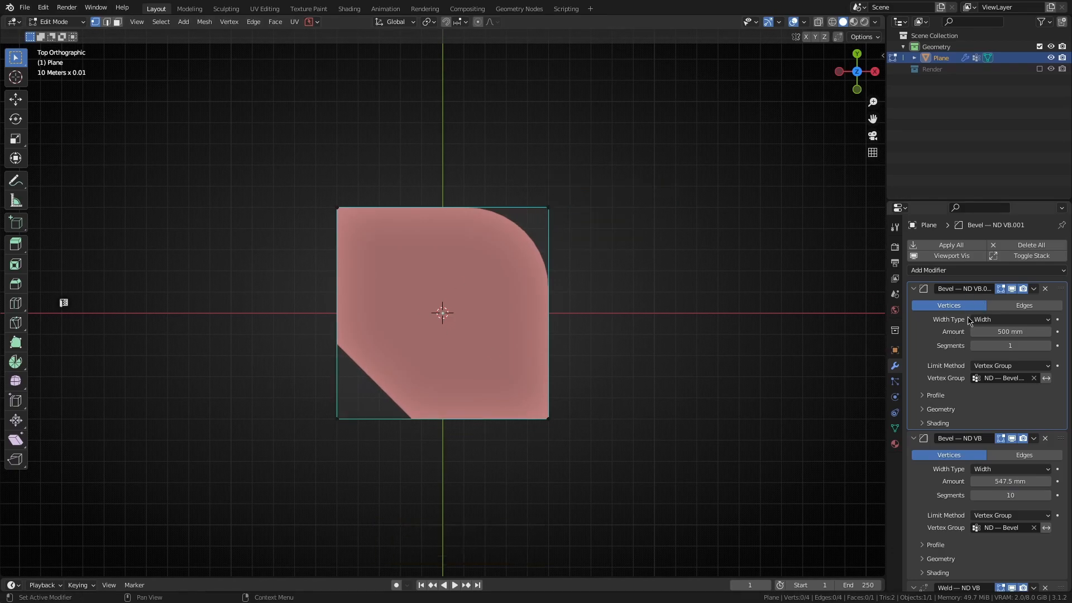
mouse_move(730, 347)
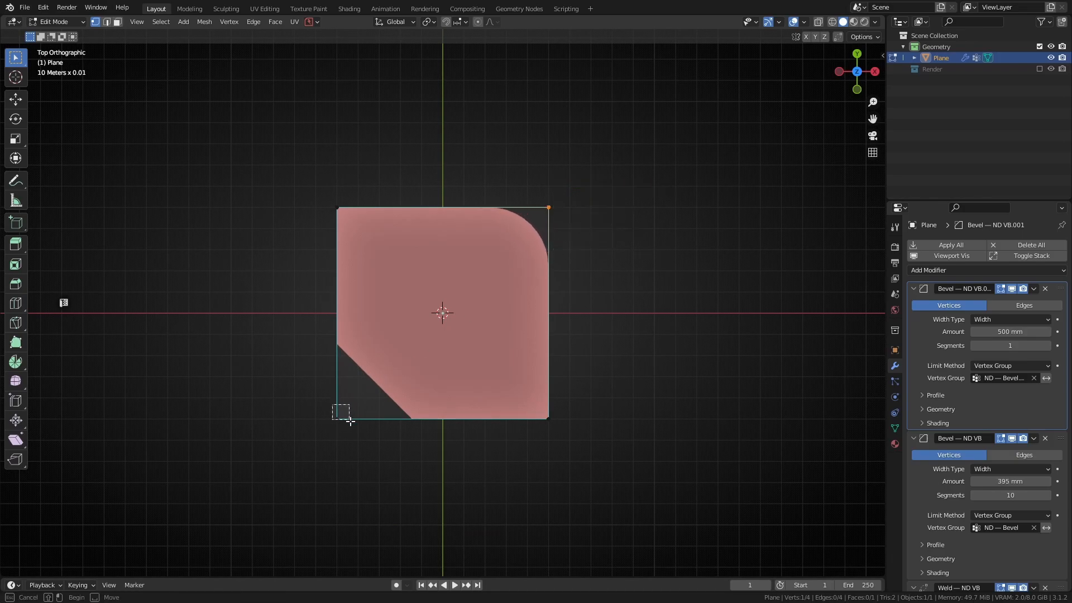
key("shift+2")
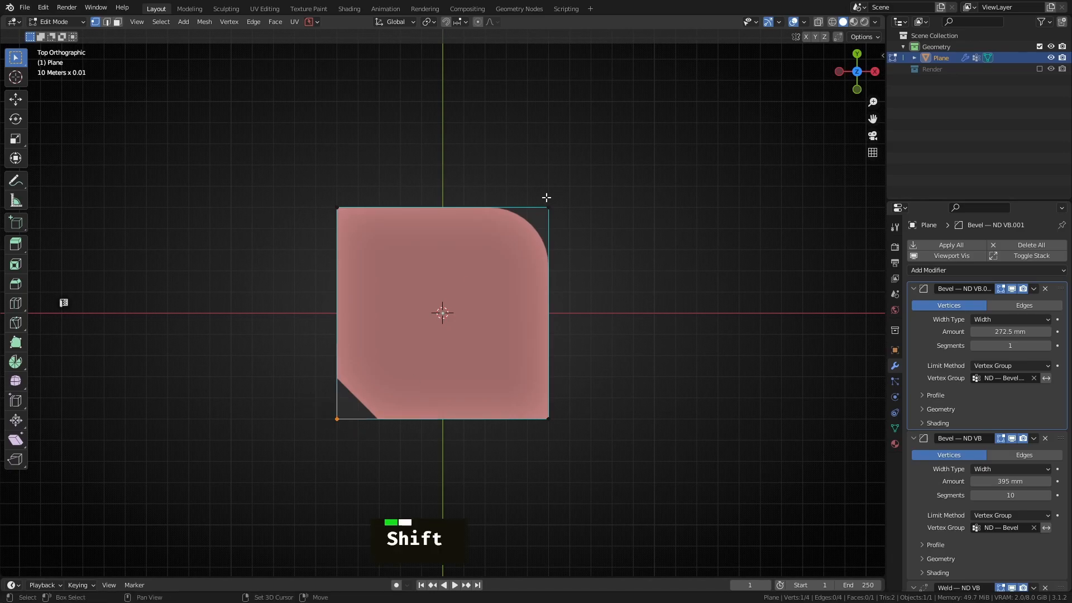
Add another corner to the selection and try a vertex bevel on both corners
left_click(546, 206)
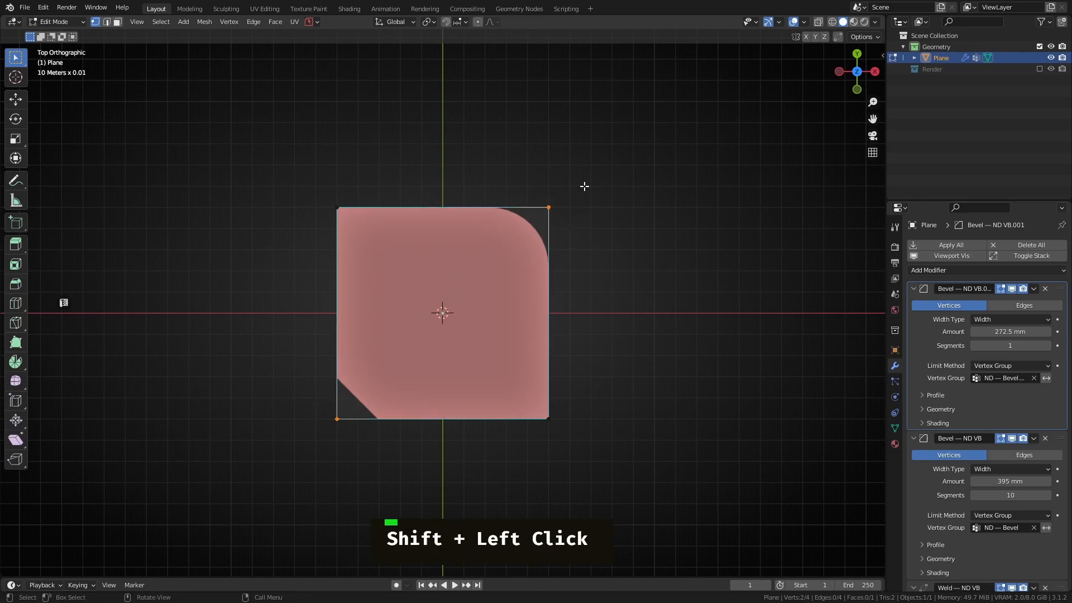
key("shift+2")
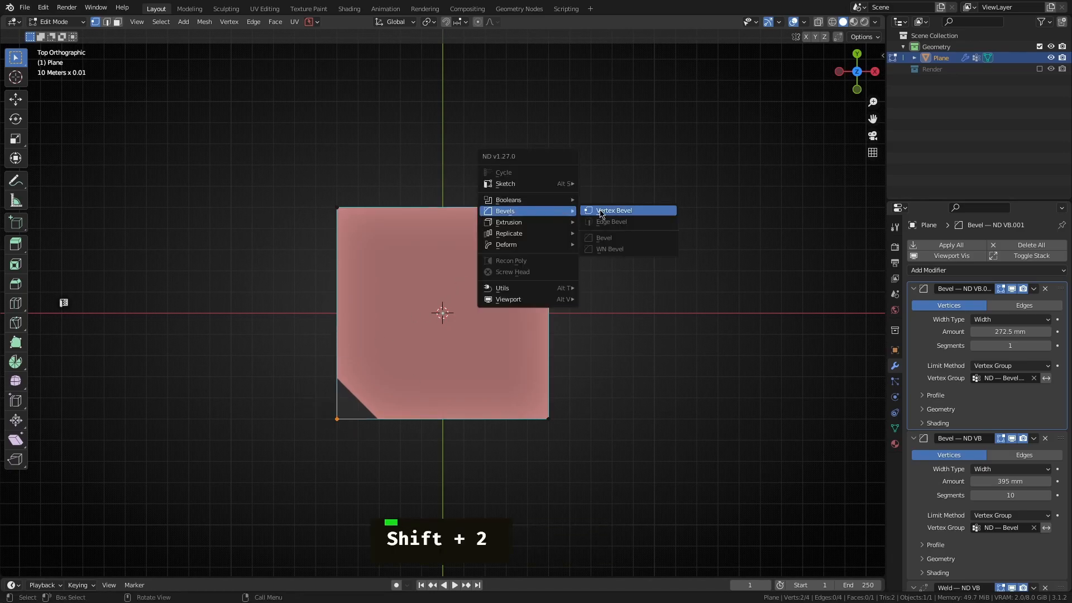
left_click(613, 210)
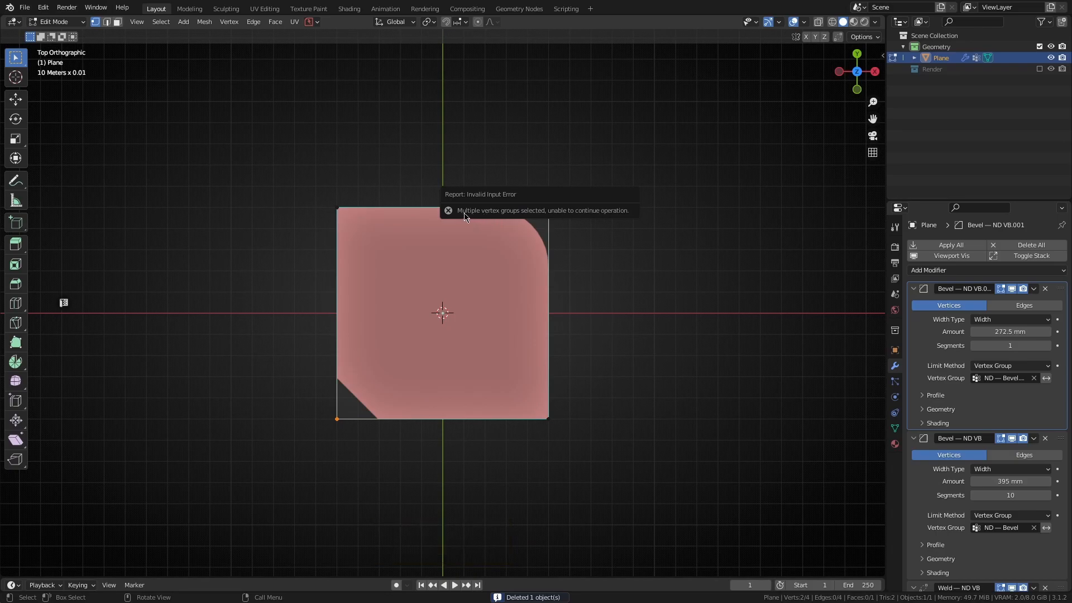
mouse_move(578, 215)
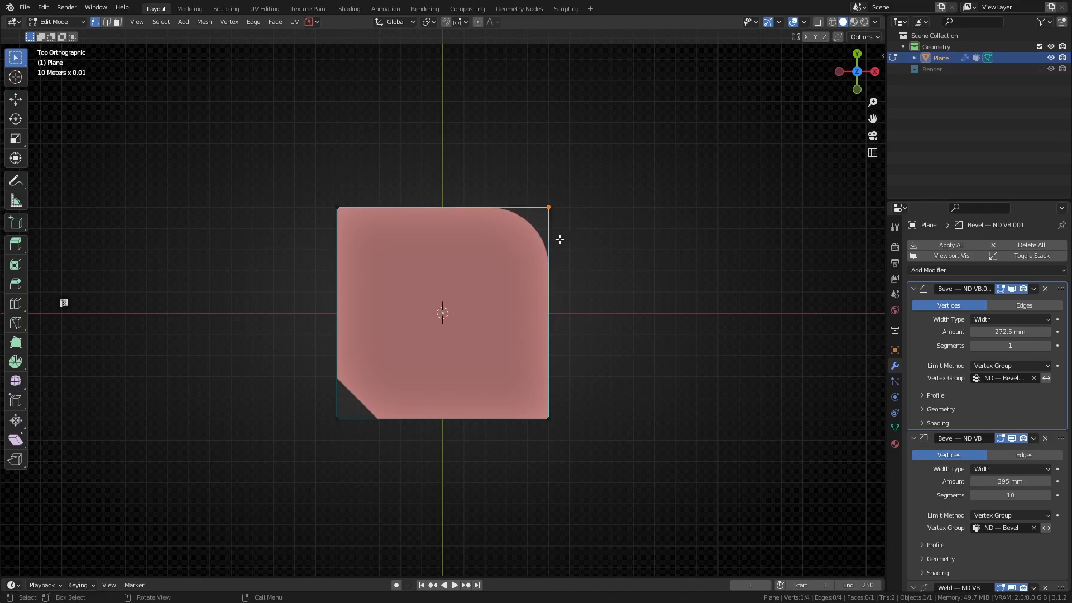
mouse_move(529, 420)
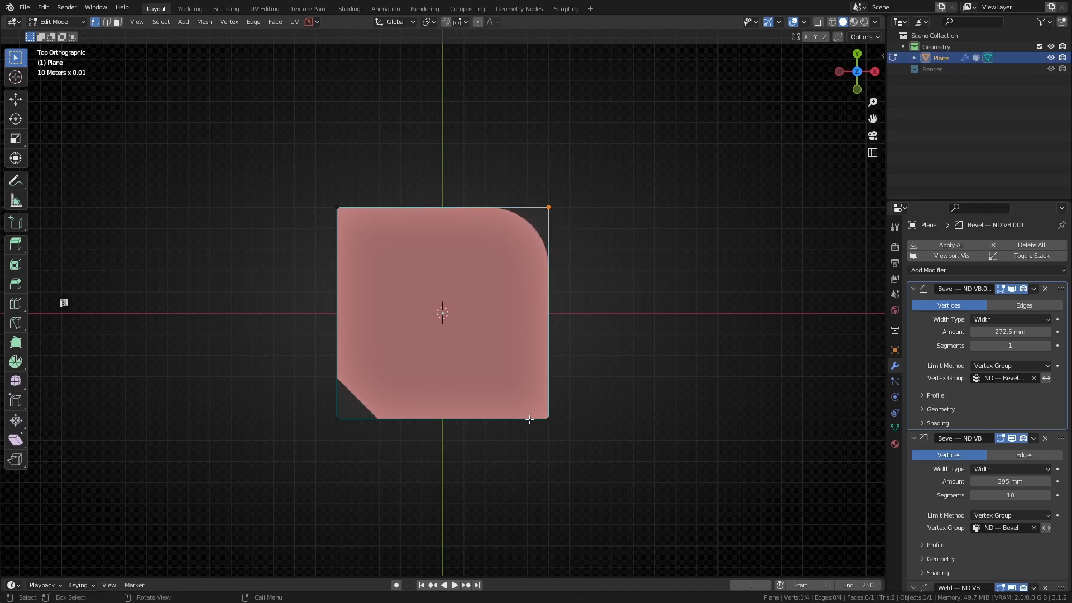
key("shift")
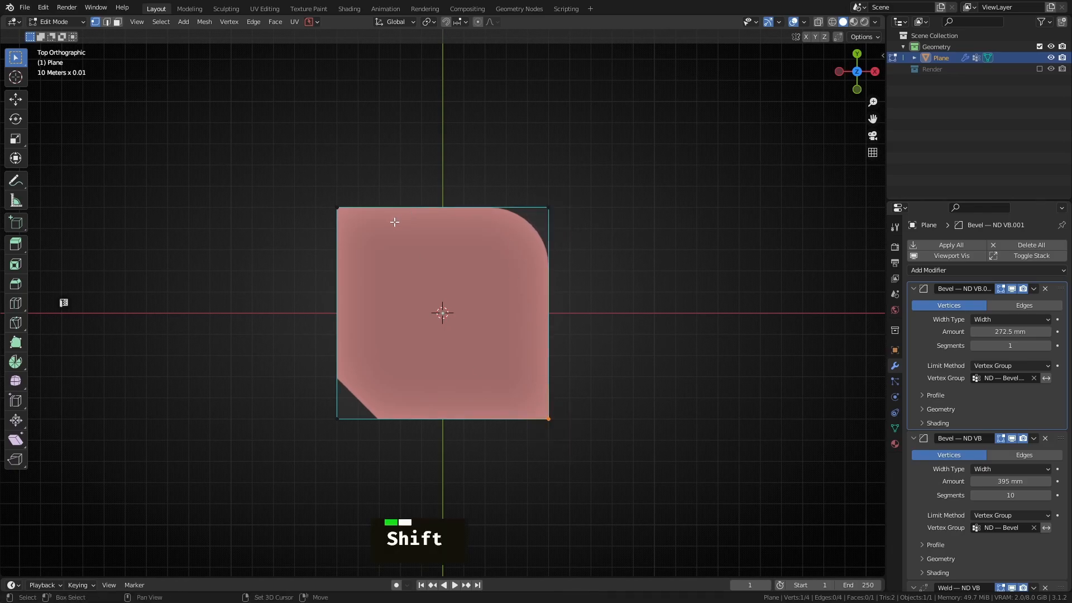
Round both selected corners with a new 16-segment, 245 mm vertex bevel, then deselect
key("shift+2")
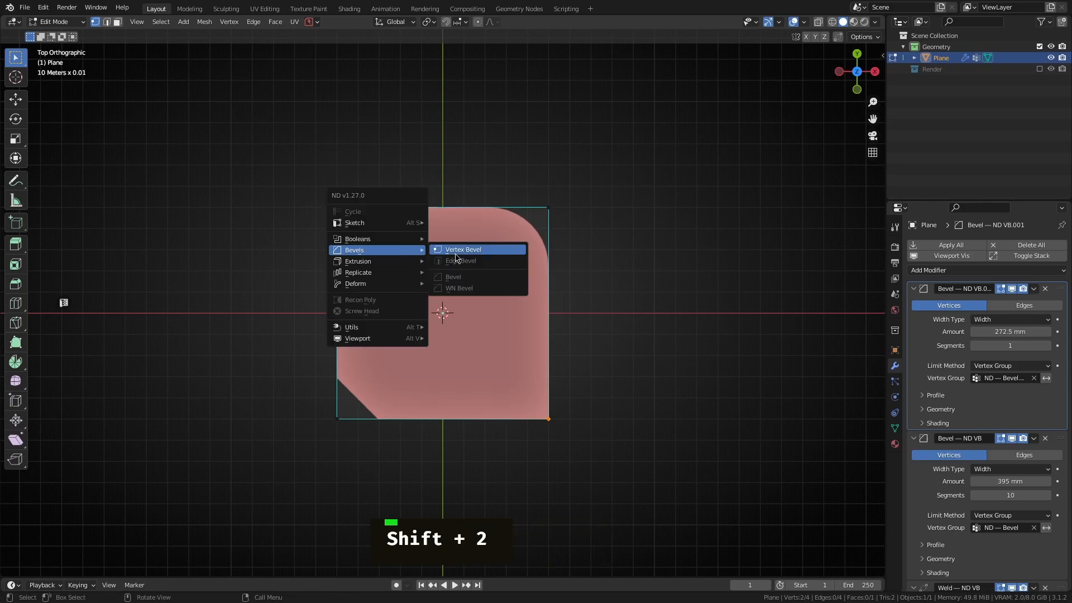
left_click(462, 249)
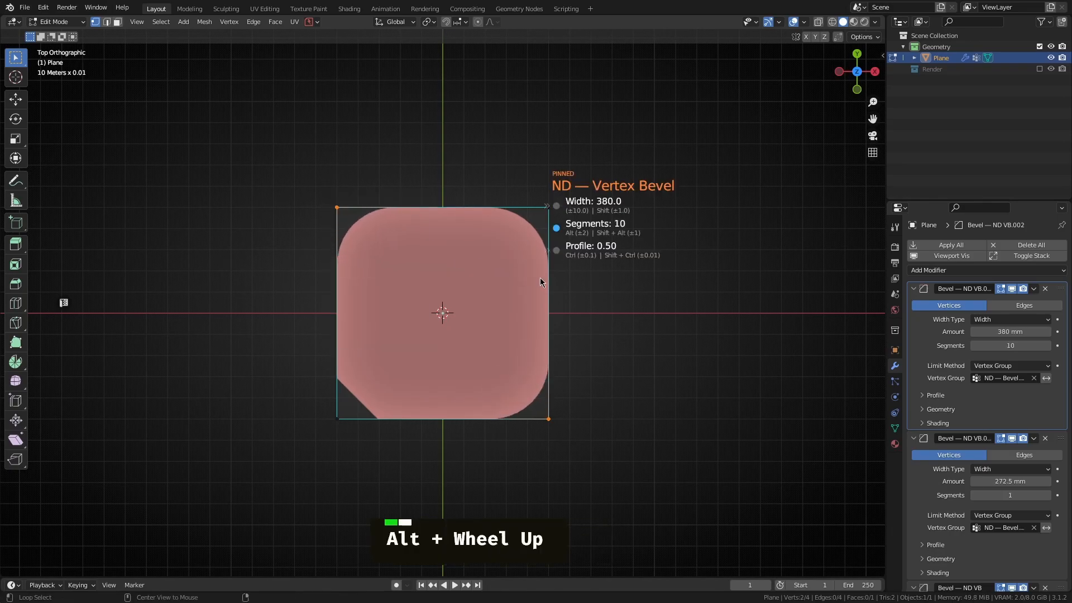
scroll("up", 3)
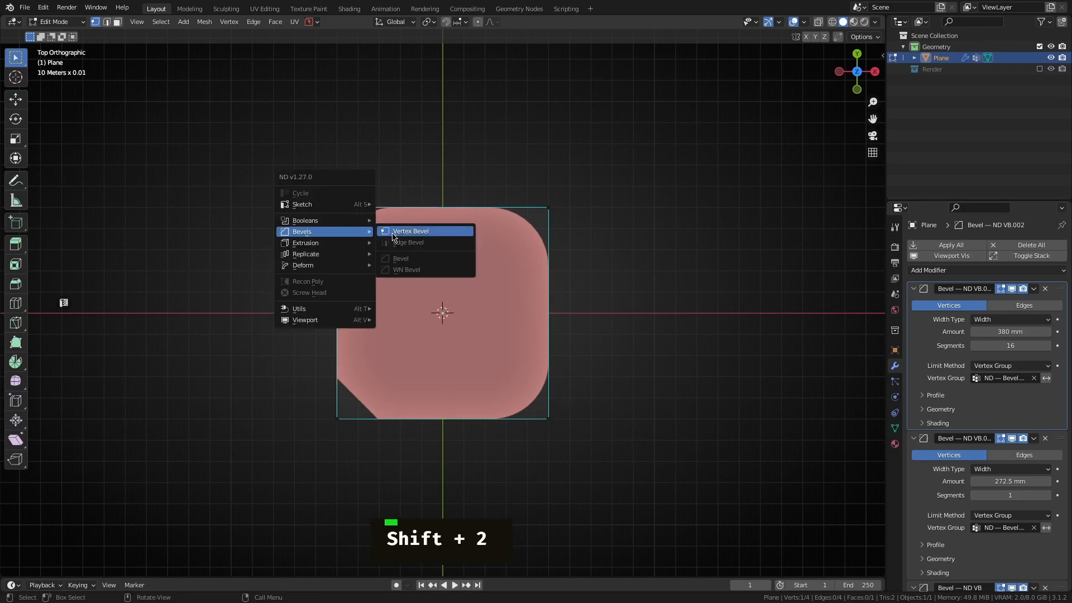
left_click(410, 231)
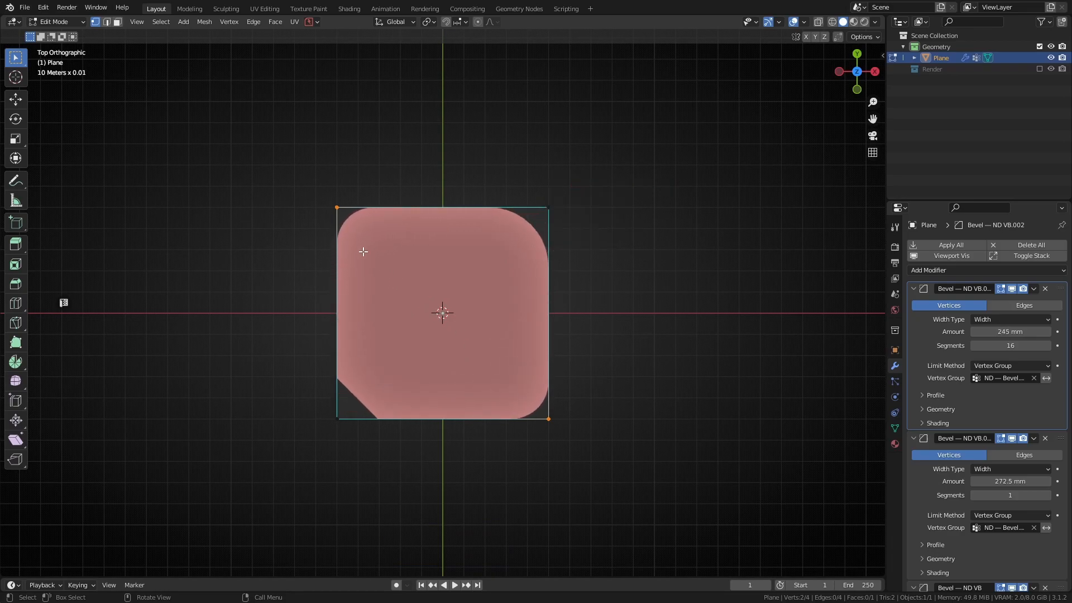
key("Escape")
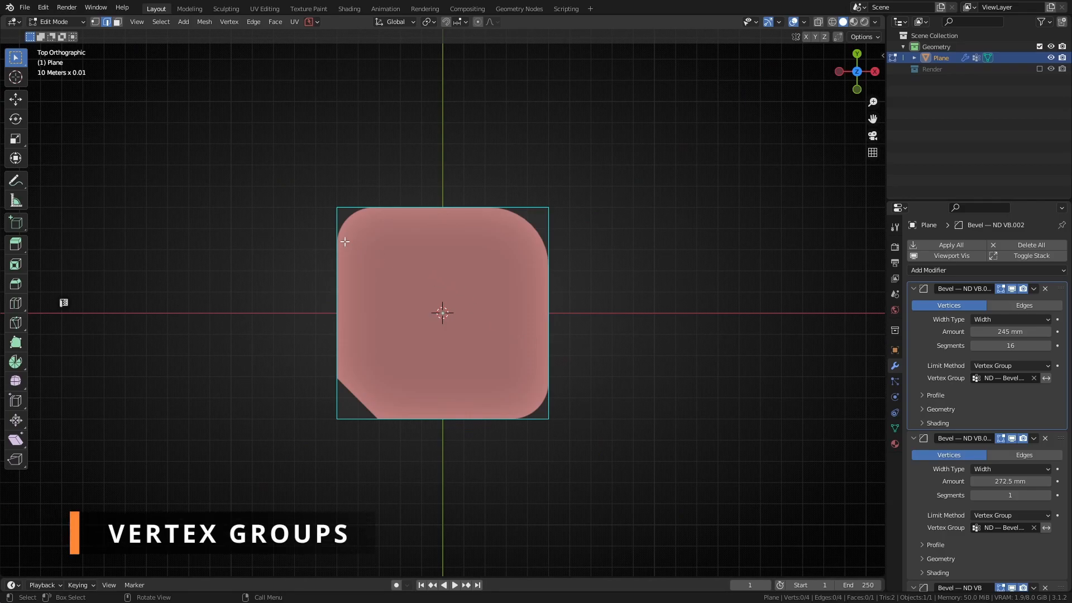
Add a vertical loop cut through the centre of the plane
key("ctrl+r")
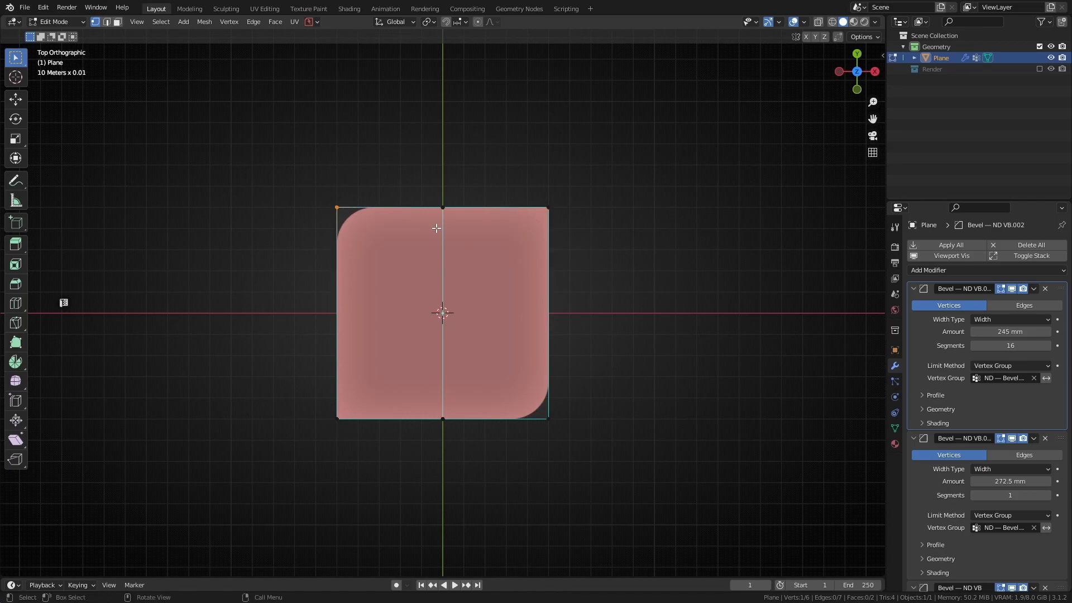
mouse_move(540, 207)
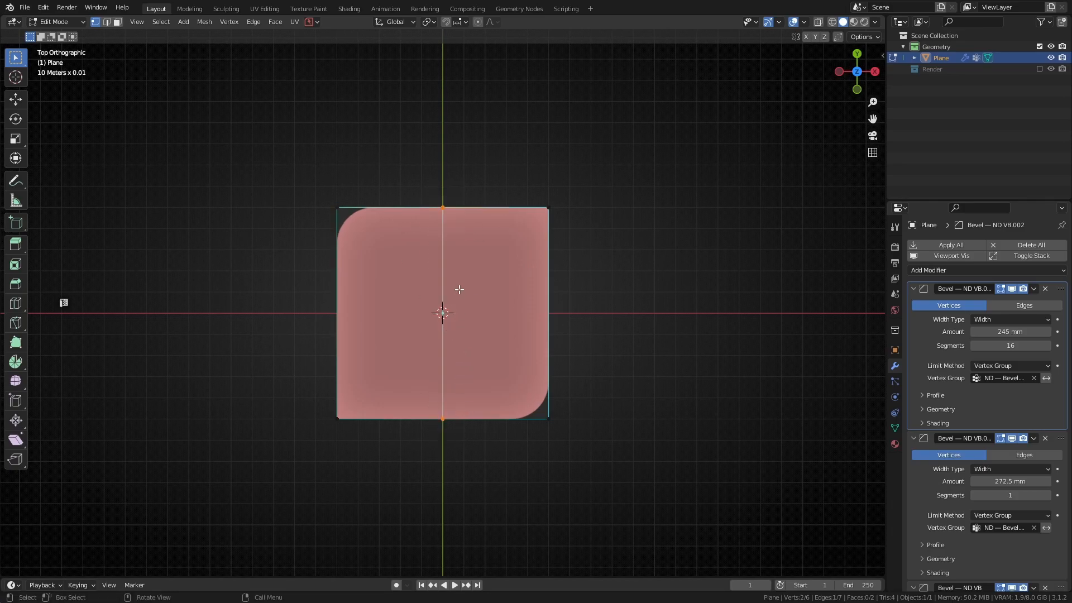
Clear vertex groups from the centre-edge vertices using the ND utilities menu
key("alt+t")
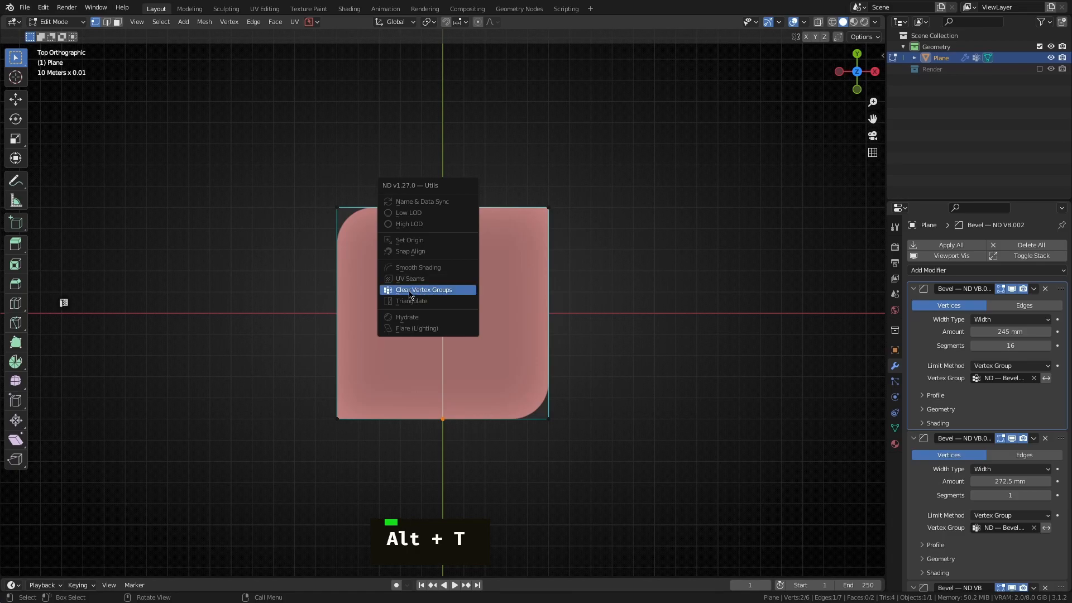
left_click(423, 290)
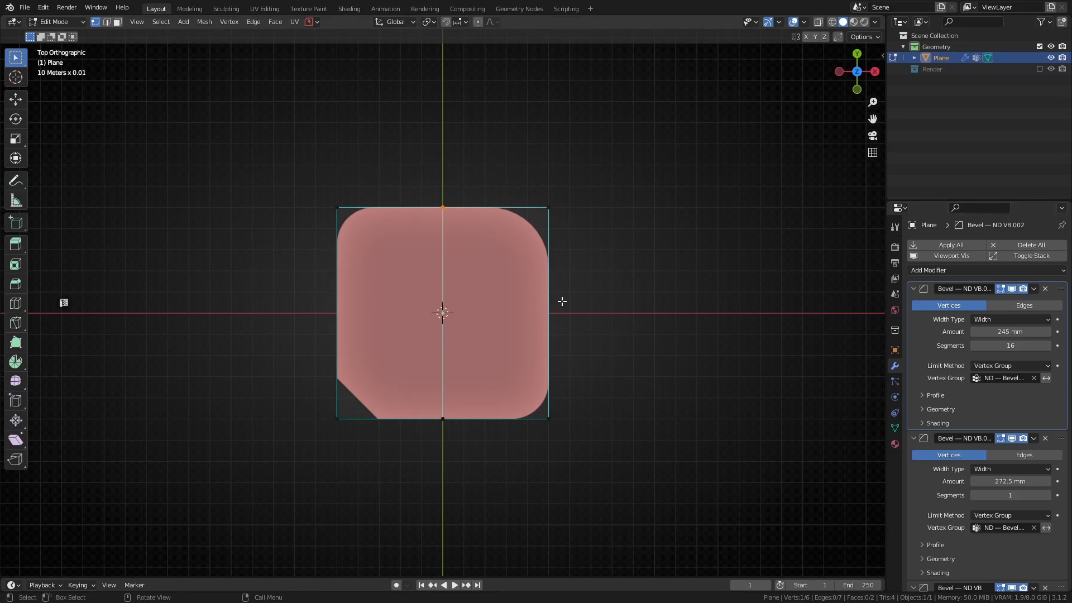
mouse_move(527, 259)
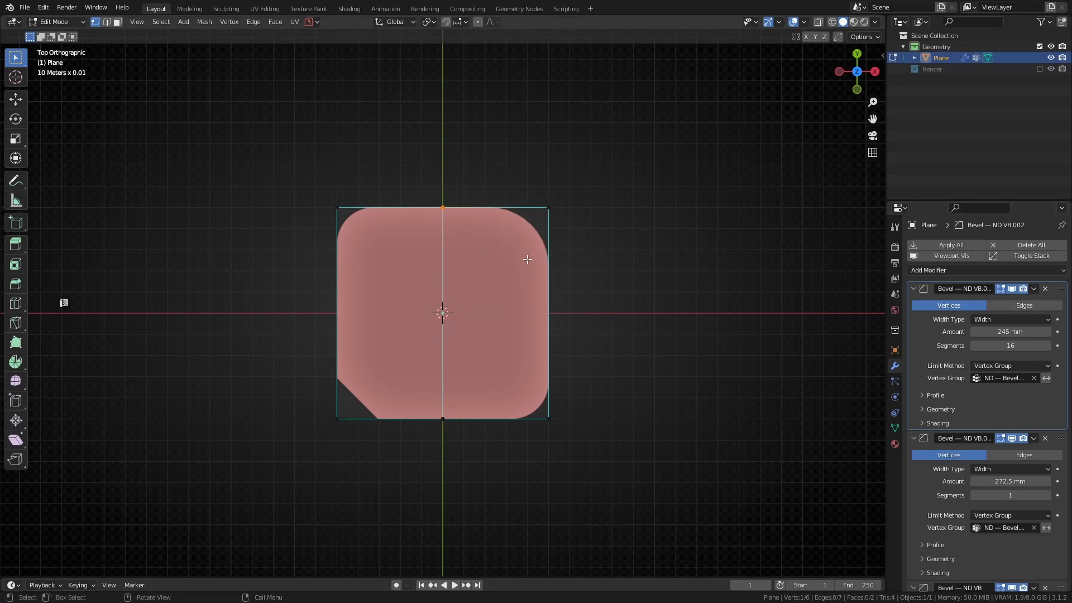
mouse_move(460, 217)
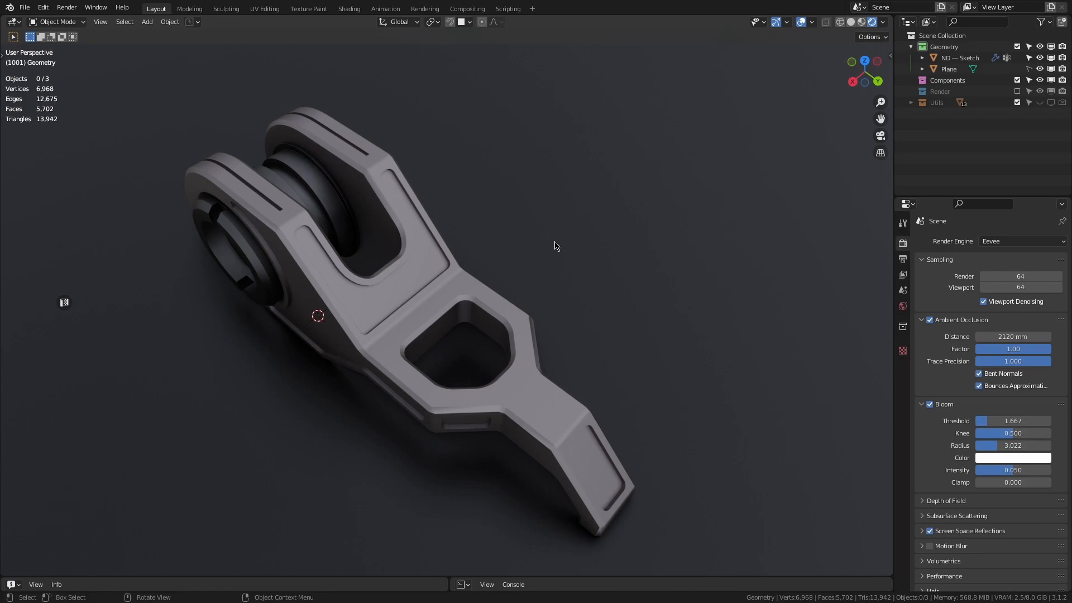
mouse_move(418, 272)
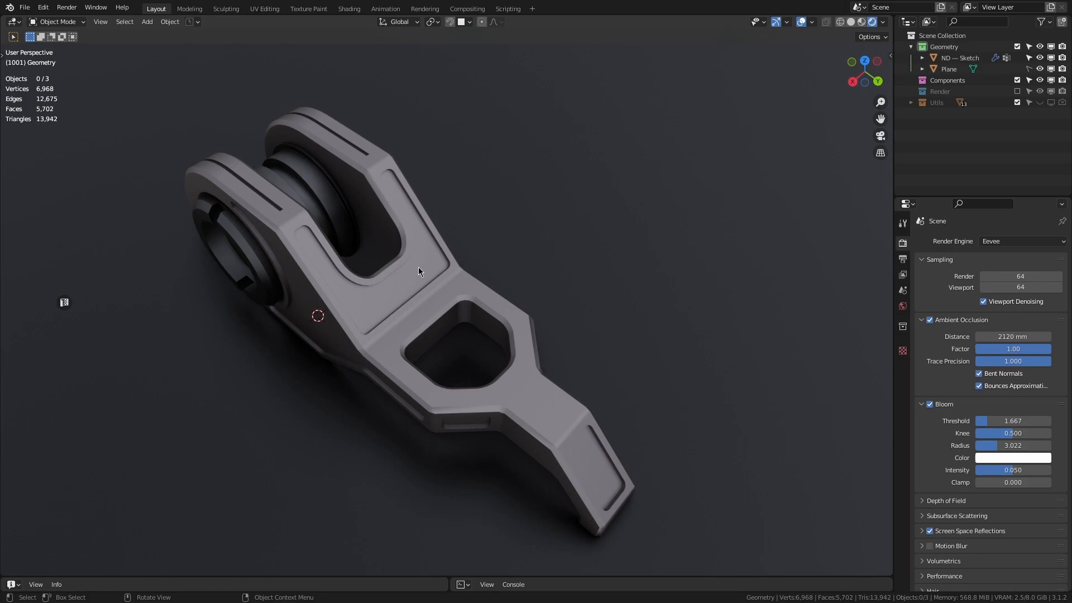
Bring up the ND v1.27.0 Utils menu over the bracket scene, showing Flare (Lighting)
left_click(393, 288)
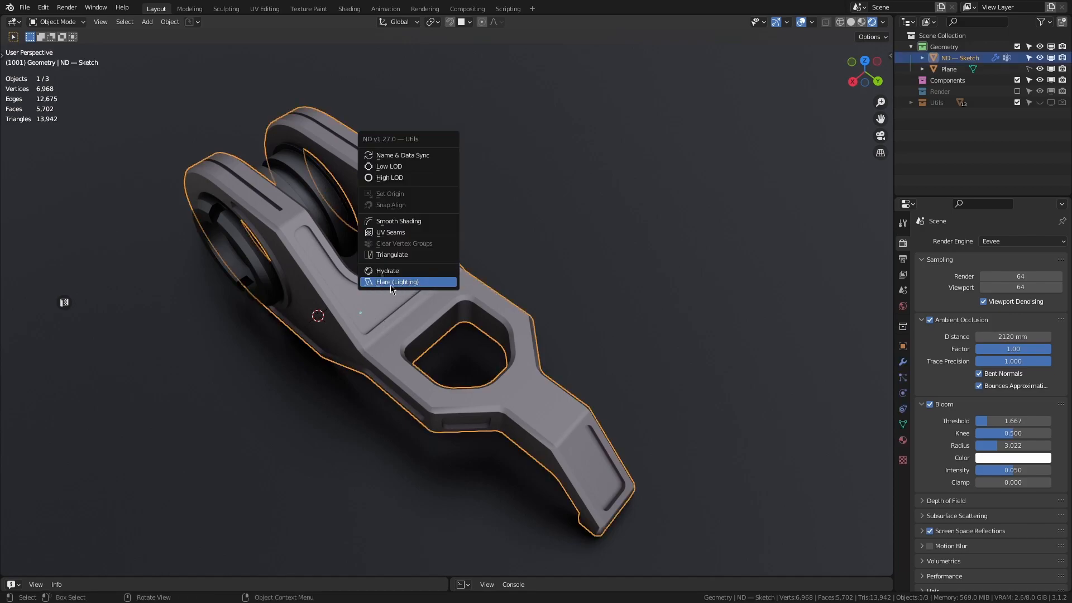
Add a randomised ND Flare lighting rig around the bracket model
left_click(397, 282)
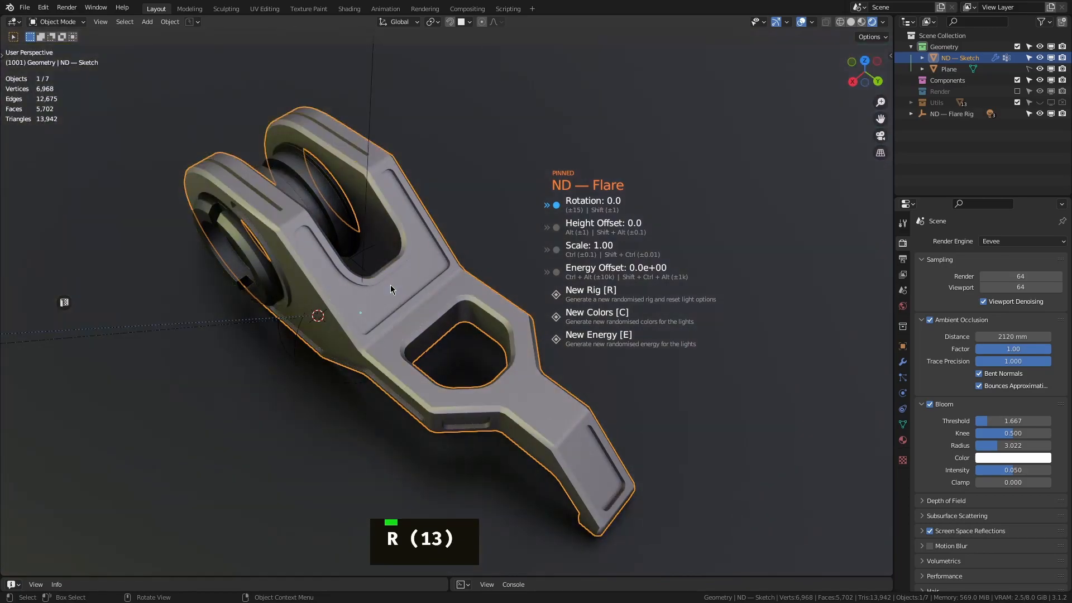
mouse_move(391, 288)
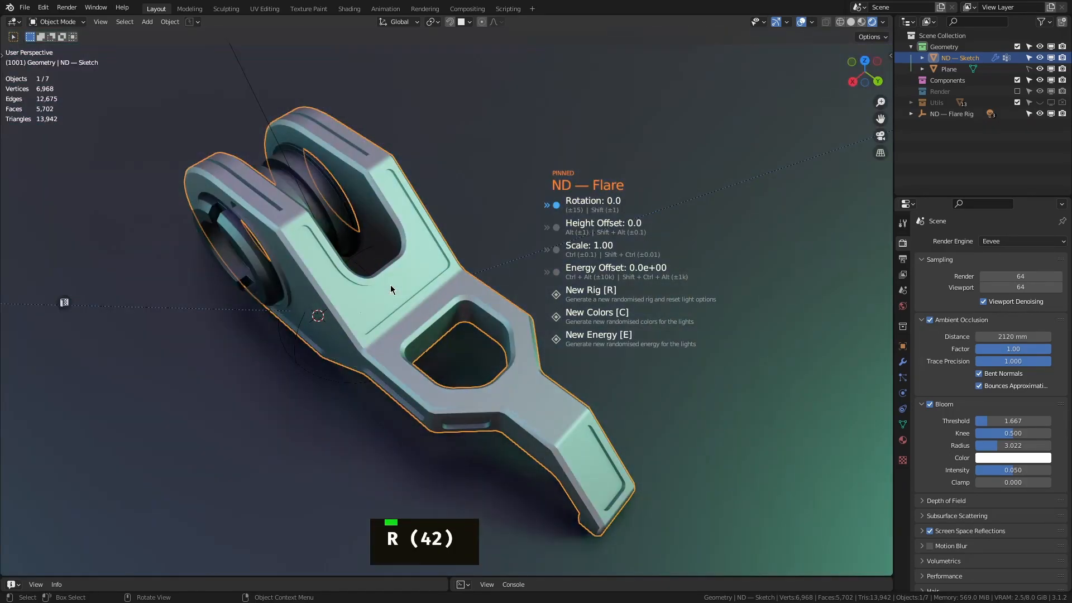
mouse_move(391, 289)
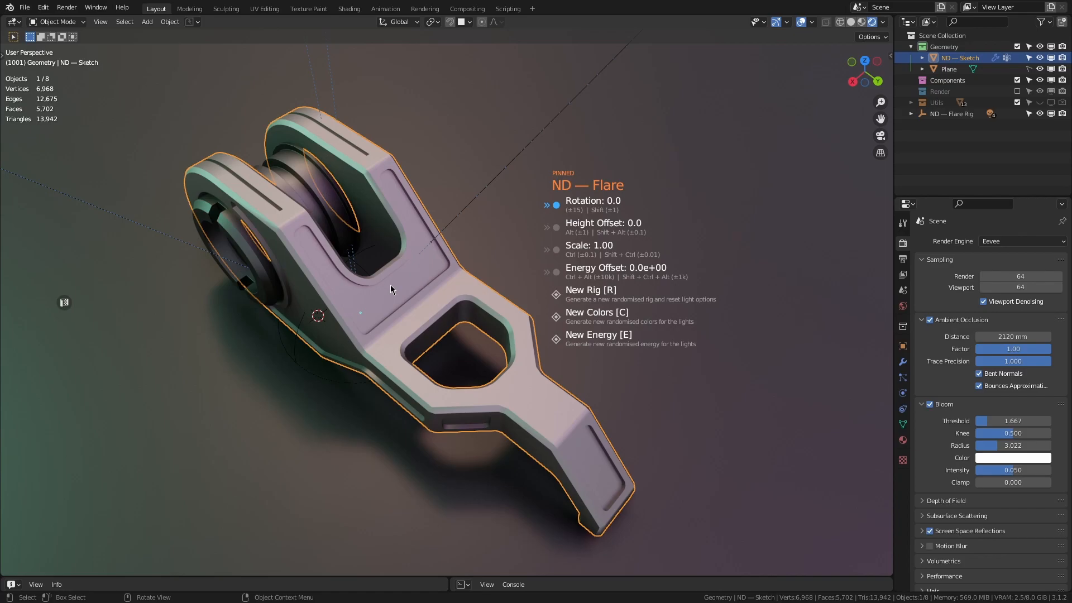
Re-randomise the Flare rig's light colours once and its light energies twice
key("c")
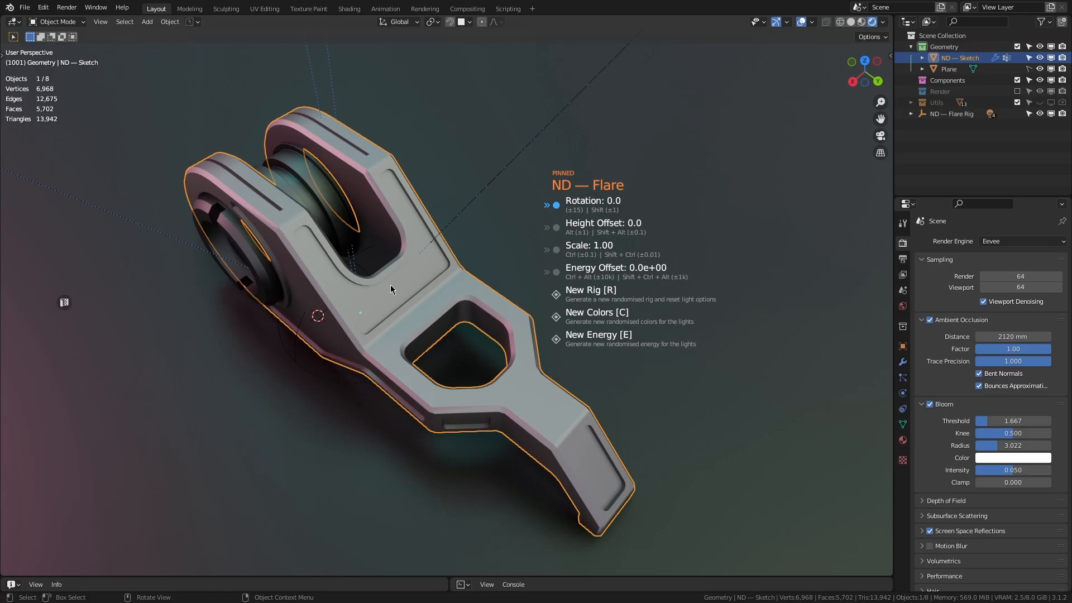
key("e")
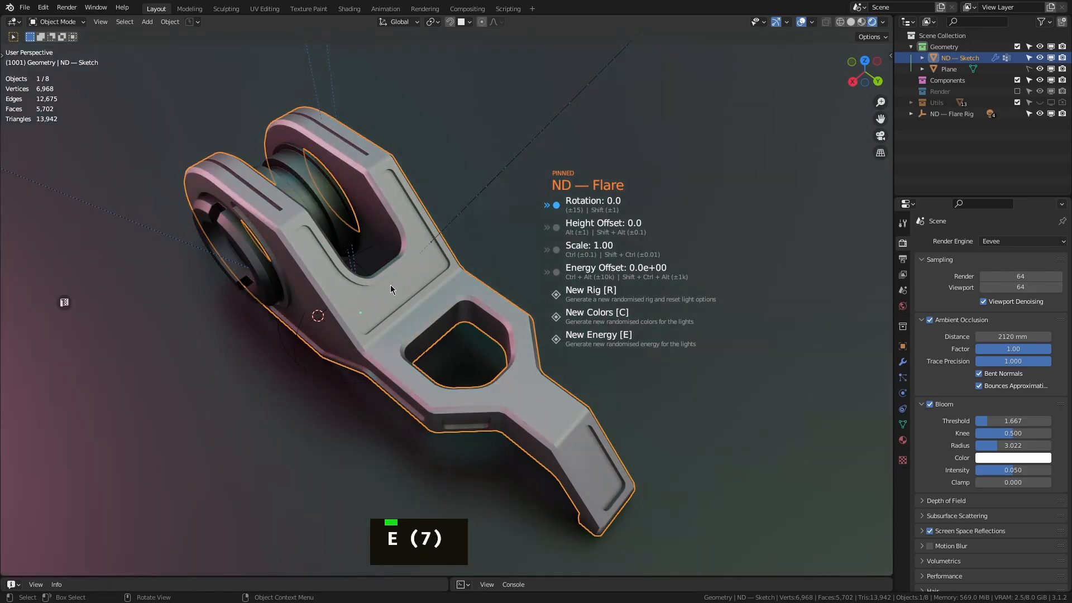
key("e")
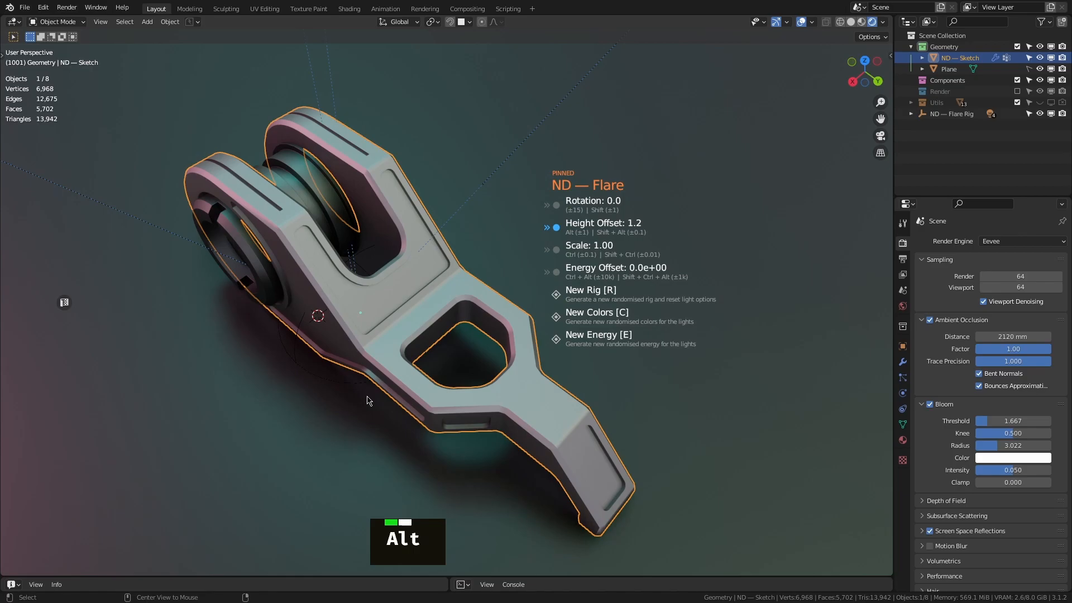
Set the Flare rig's scale to 0.81 and energy offset to 540, then confirm
key("ctrl")
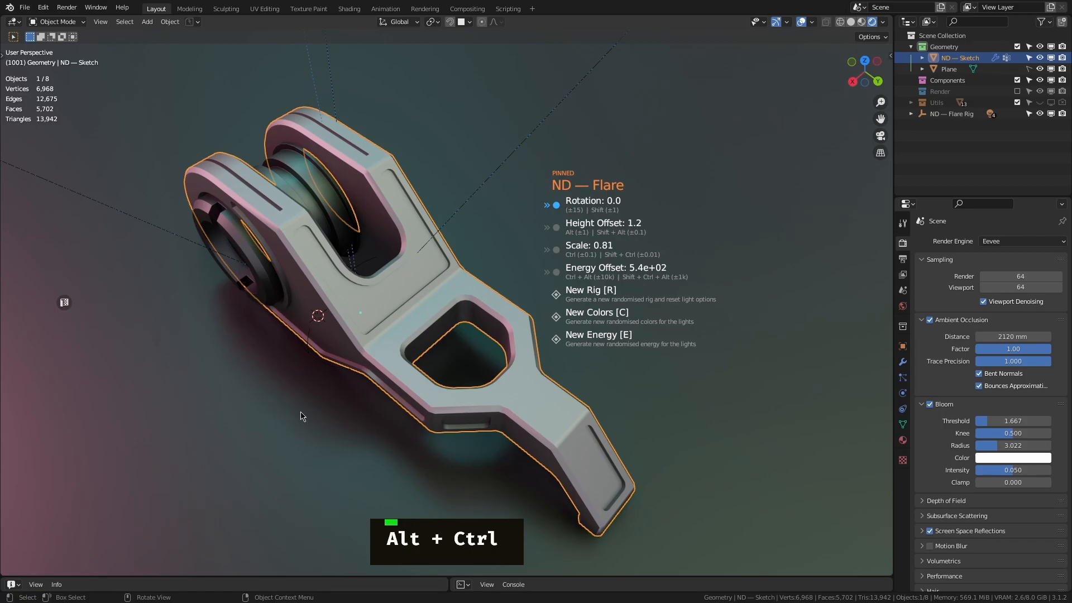
left_click(526, 317)
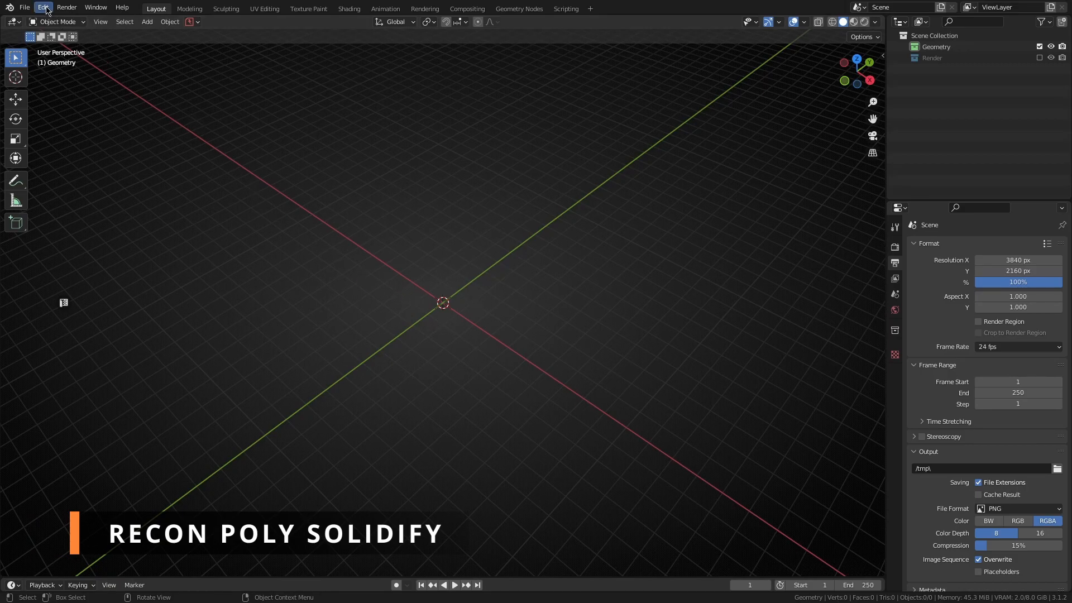
Enable 'Automatically run Solidify after Recon Poly' in ND add-on preferences and close Preferences
left_click(42, 7)
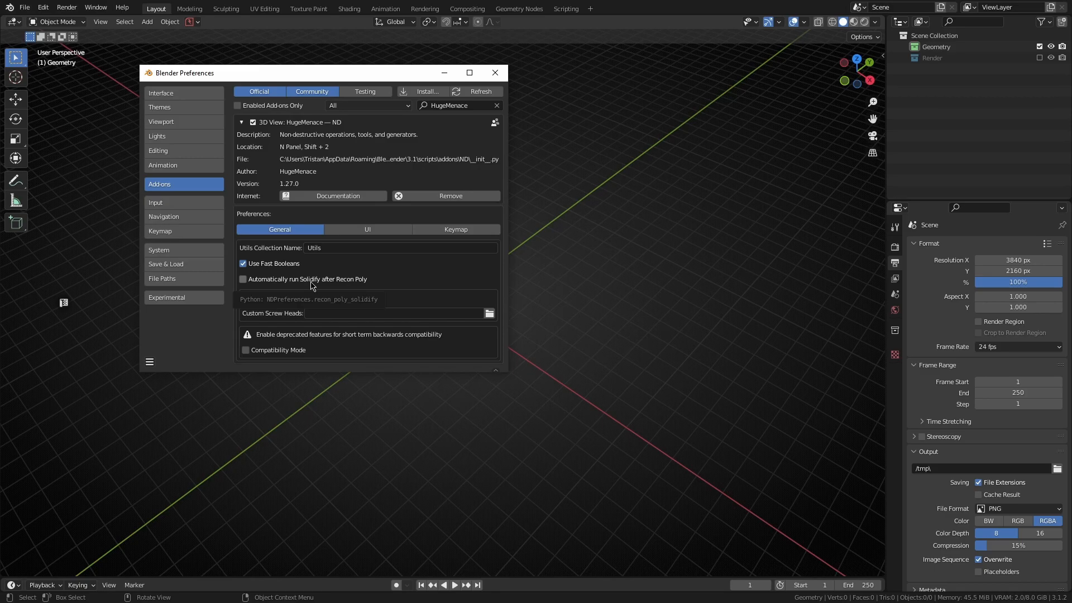
left_click(243, 279)
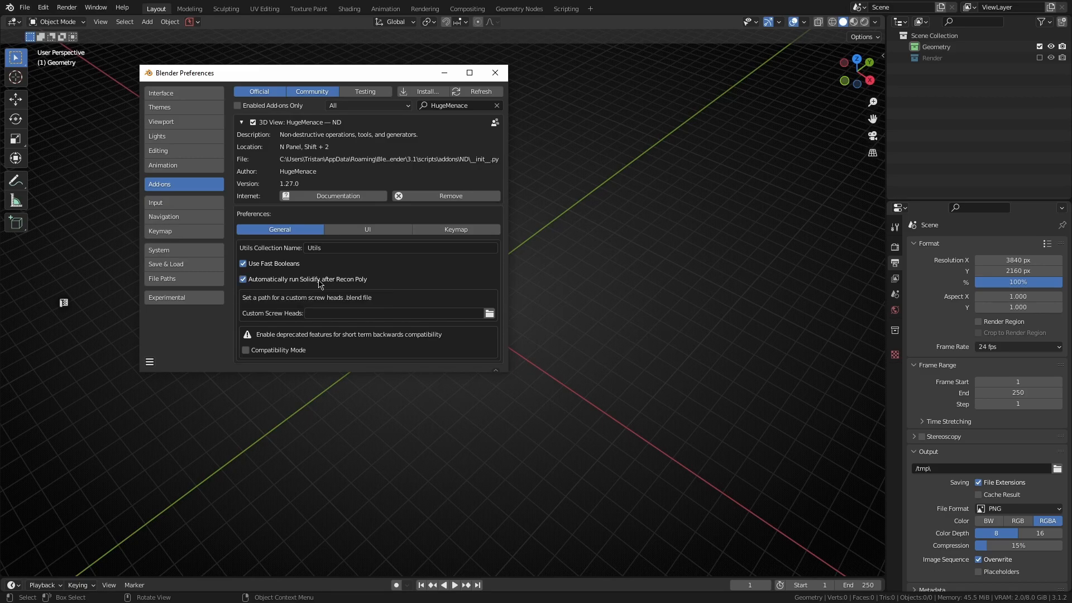
left_click(494, 72)
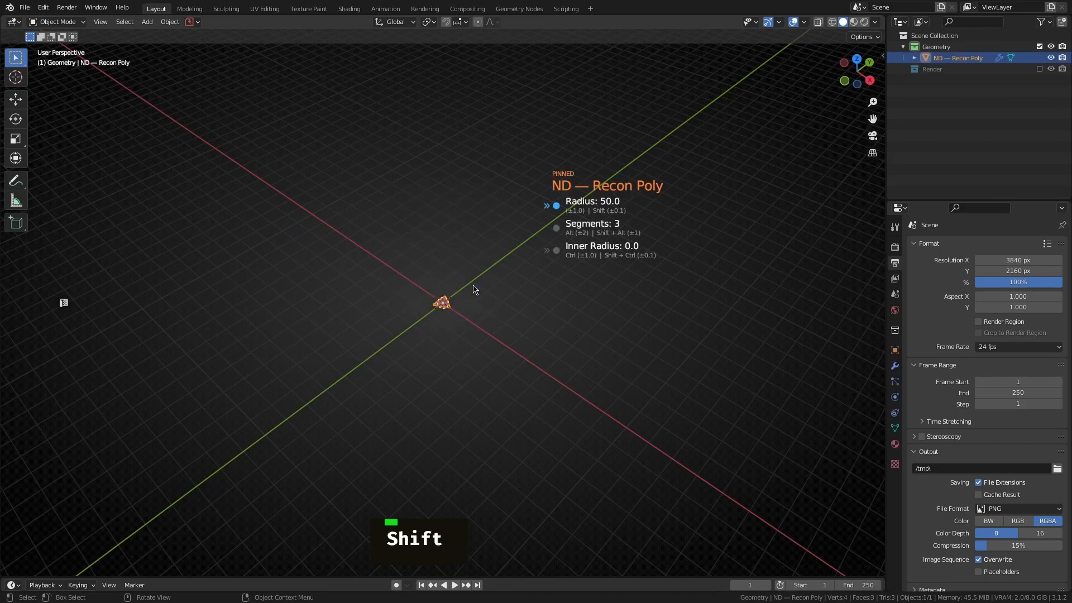
Build a 22-segment Recon Poly disc, confirm it into a solidified cylinder, then delete it
scroll("up", 3)
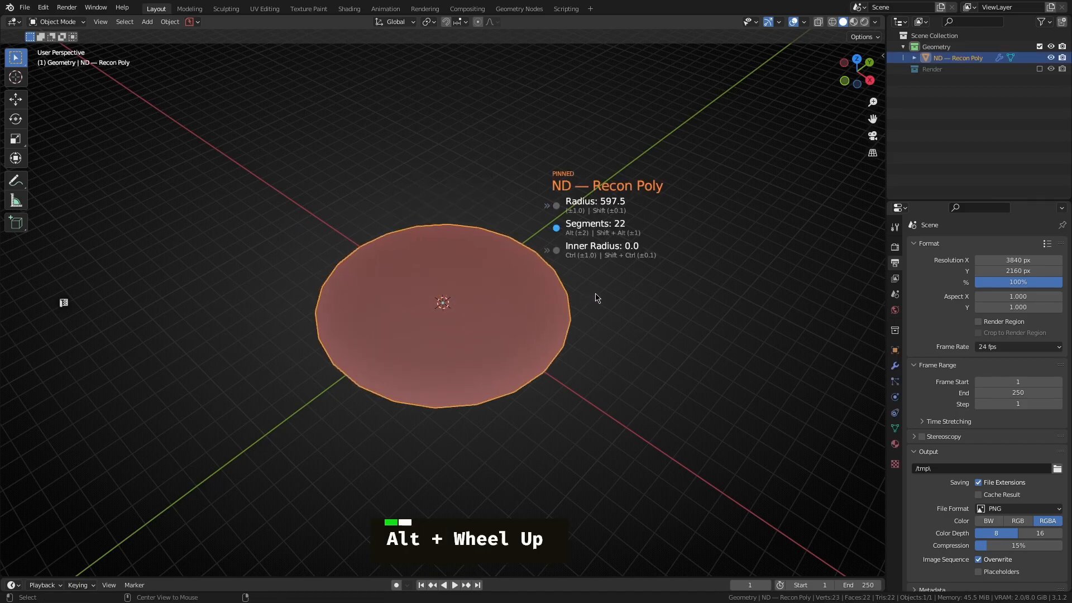
scroll("up", 3)
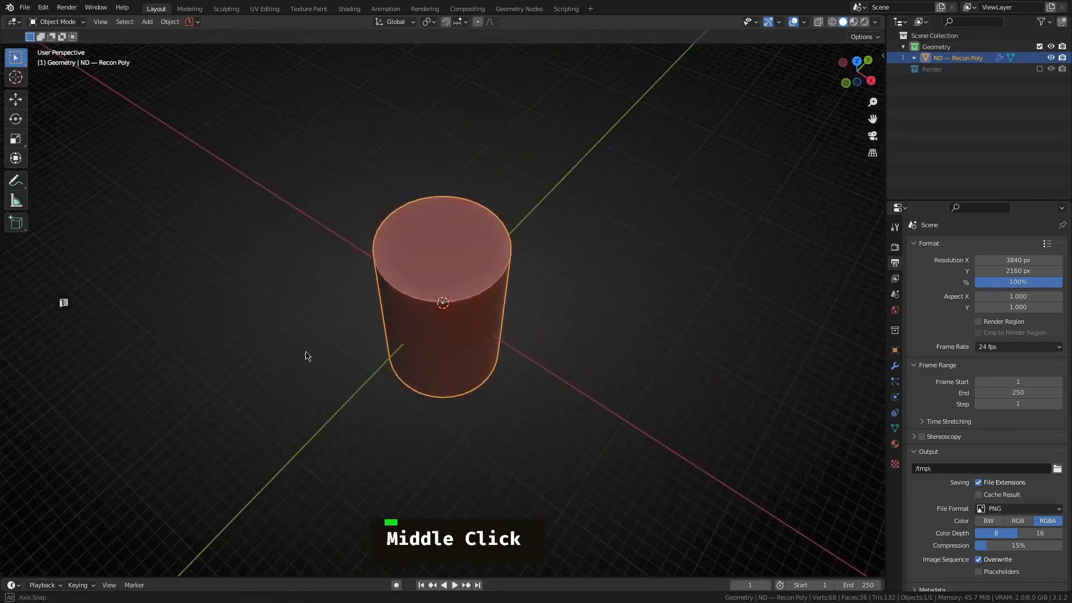
middle_click(307, 332)
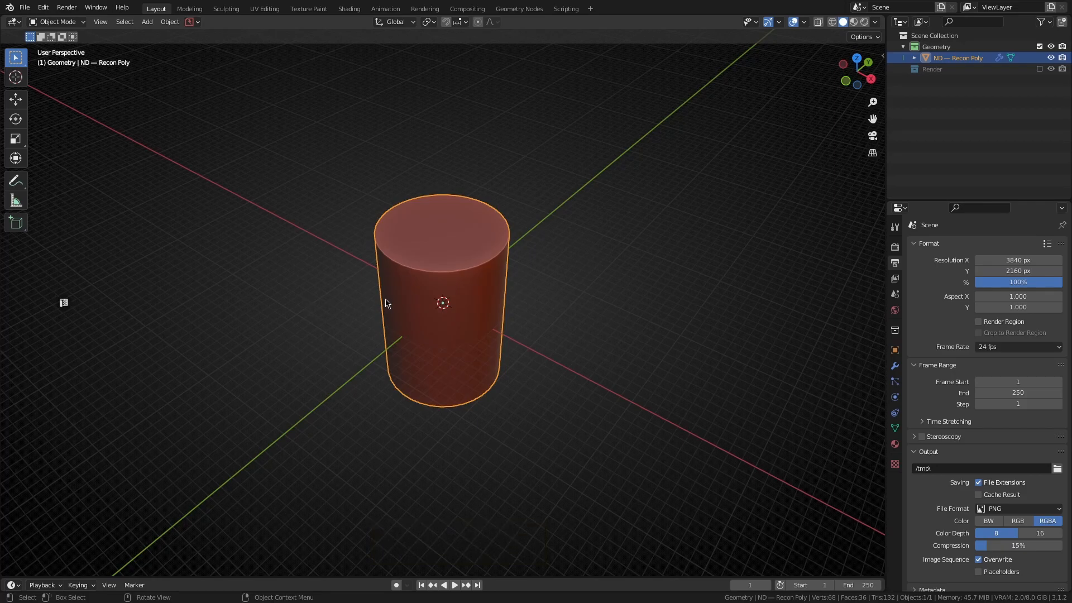
key("X")
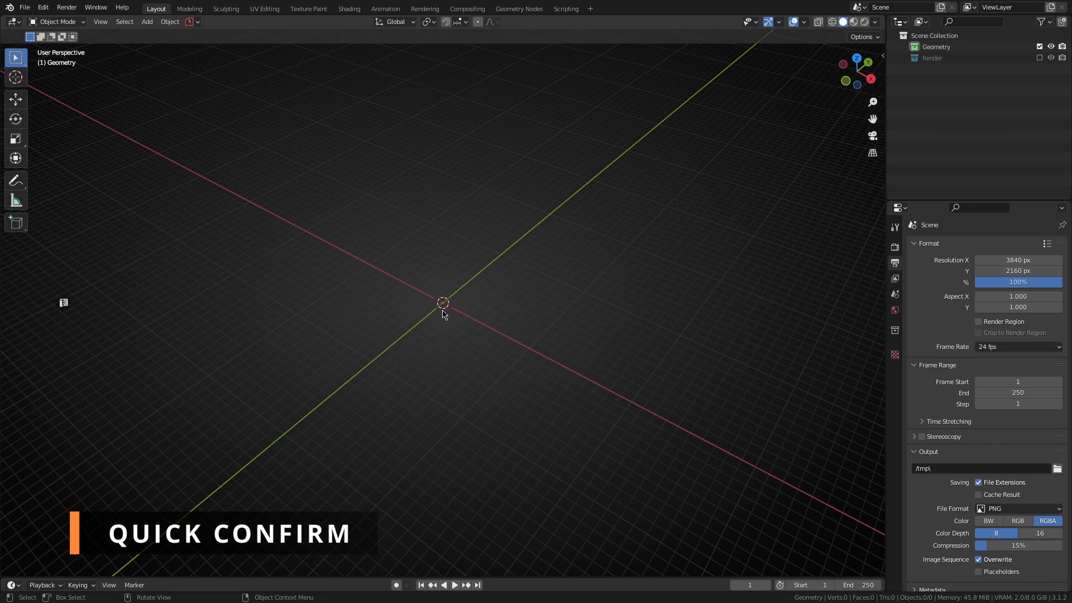
Create a 36-segment Recon Poly of radius ~905, quick-confirm with Space, and extrude the solidify
key("shift+2")
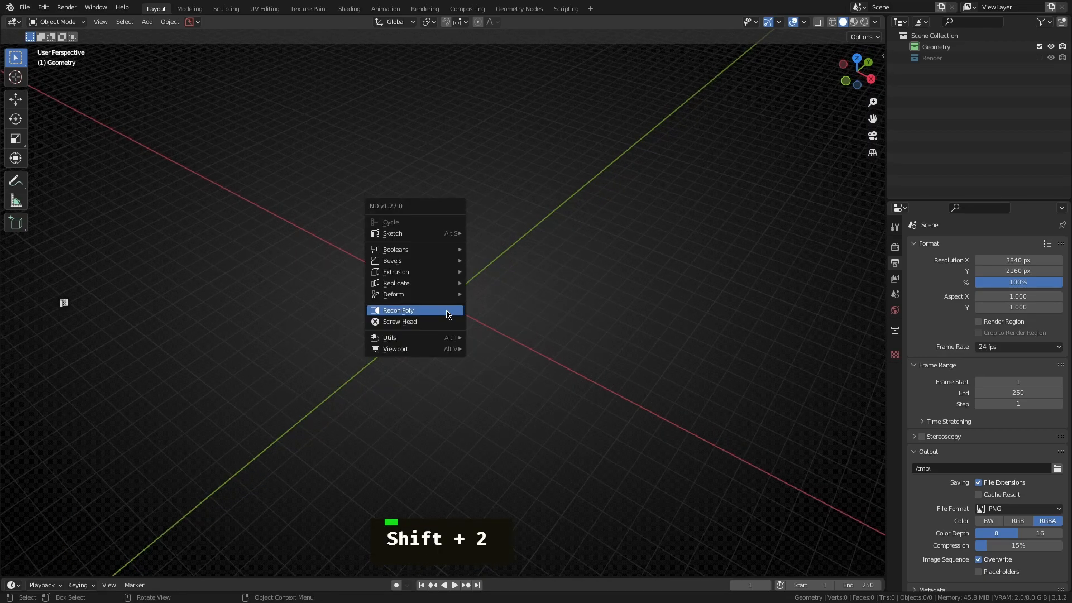
mouse_move(402, 314)
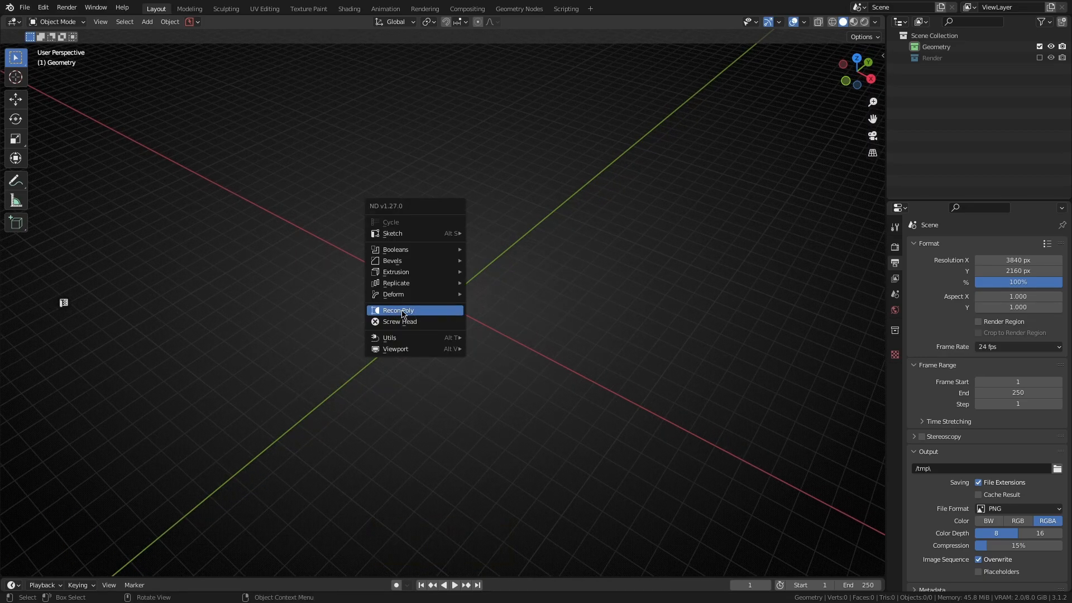
left_click(397, 310)
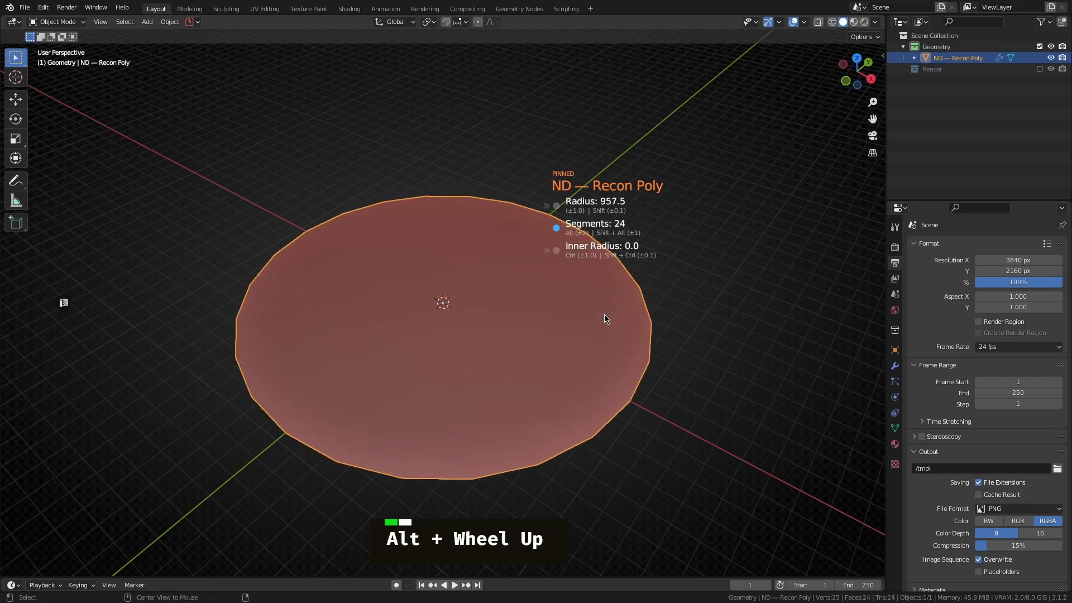
scroll("up", 3)
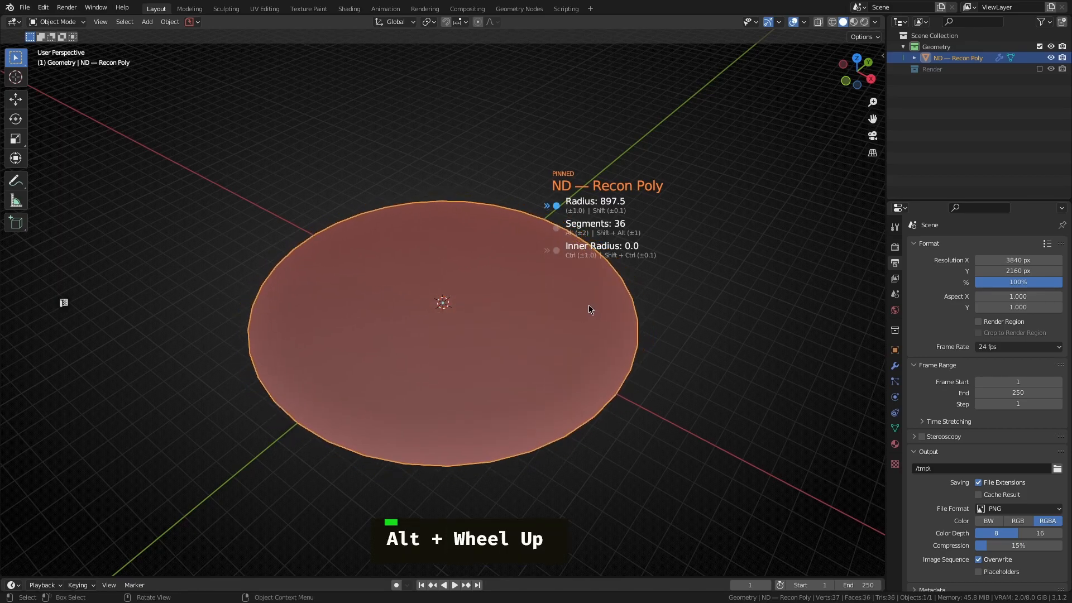
scroll("up", 3)
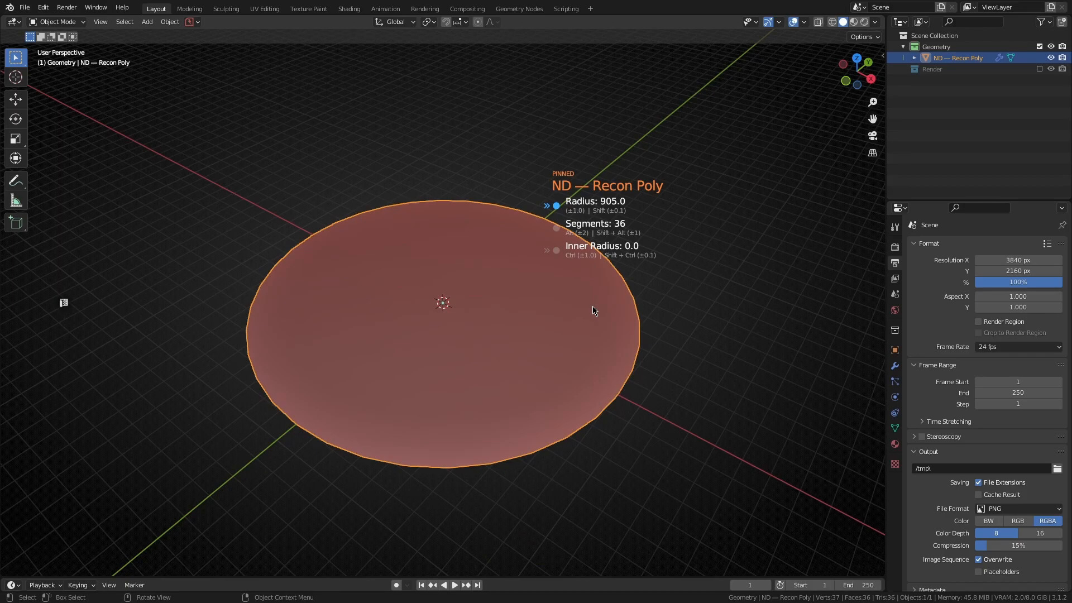
key("space")
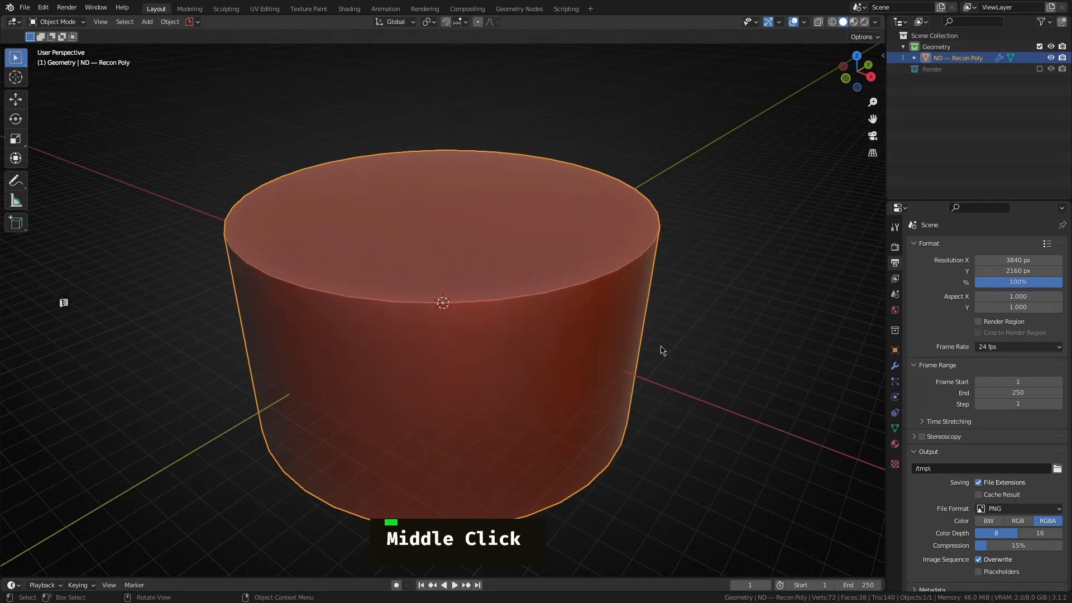
scroll("down", 3)
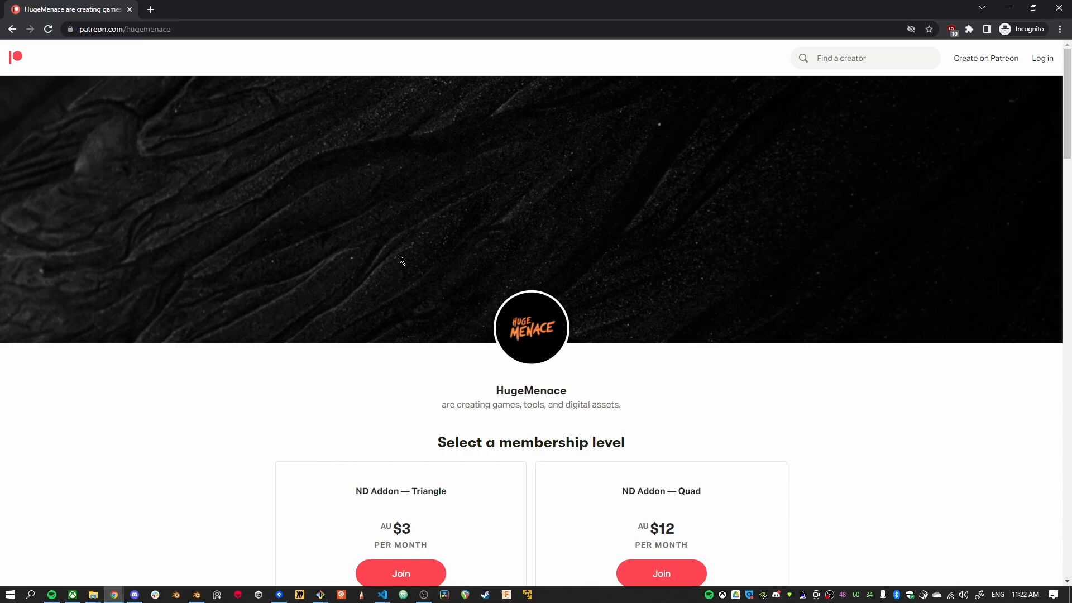
Scroll the Patreon page to the ND Addon Triangle and Quad membership tiers
scroll("down", 3)
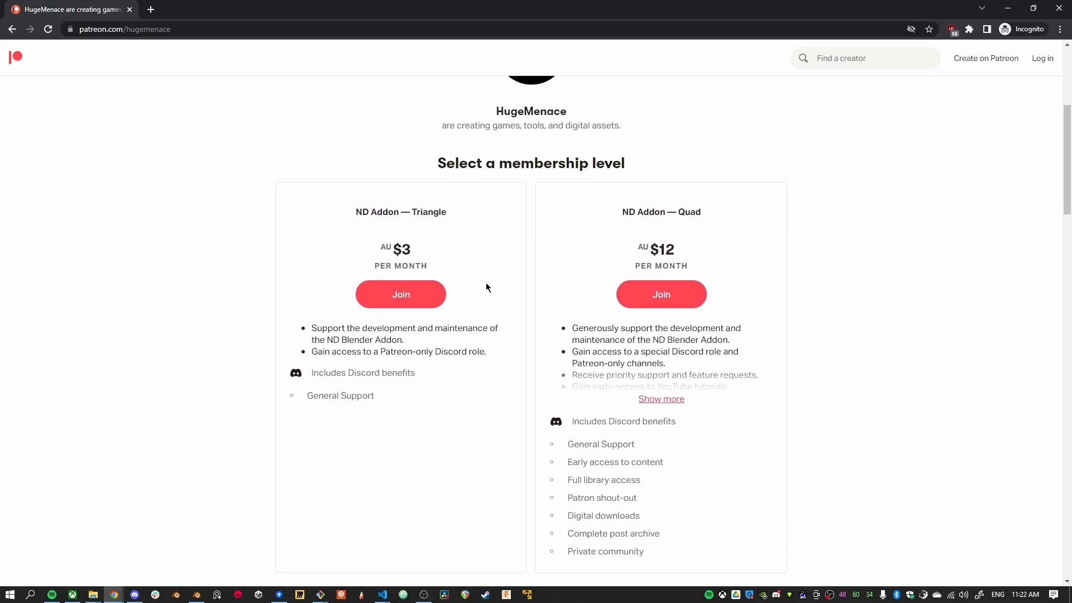
mouse_move(435, 332)
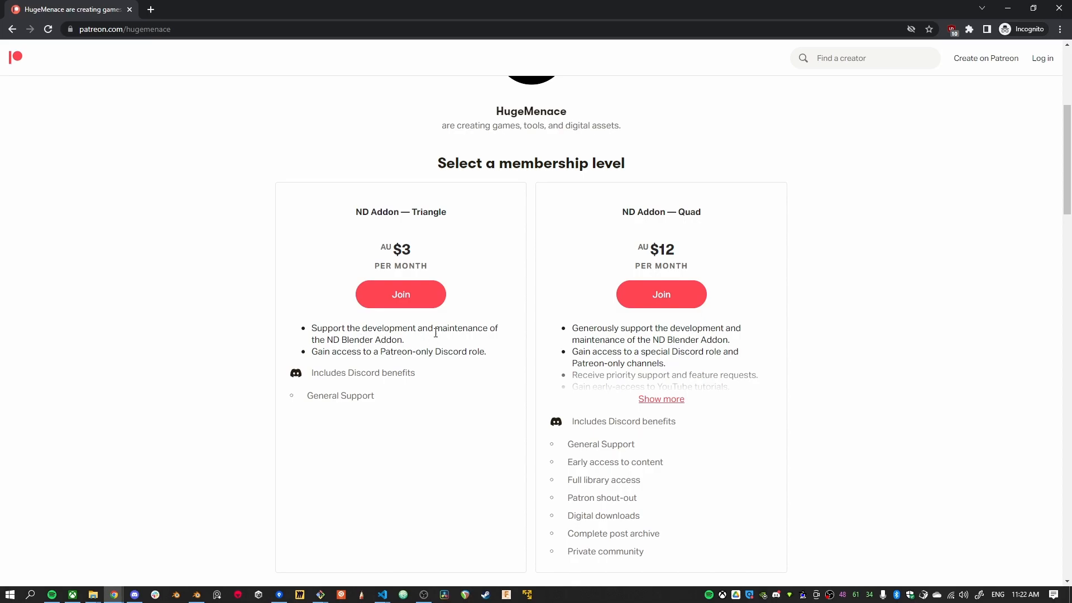
mouse_move(489, 345)
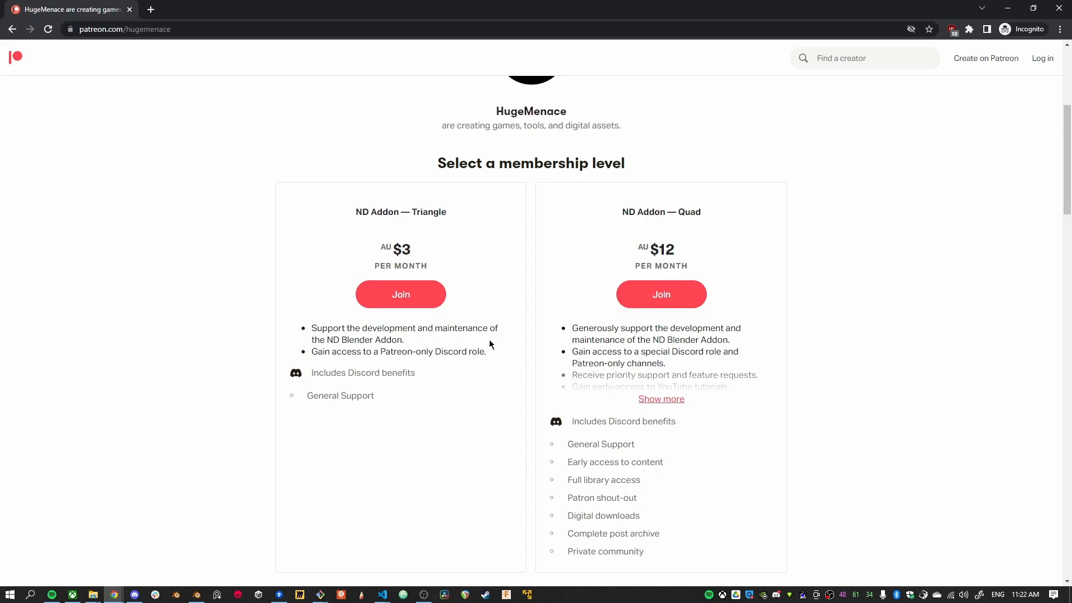
scroll("up", 3)
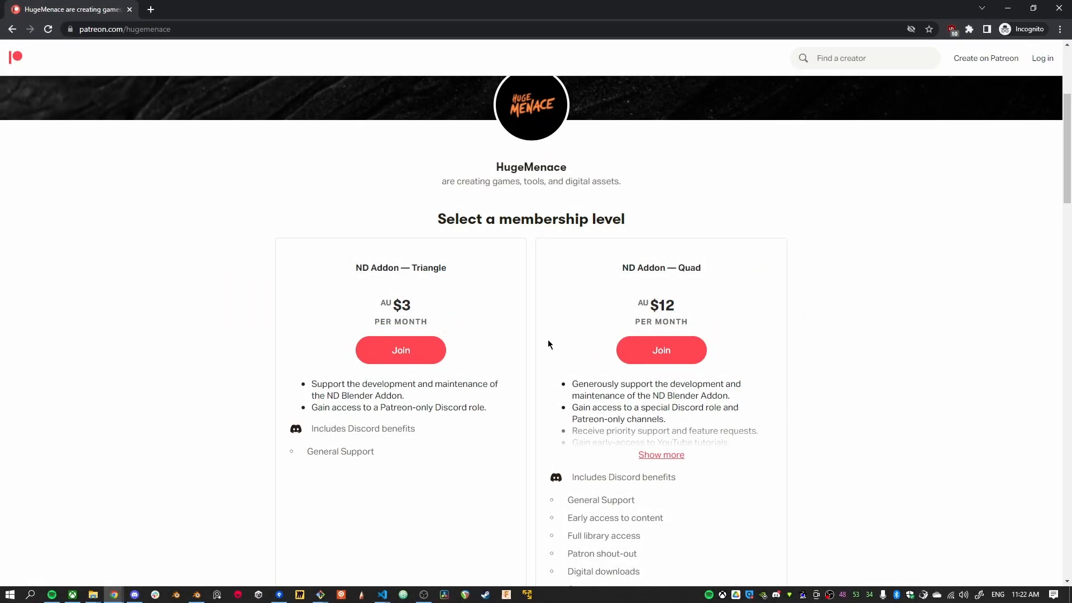
mouse_move(553, 338)
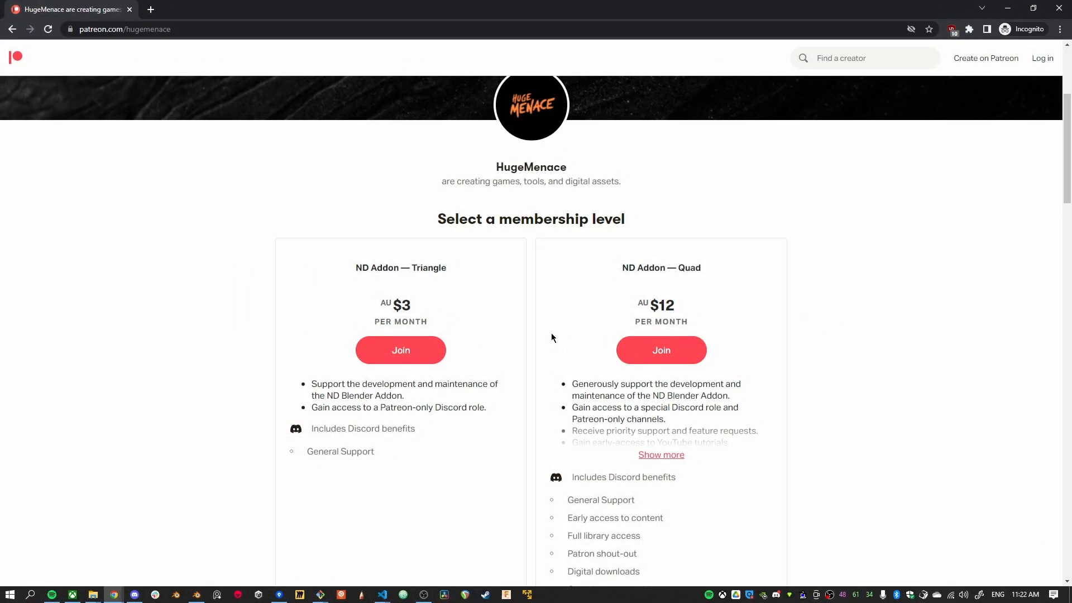
mouse_move(524, 335)
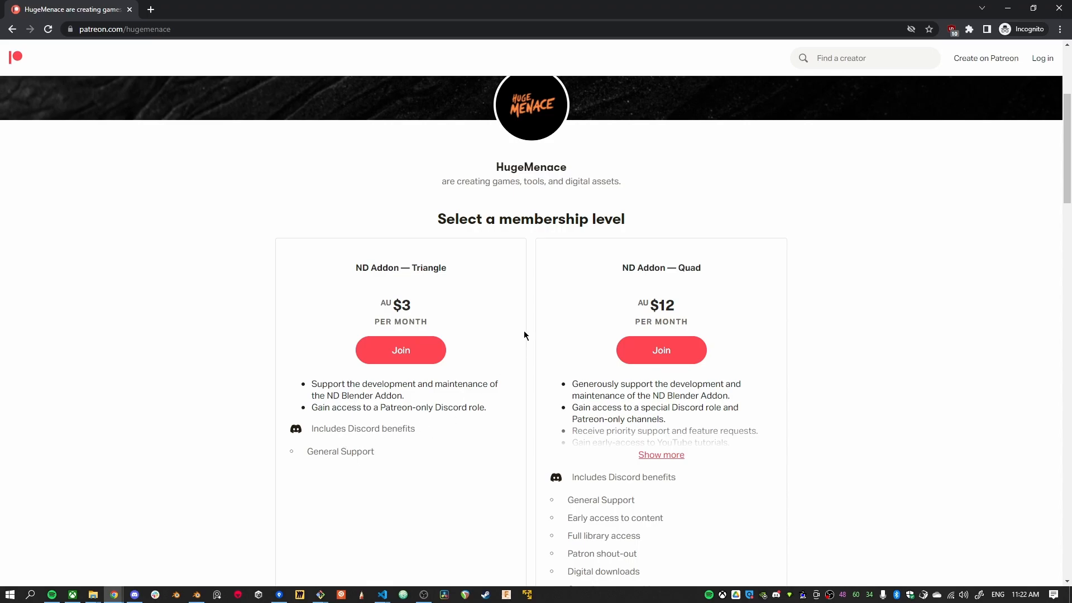
mouse_move(532, 305)
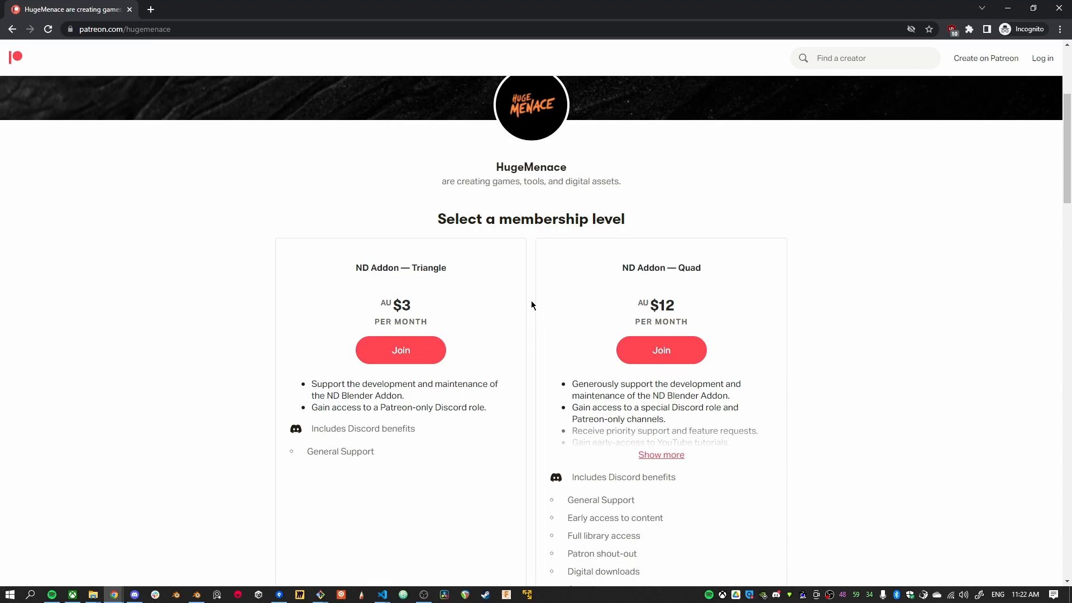